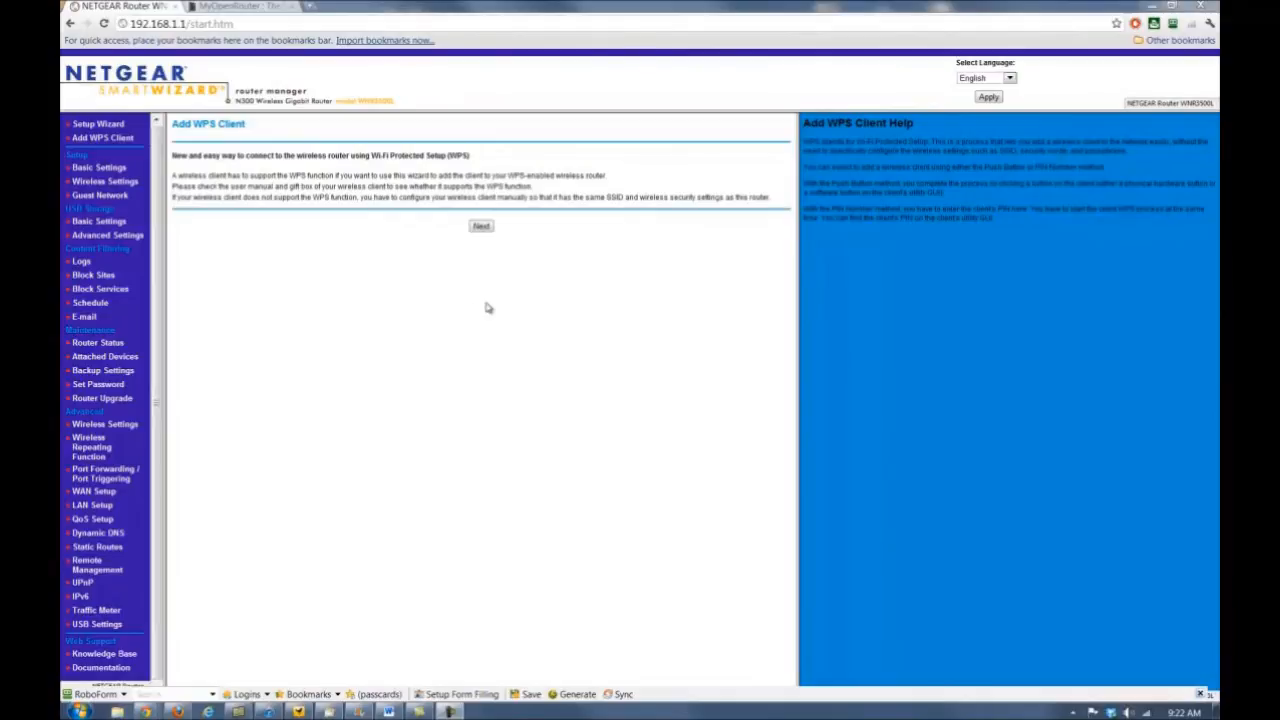
mouse_move(524, 304)
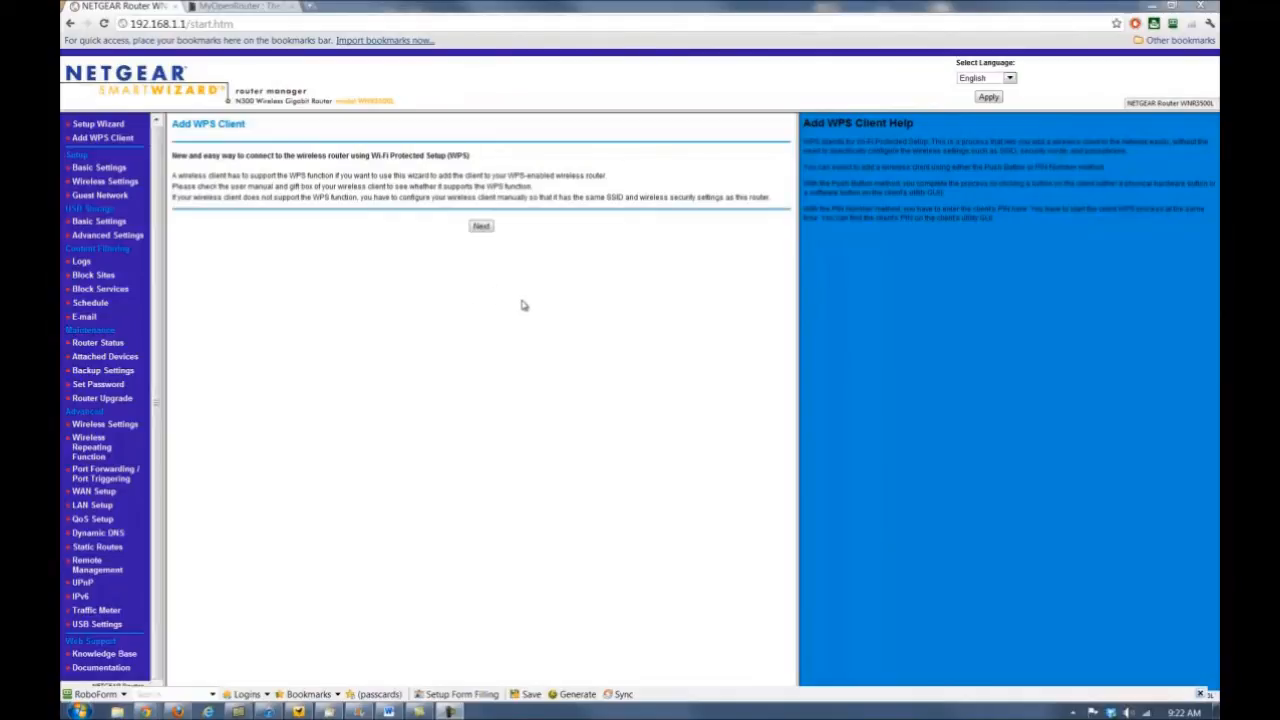
mouse_move(560, 218)
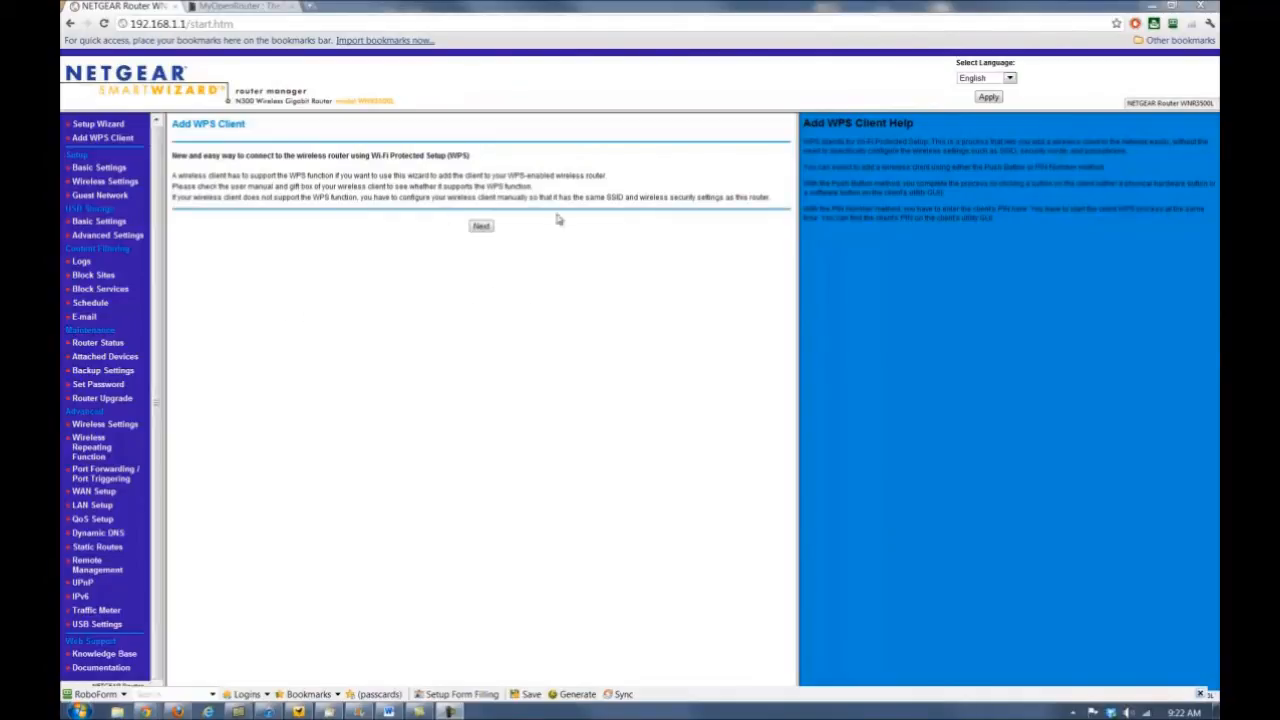
mouse_move(428, 264)
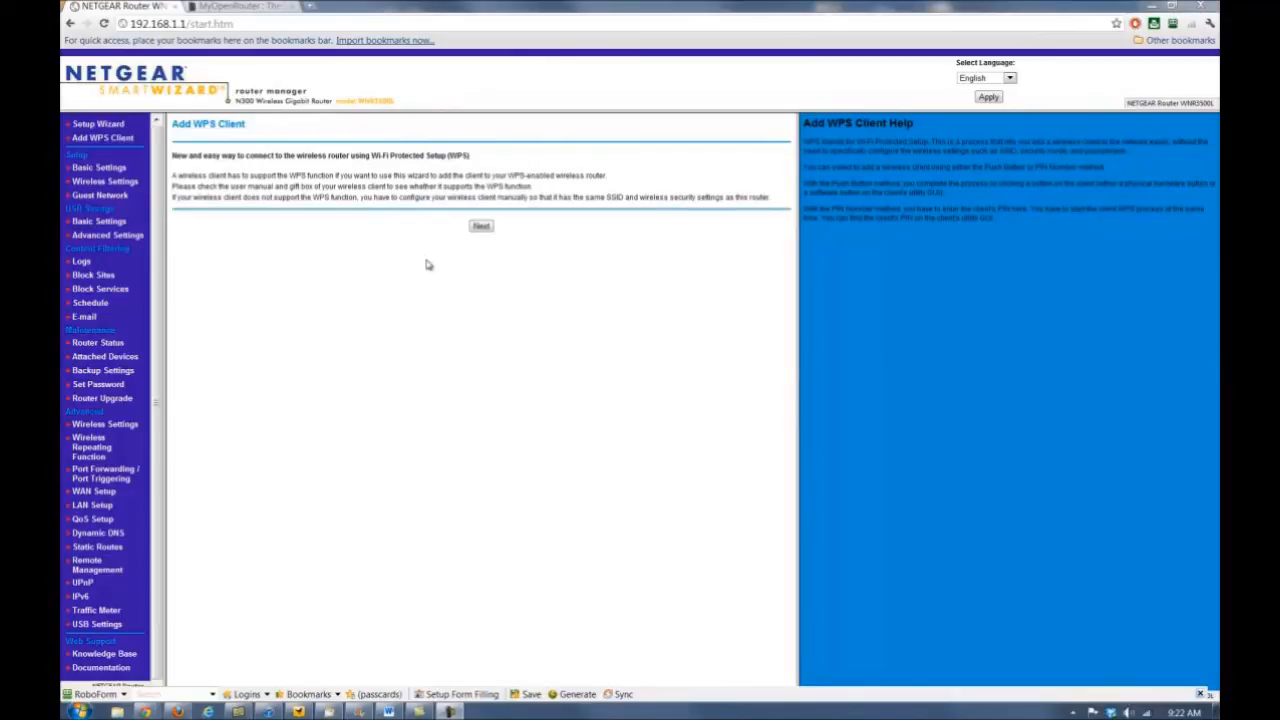
mouse_move(662, 198)
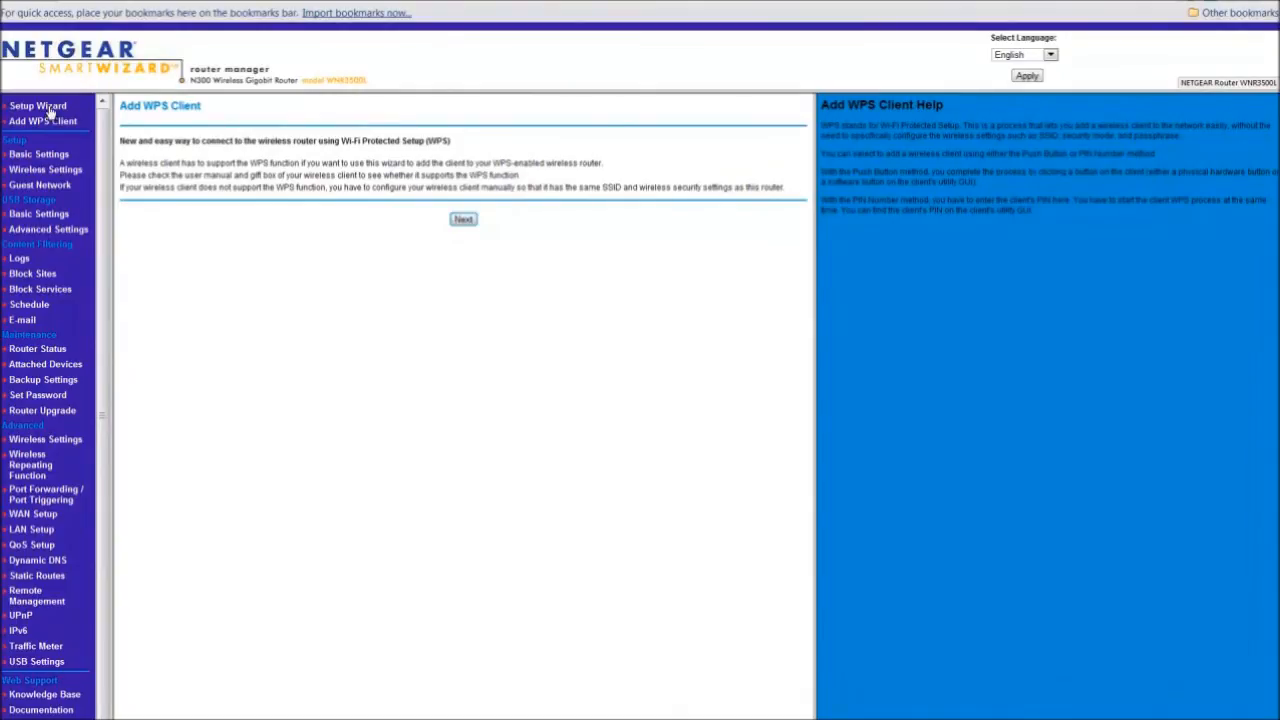
Browse Setup Wizard, Add WPS Client, Basic Settings and Wireless Settings, ending on Guest Network Settings.
left_click(38, 104)
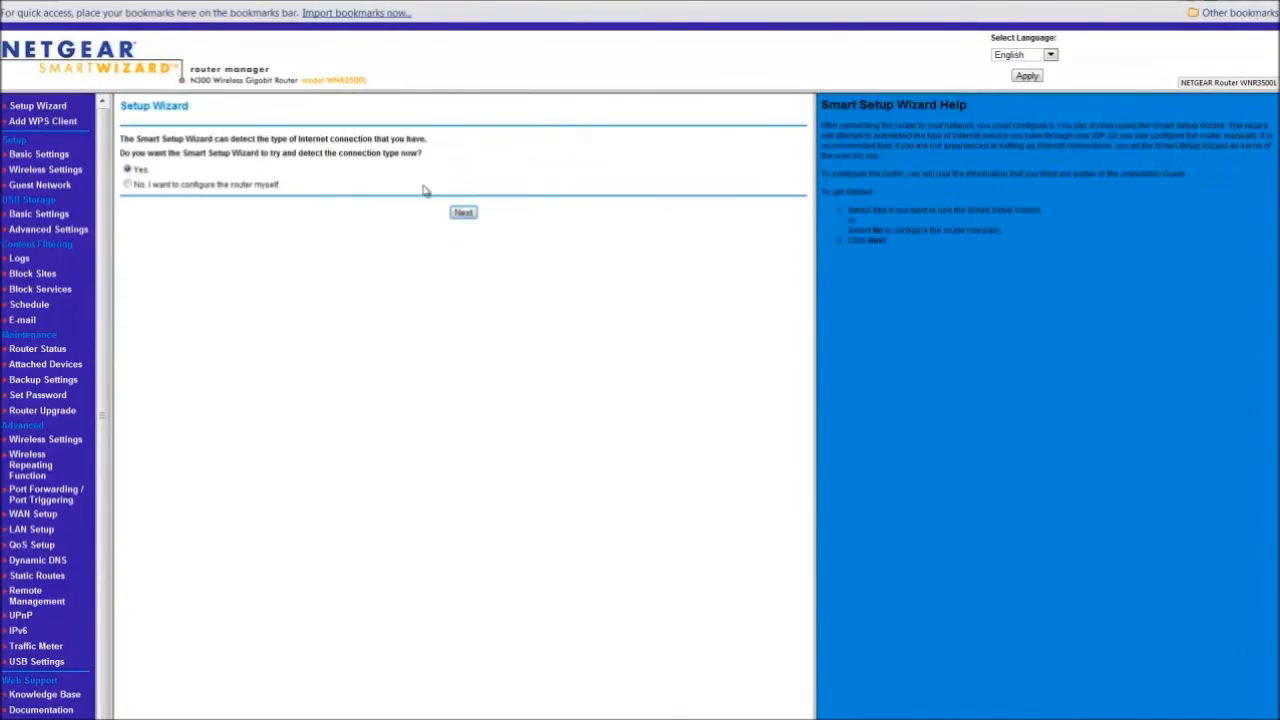
mouse_move(272, 168)
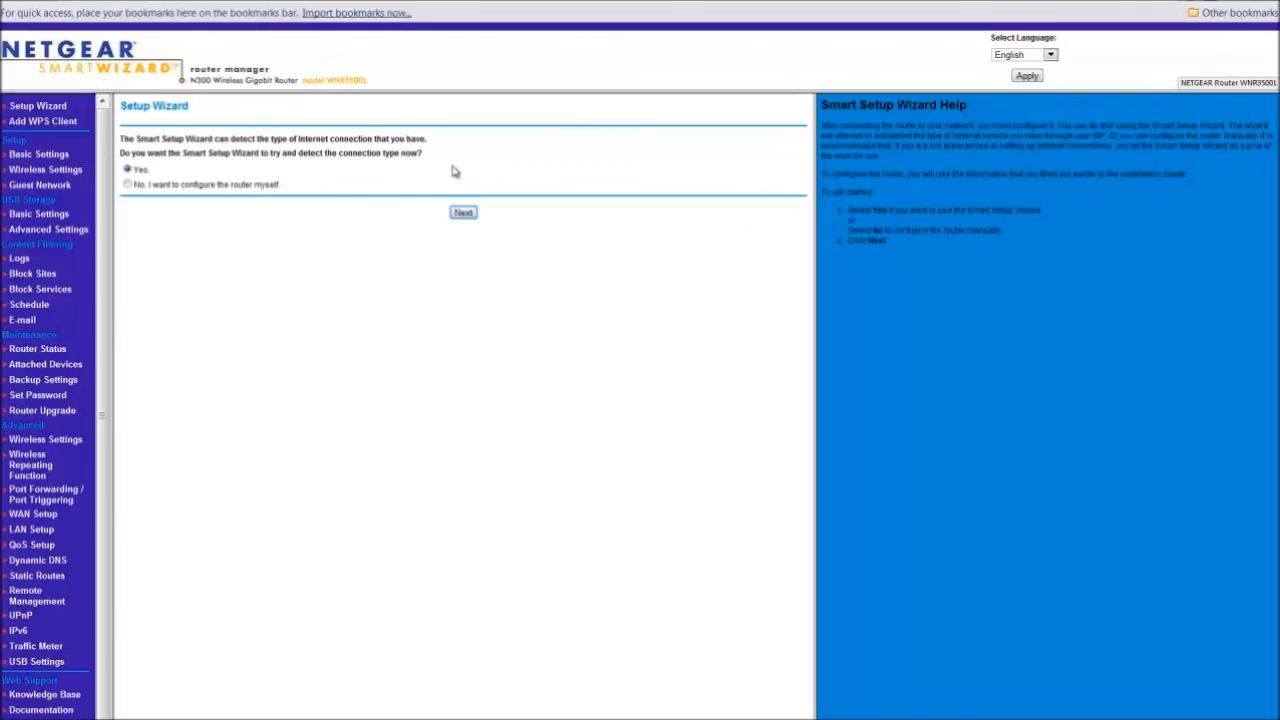
mouse_move(42, 122)
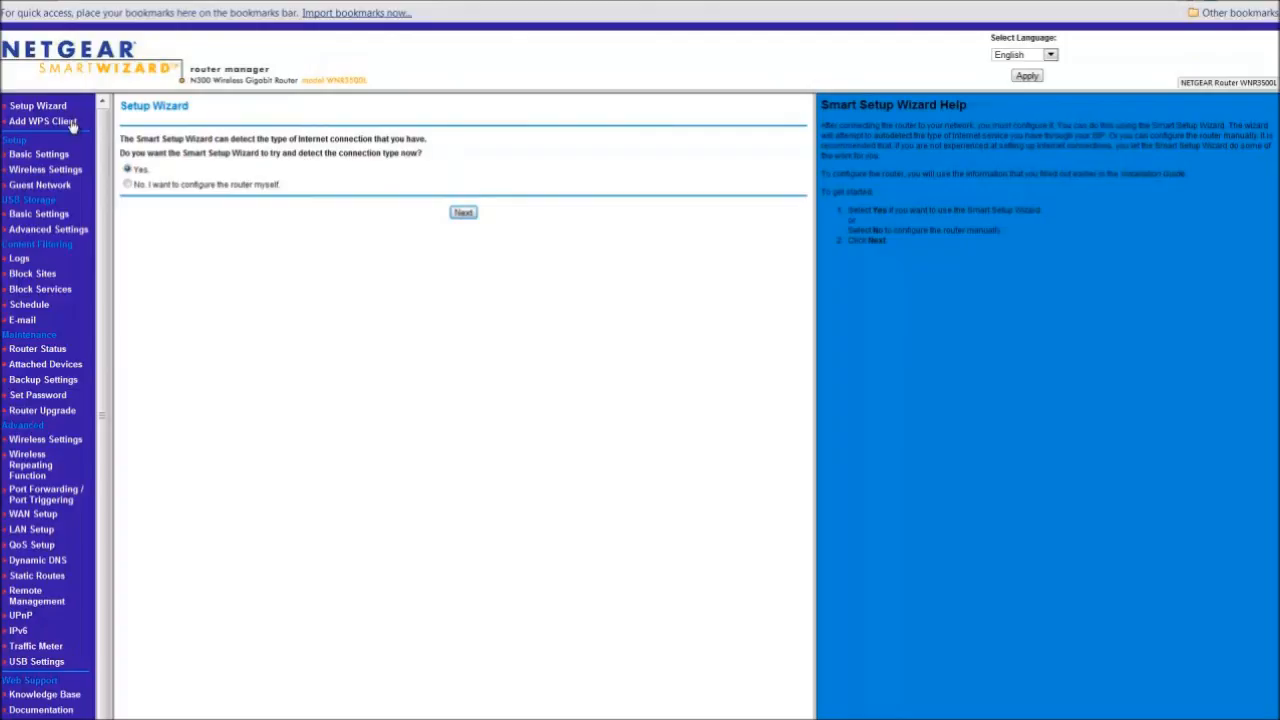
mouse_move(58, 130)
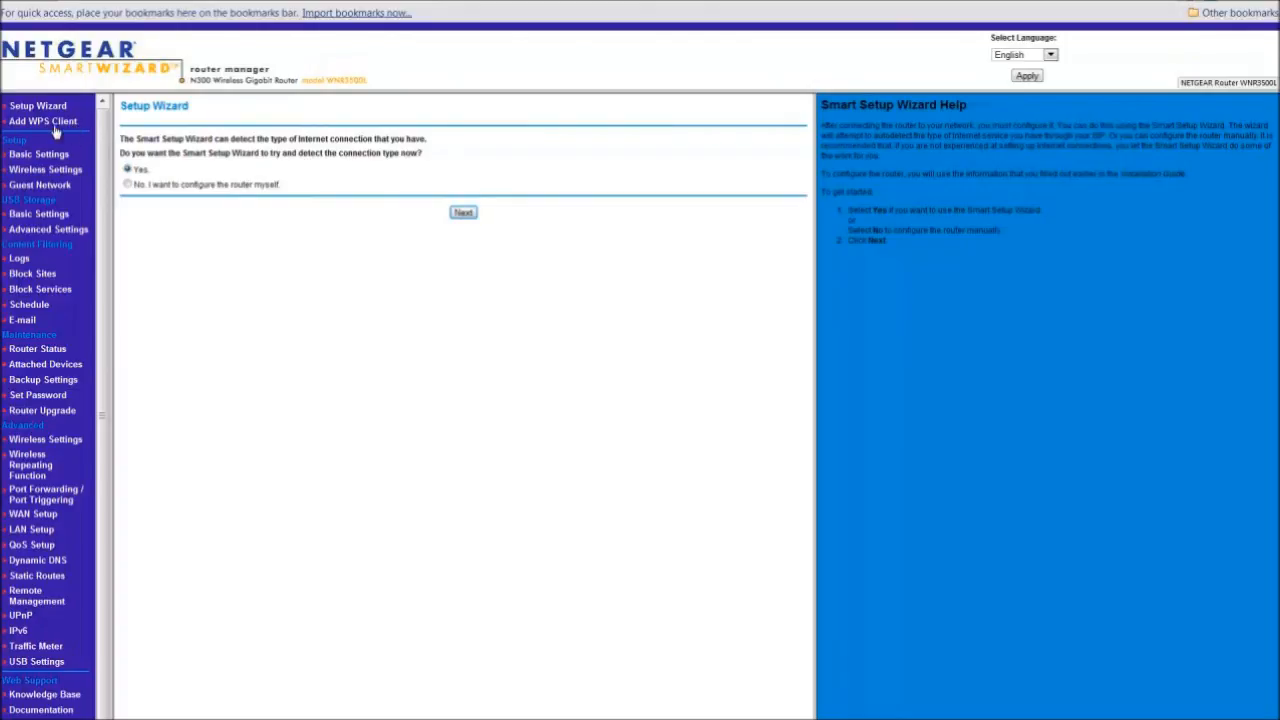
mouse_move(82, 136)
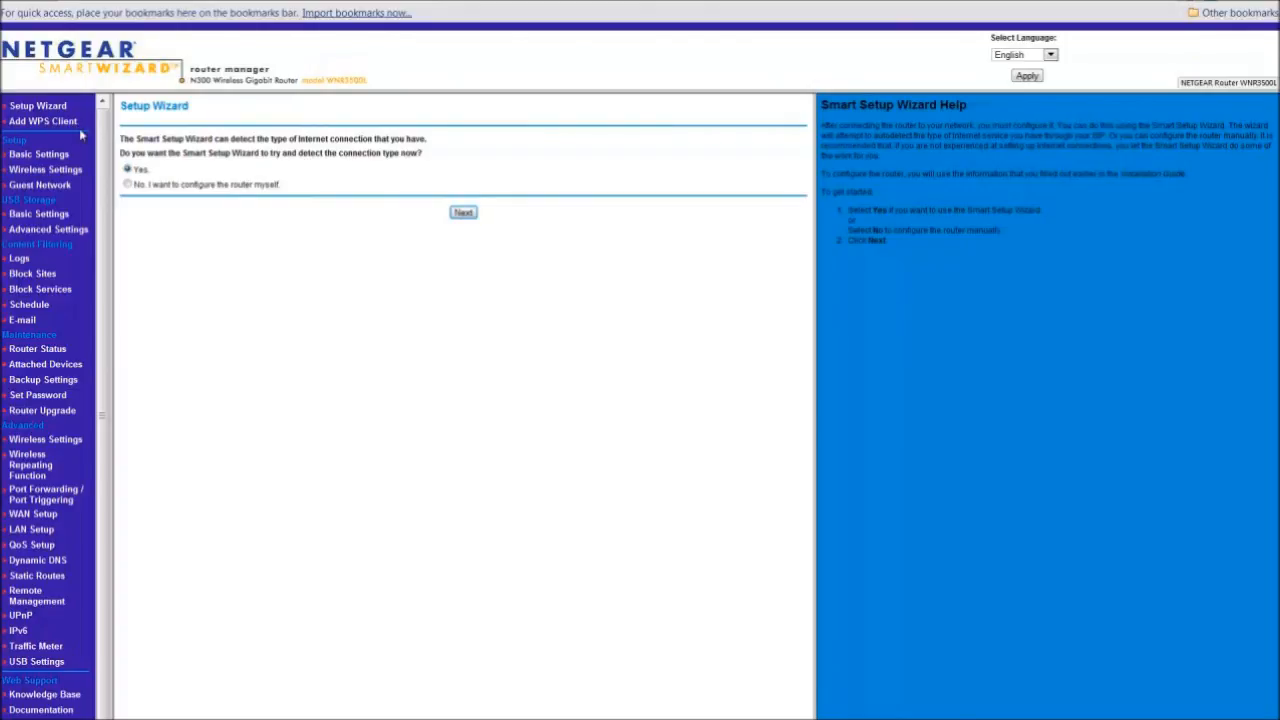
left_click(44, 122)
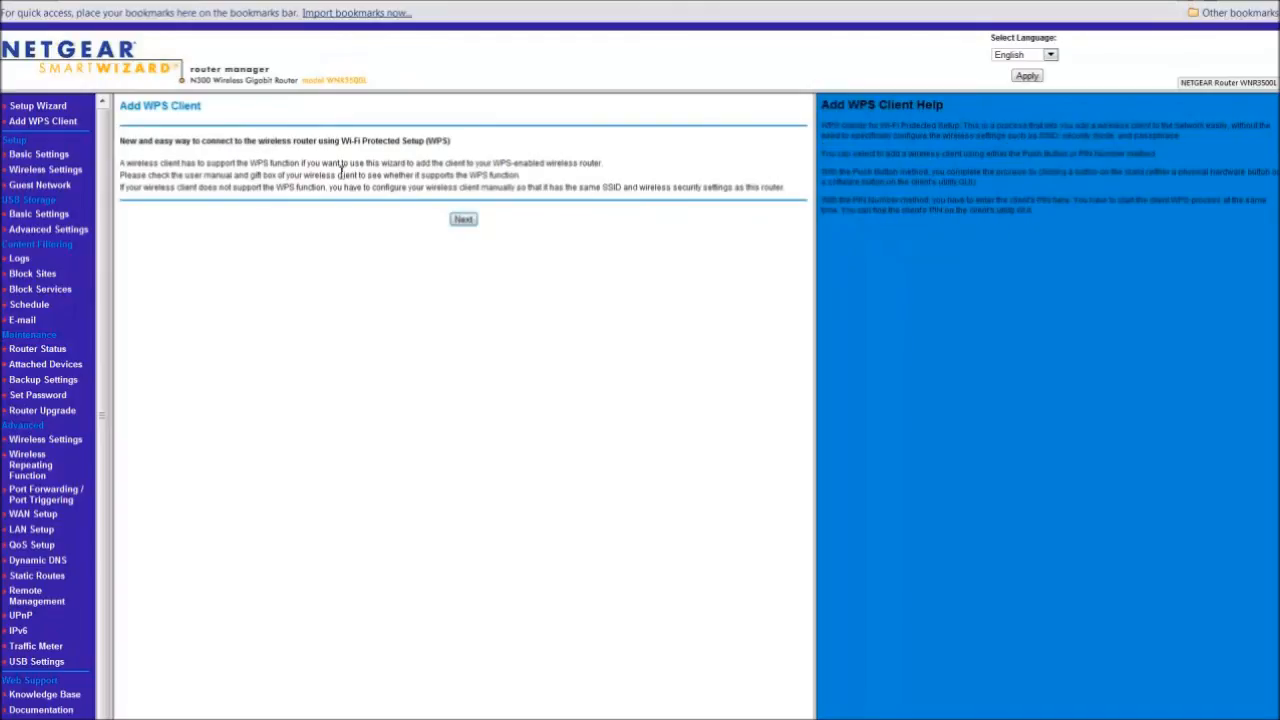
mouse_move(388, 204)
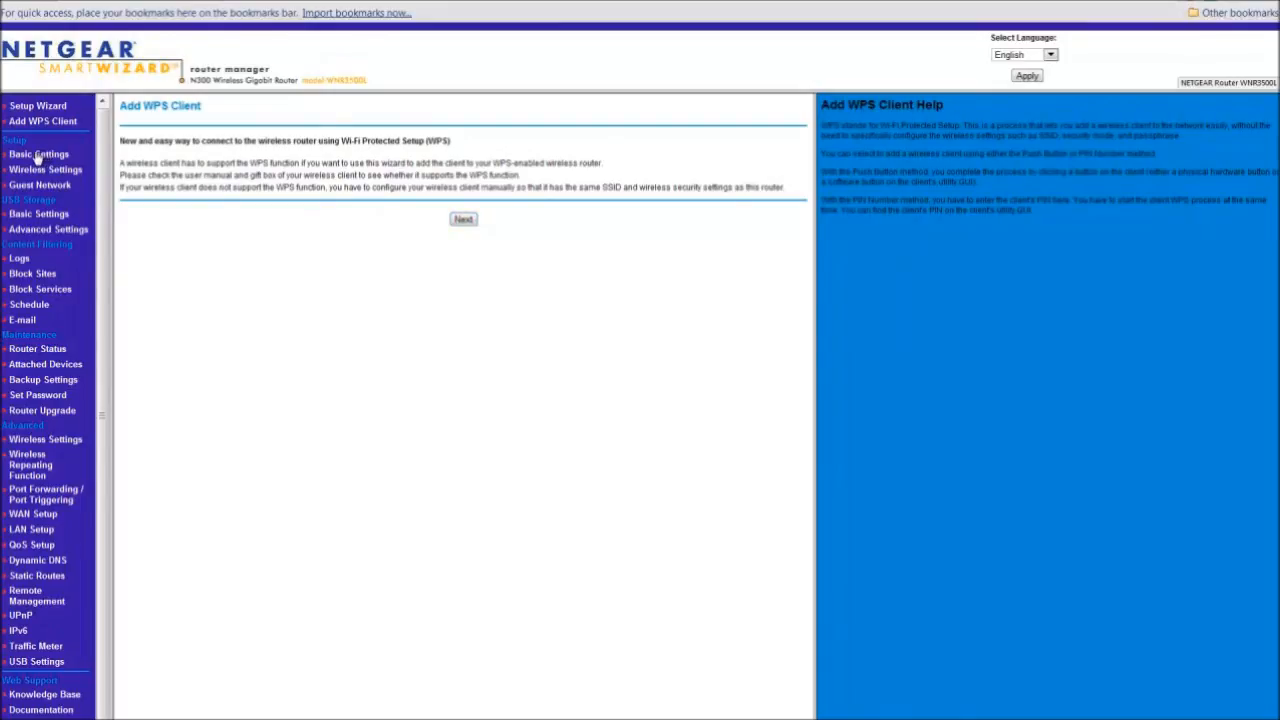
left_click(38, 154)
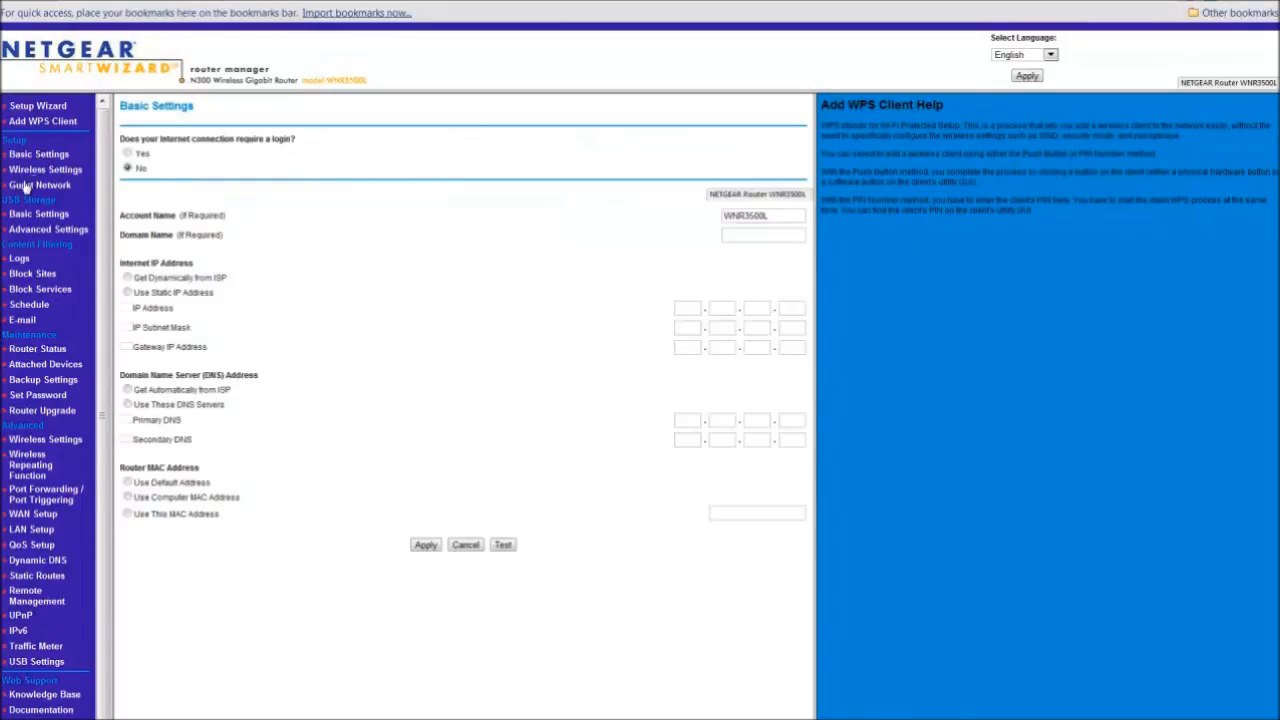
left_click(44, 168)
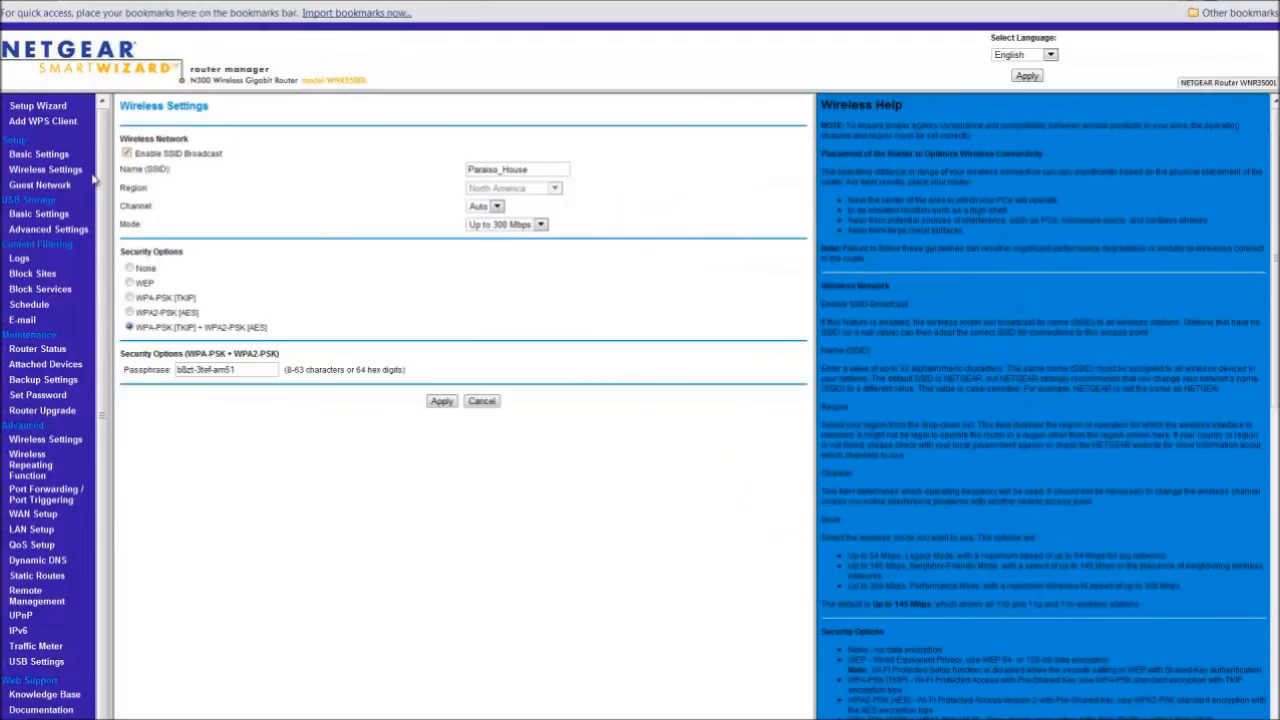
left_click(40, 184)
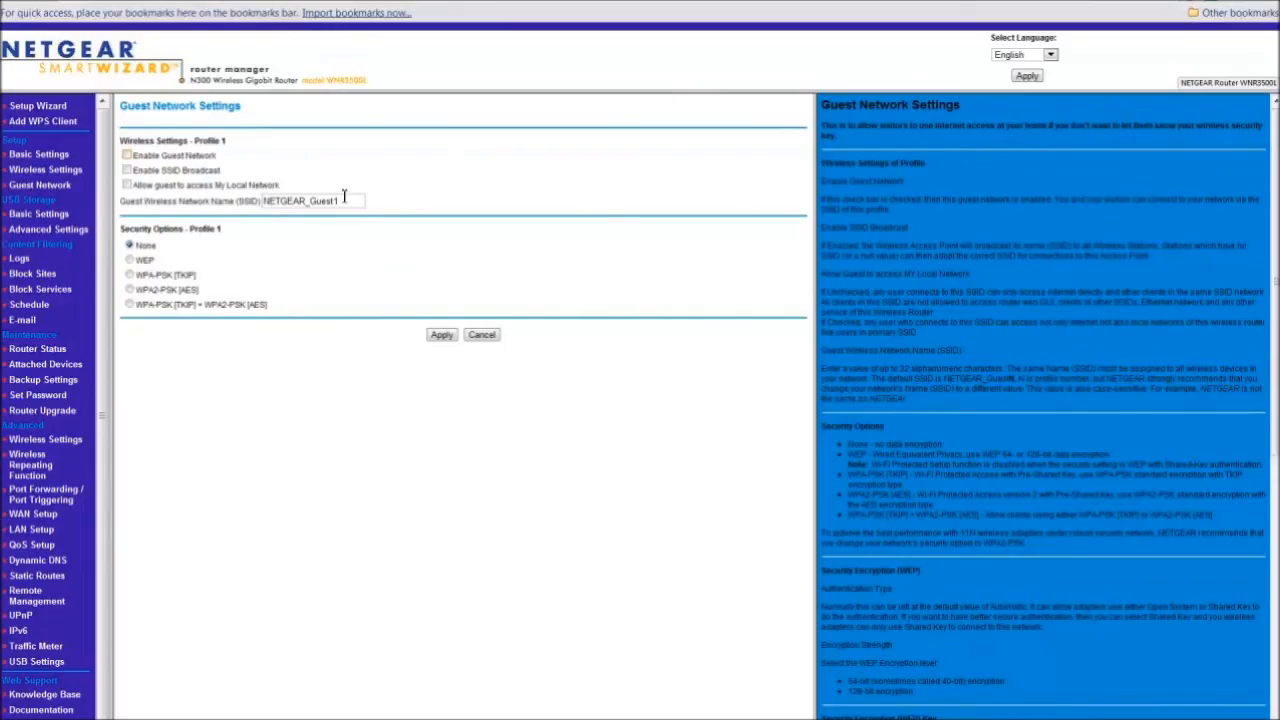
mouse_move(276, 170)
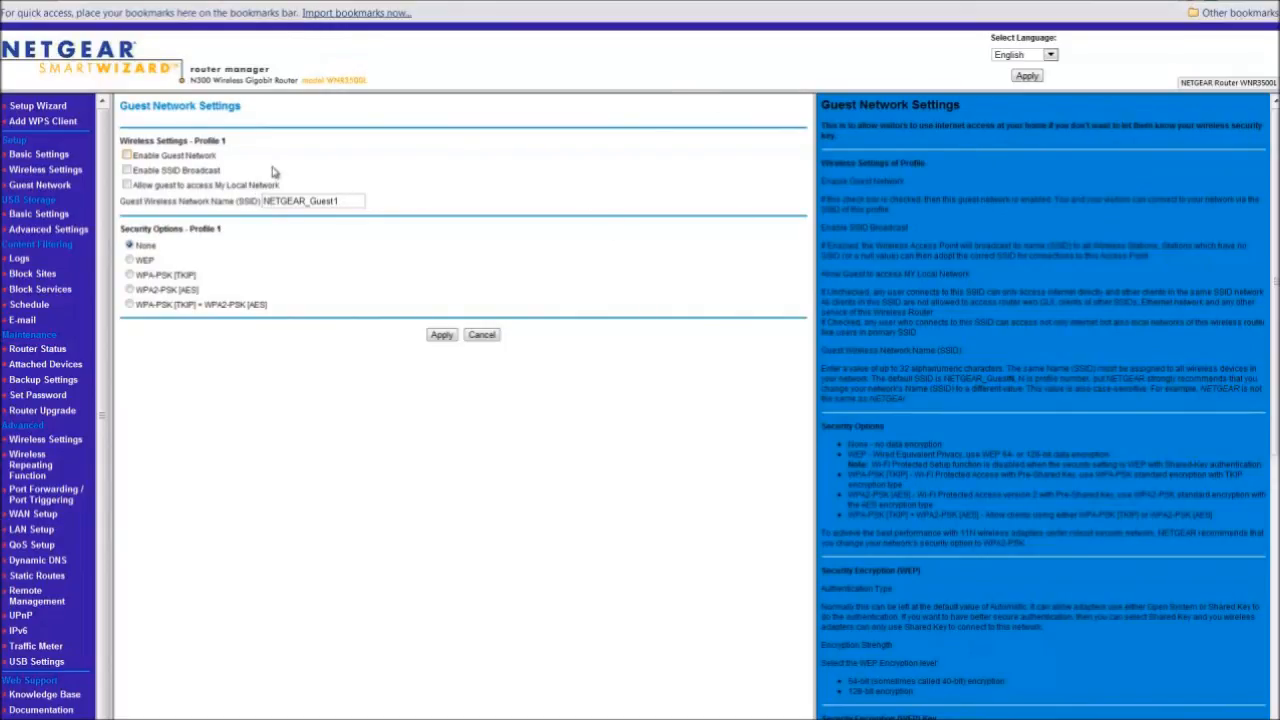
mouse_move(398, 192)
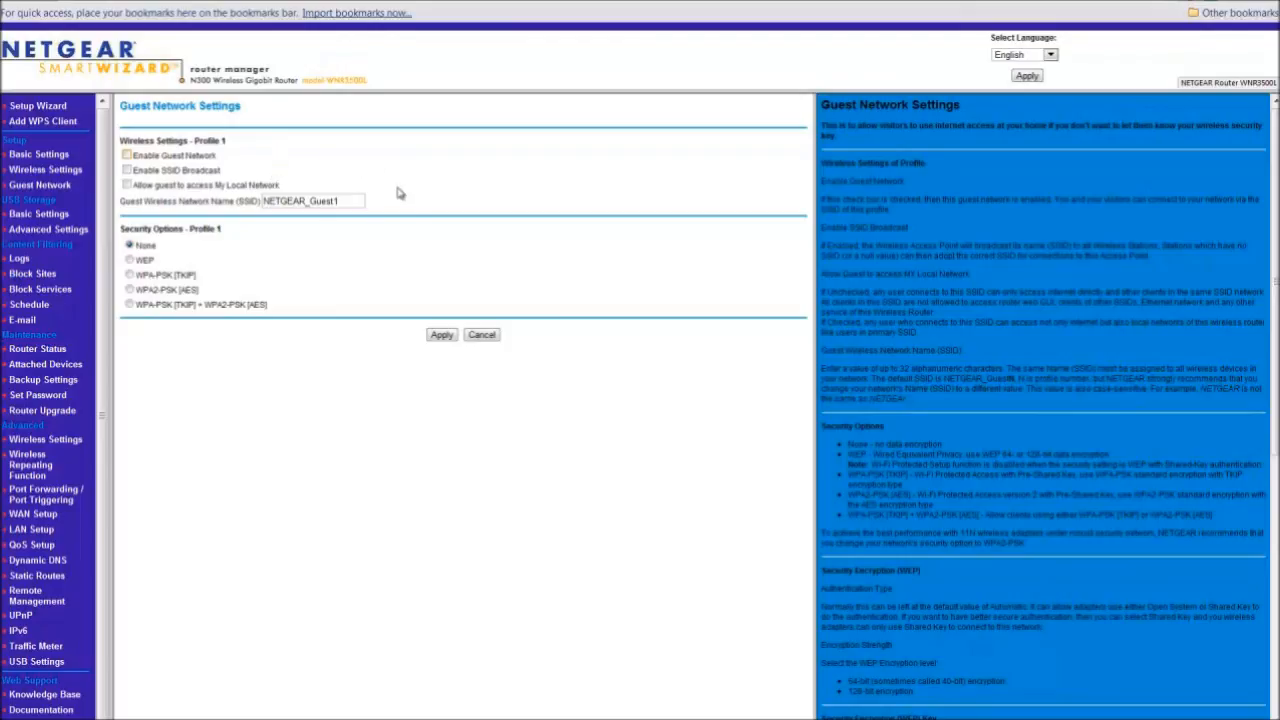
mouse_move(424, 218)
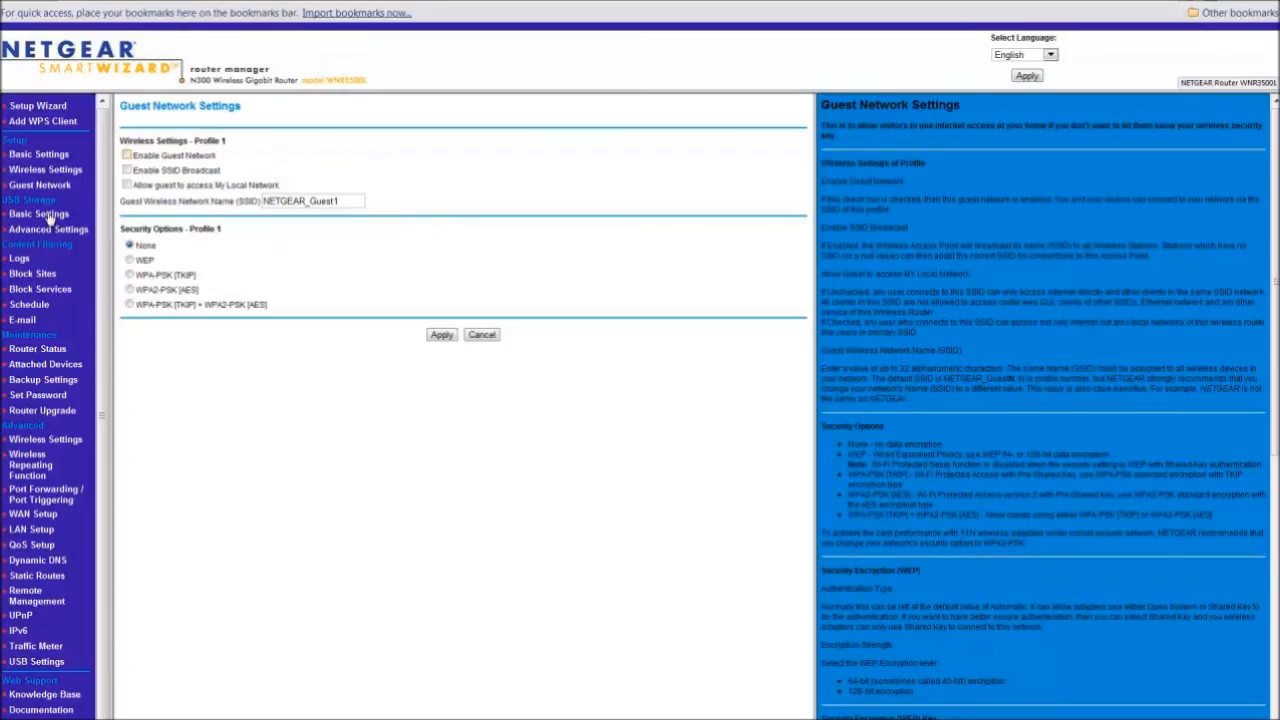
Show the USB Storage basic settings page from the sidebar.
left_click(38, 214)
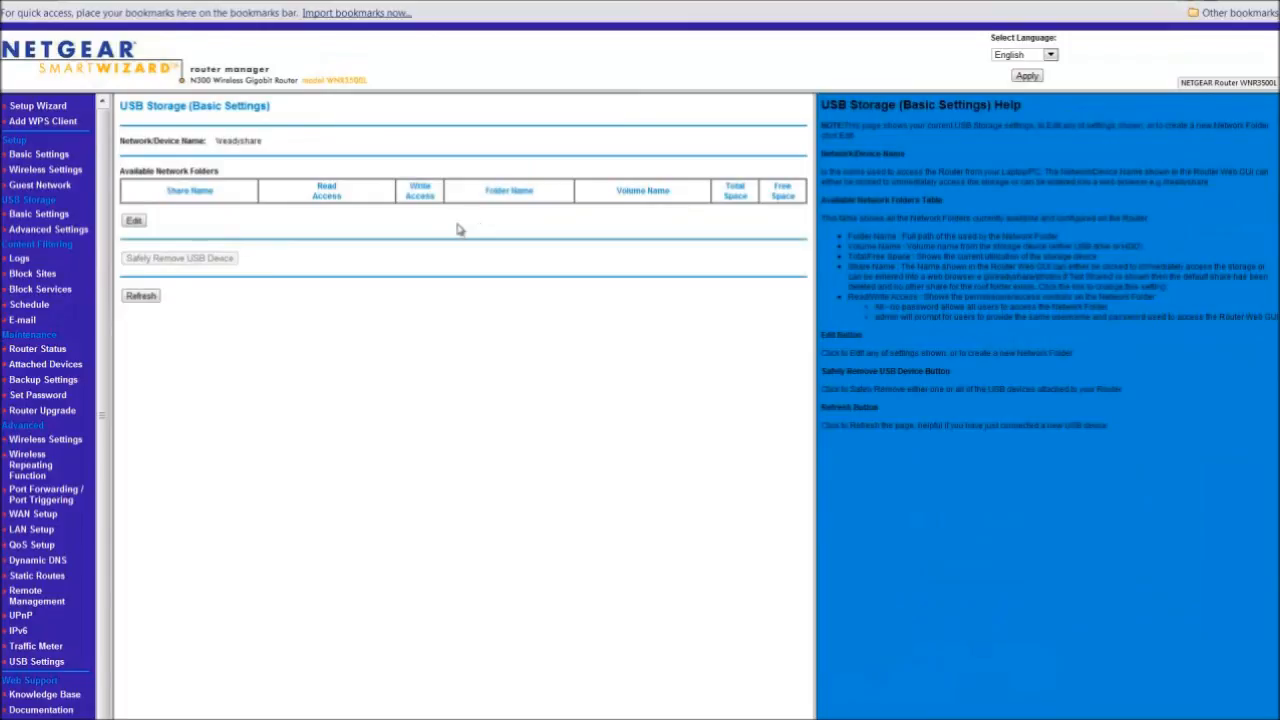
mouse_move(270, 264)
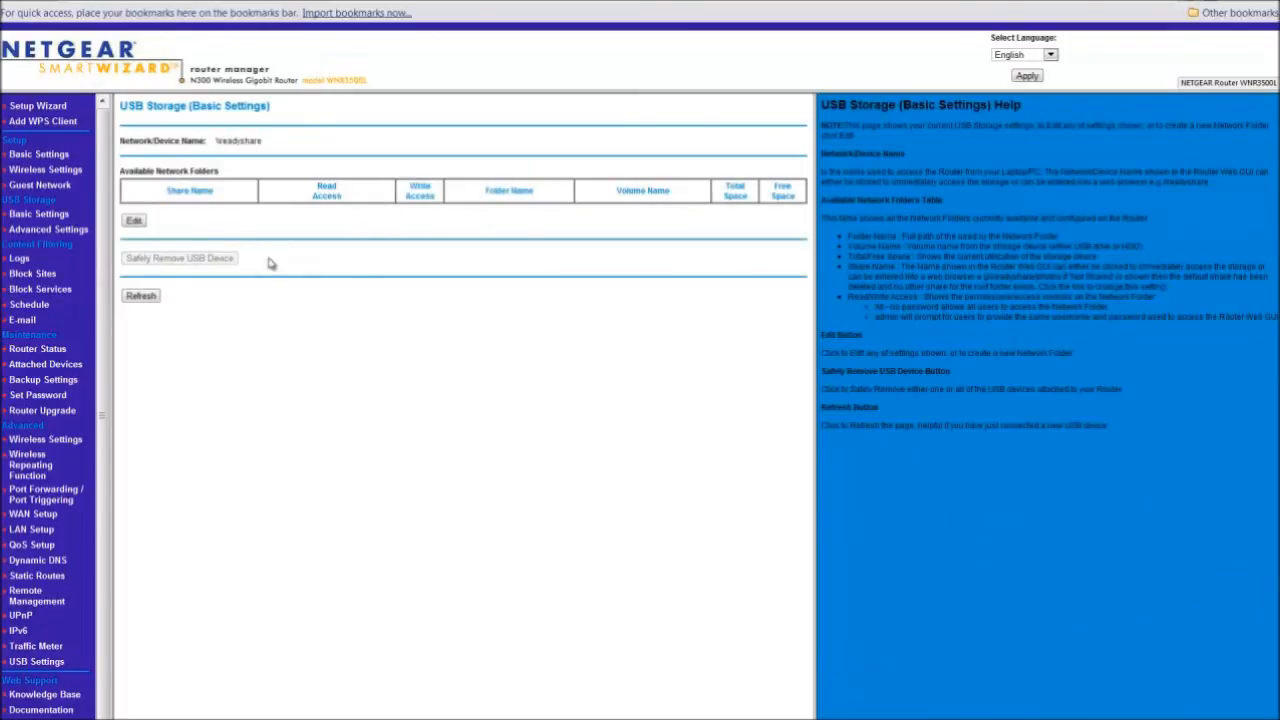
mouse_move(300, 236)
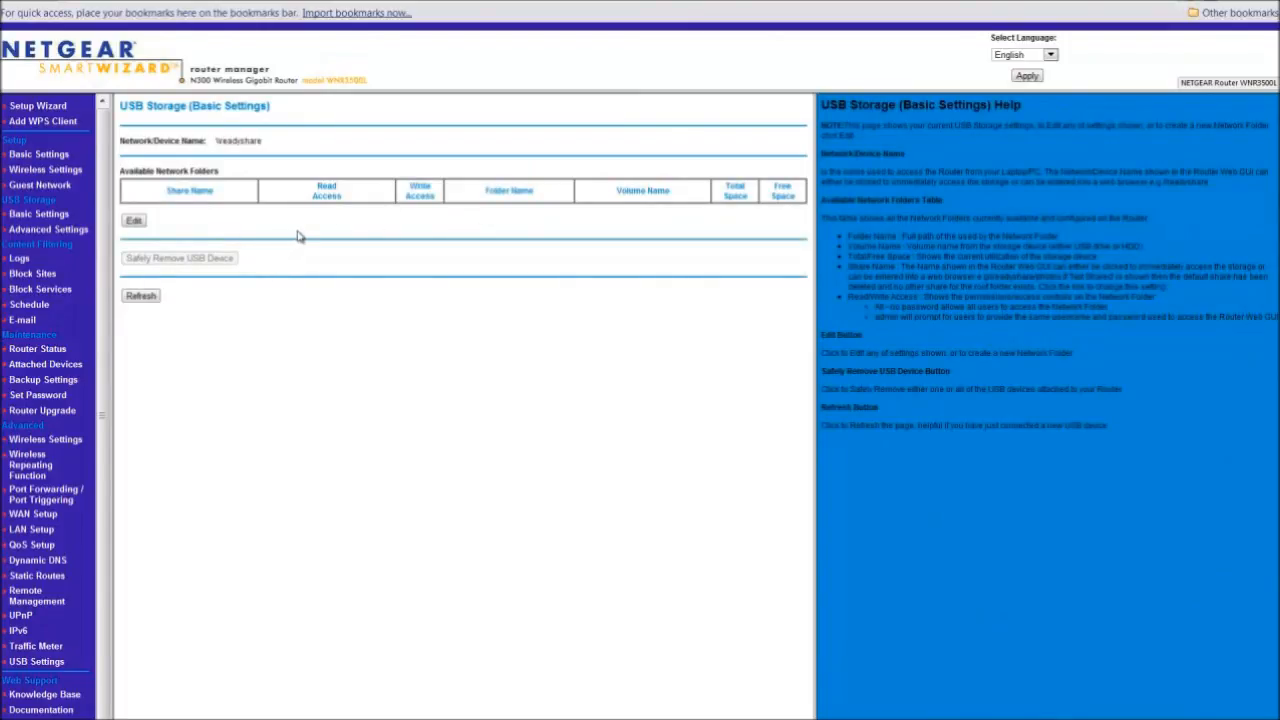
mouse_move(144, 248)
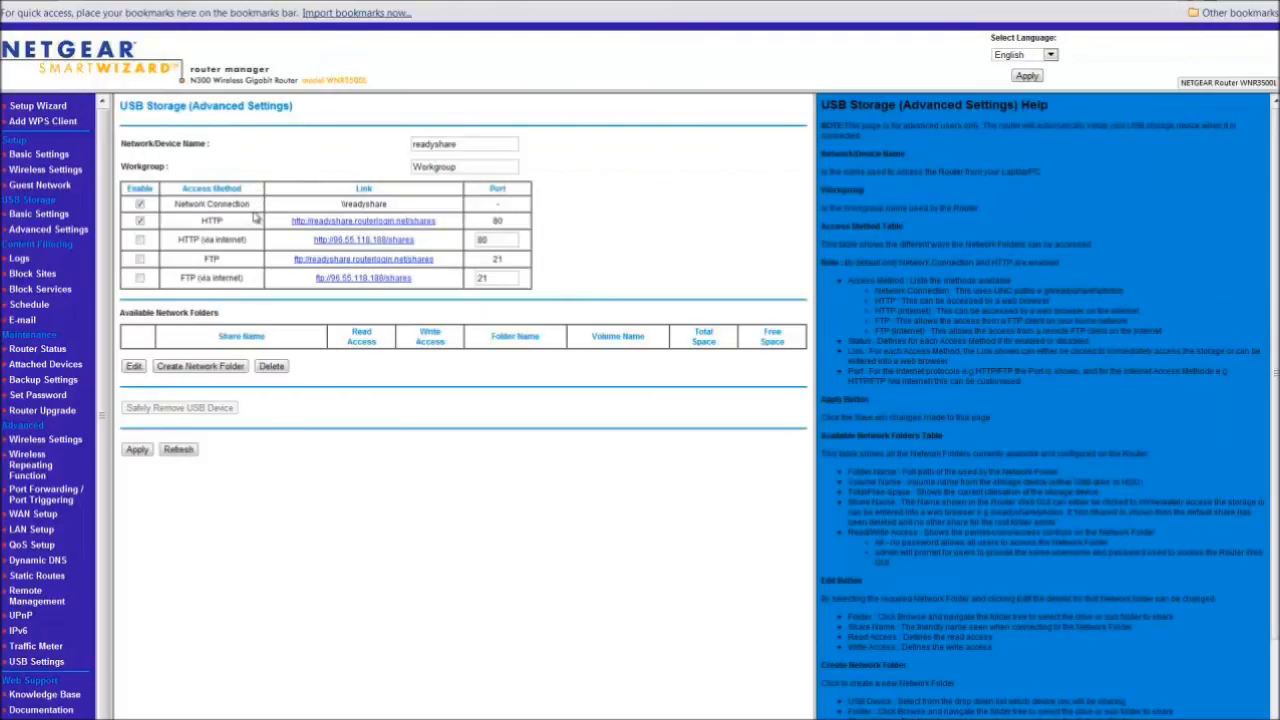
mouse_move(464, 162)
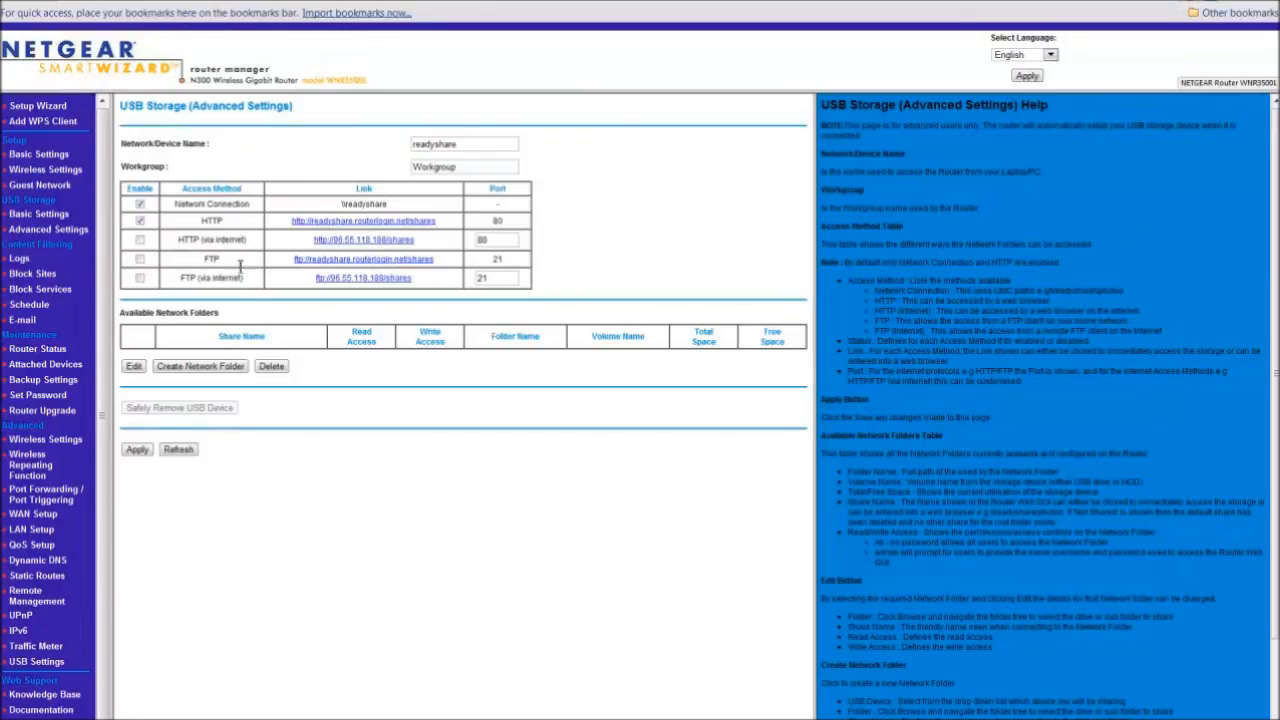
mouse_move(600, 248)
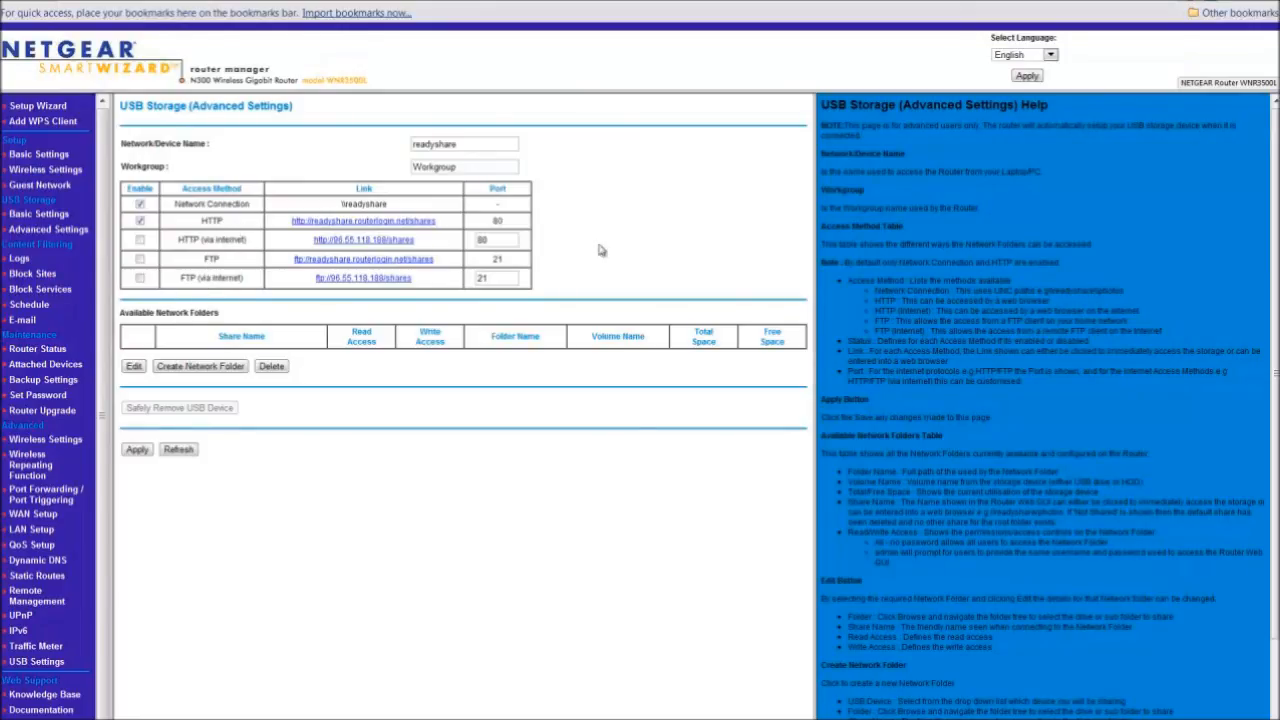
mouse_move(616, 274)
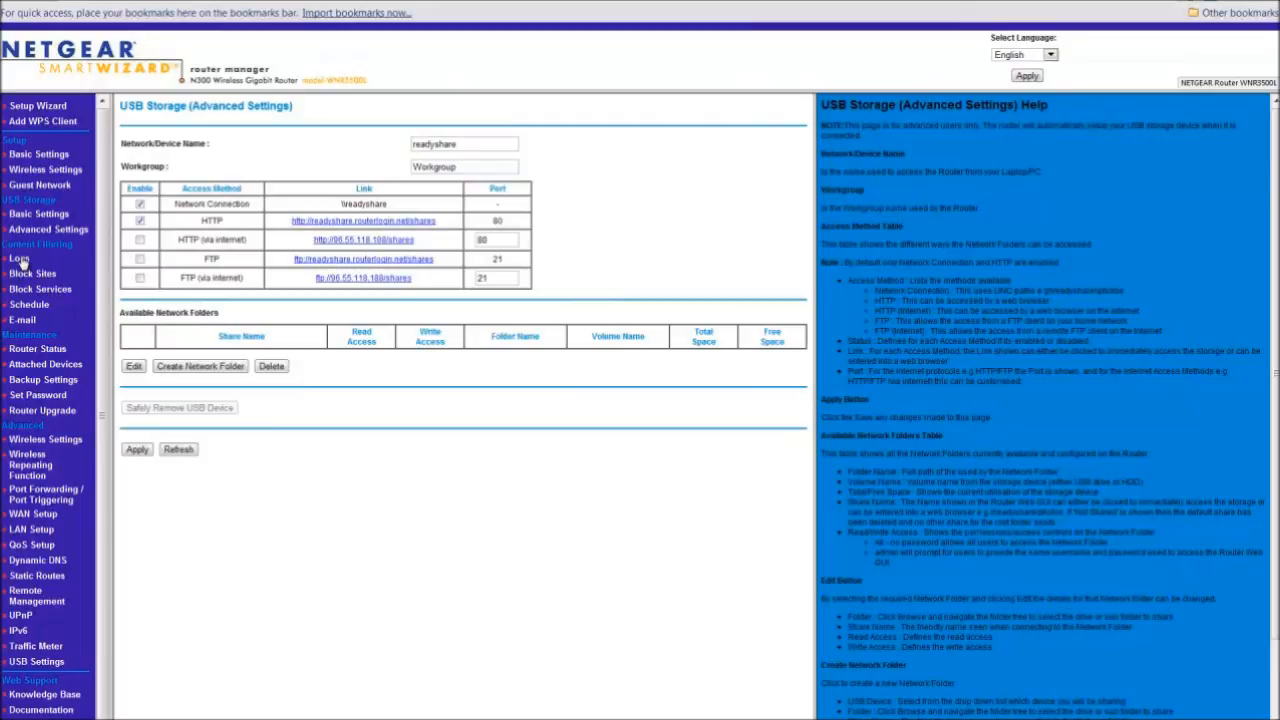
View the router Logs page, then bring up Block Sites with its help text.
left_click(18, 258)
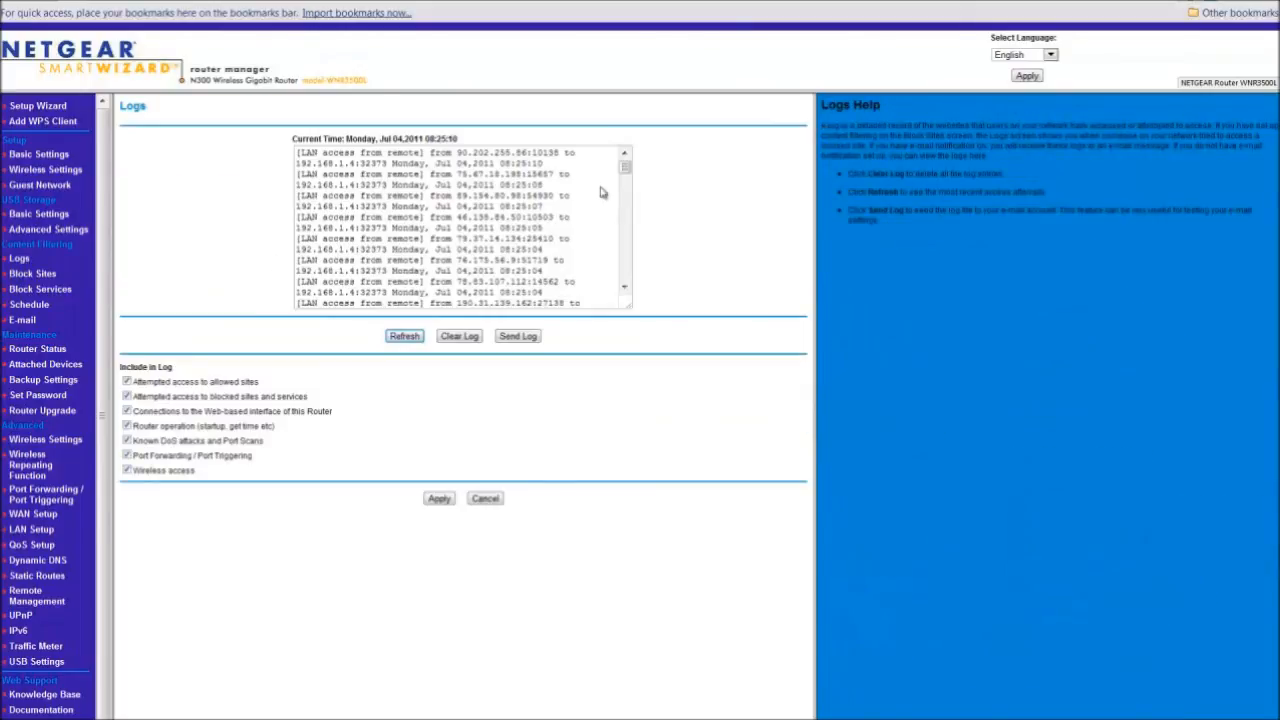
mouse_move(144, 442)
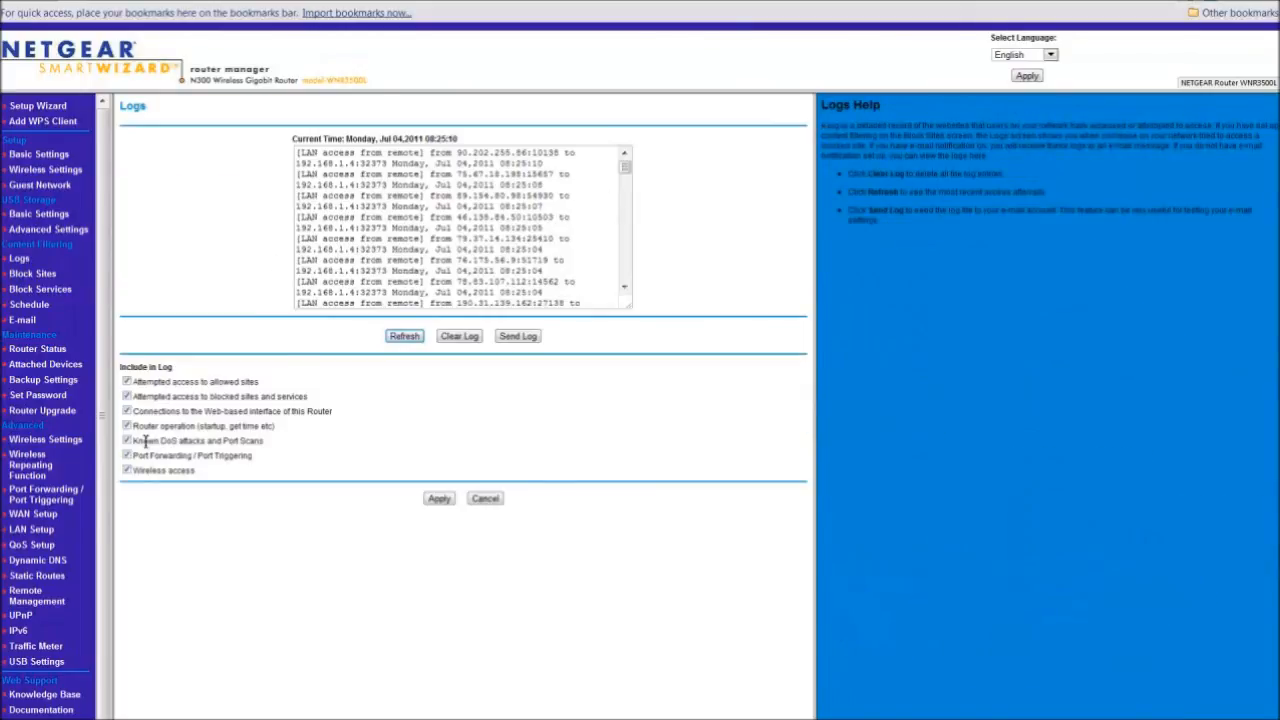
mouse_move(184, 456)
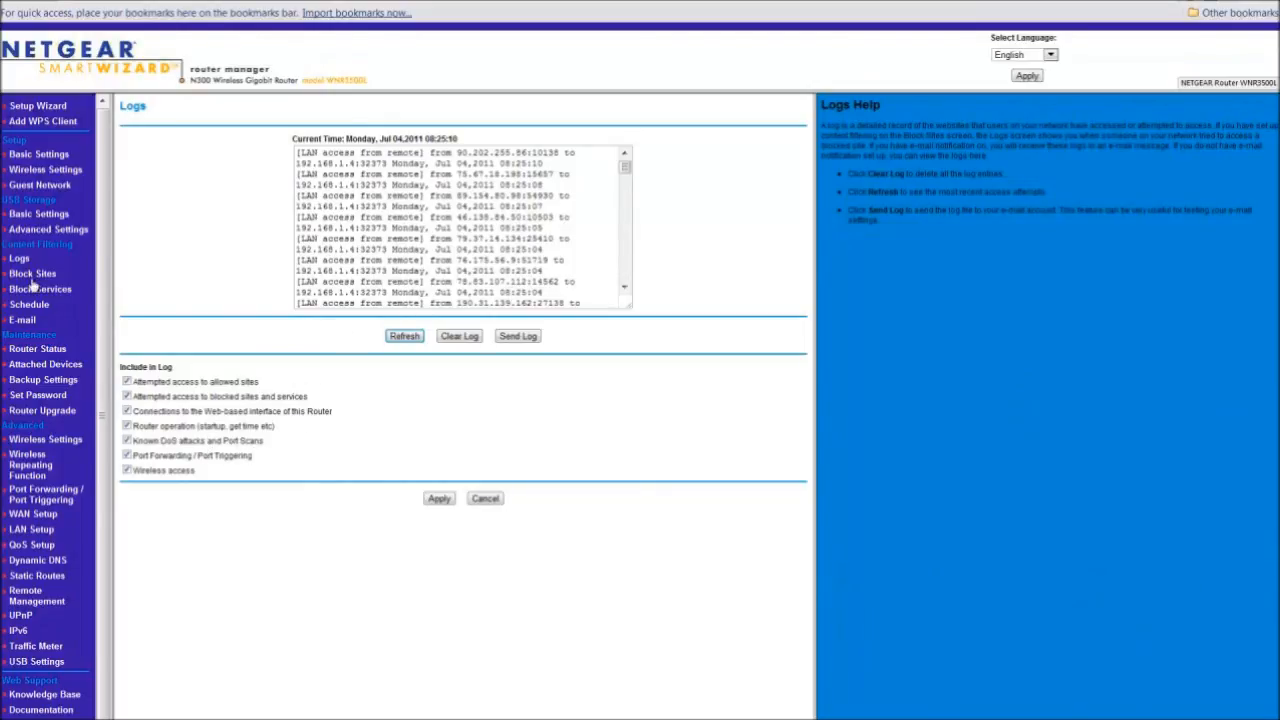
left_click(32, 272)
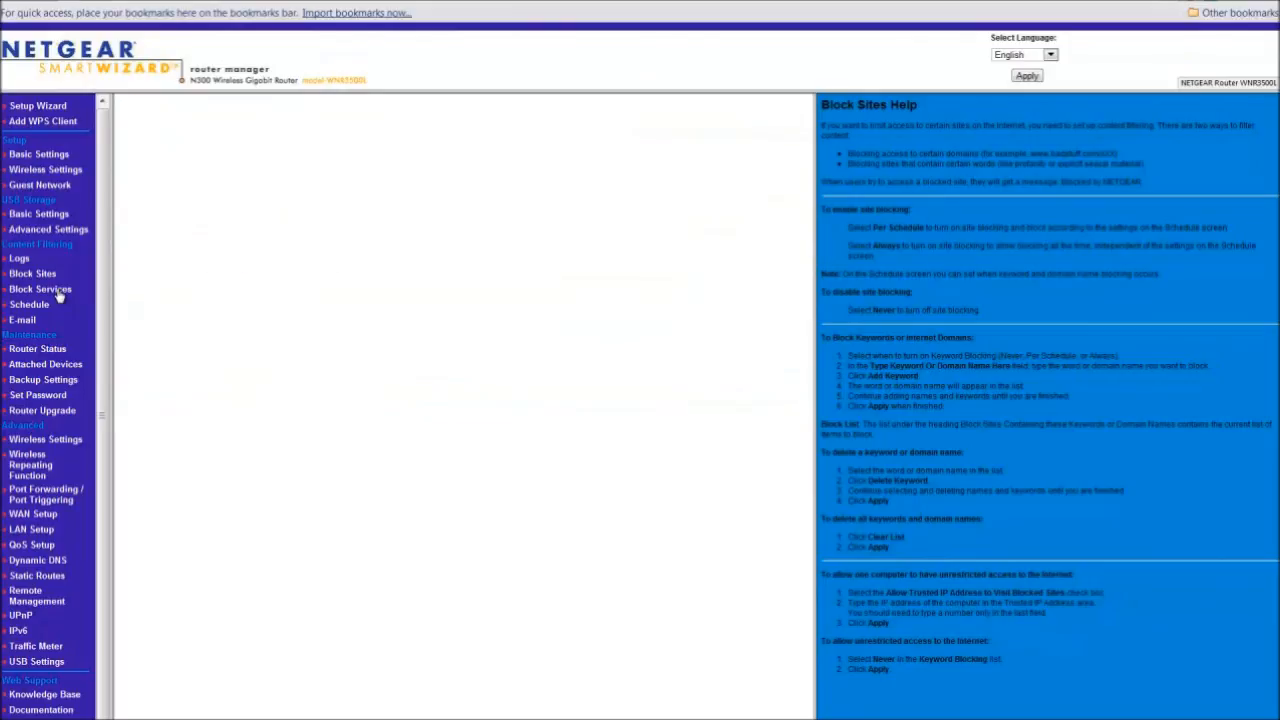
Review the Block Services add form and Service Type list, the Schedule page, then Router Status.
left_click(40, 288)
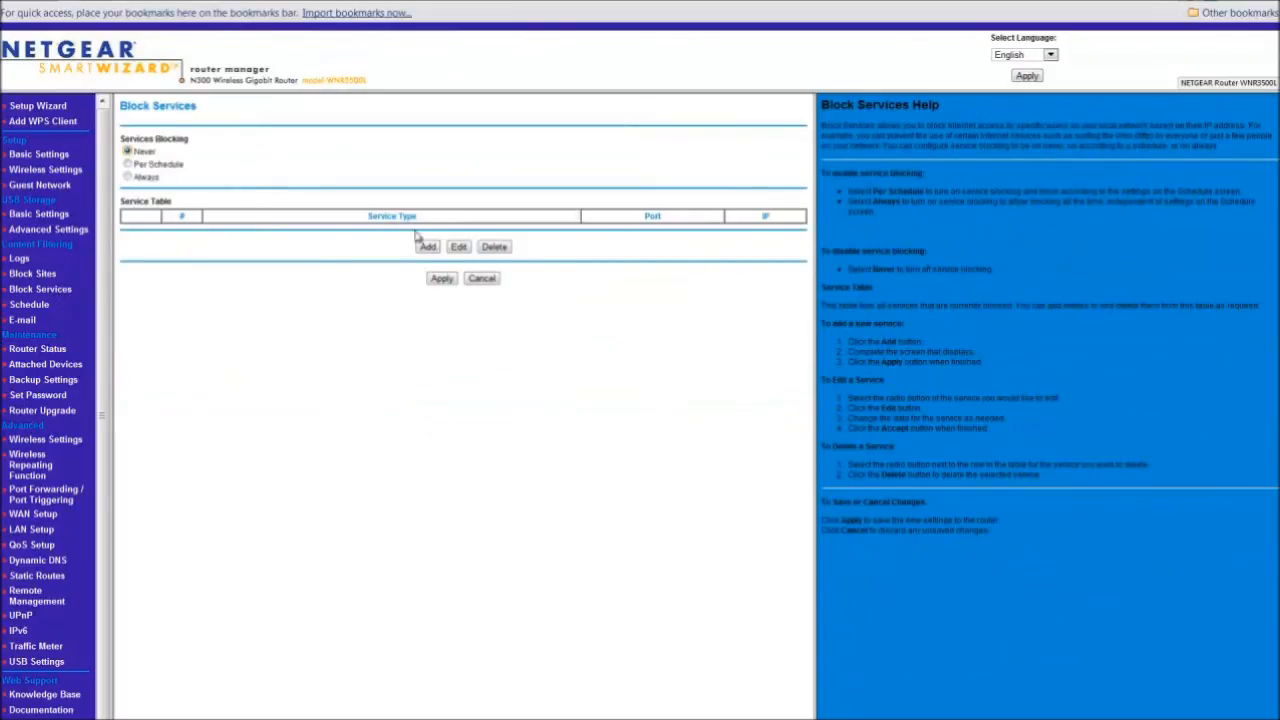
left_click(428, 246)
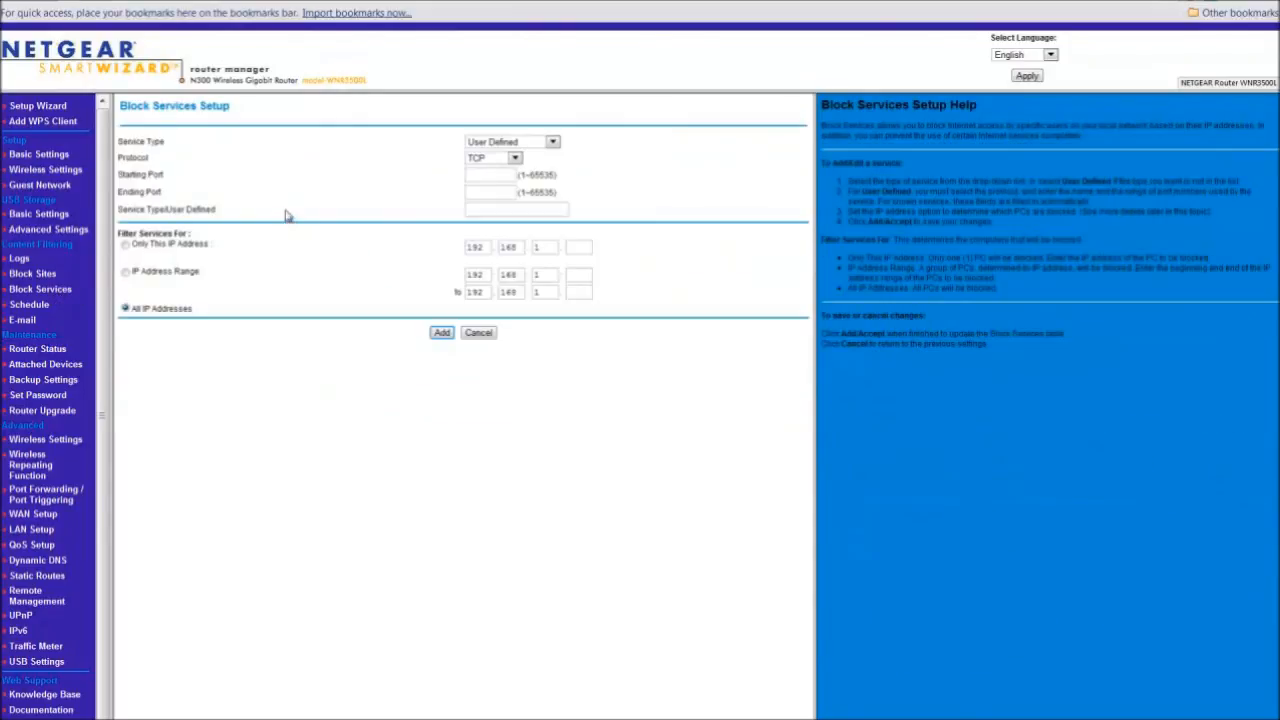
left_click(552, 140)
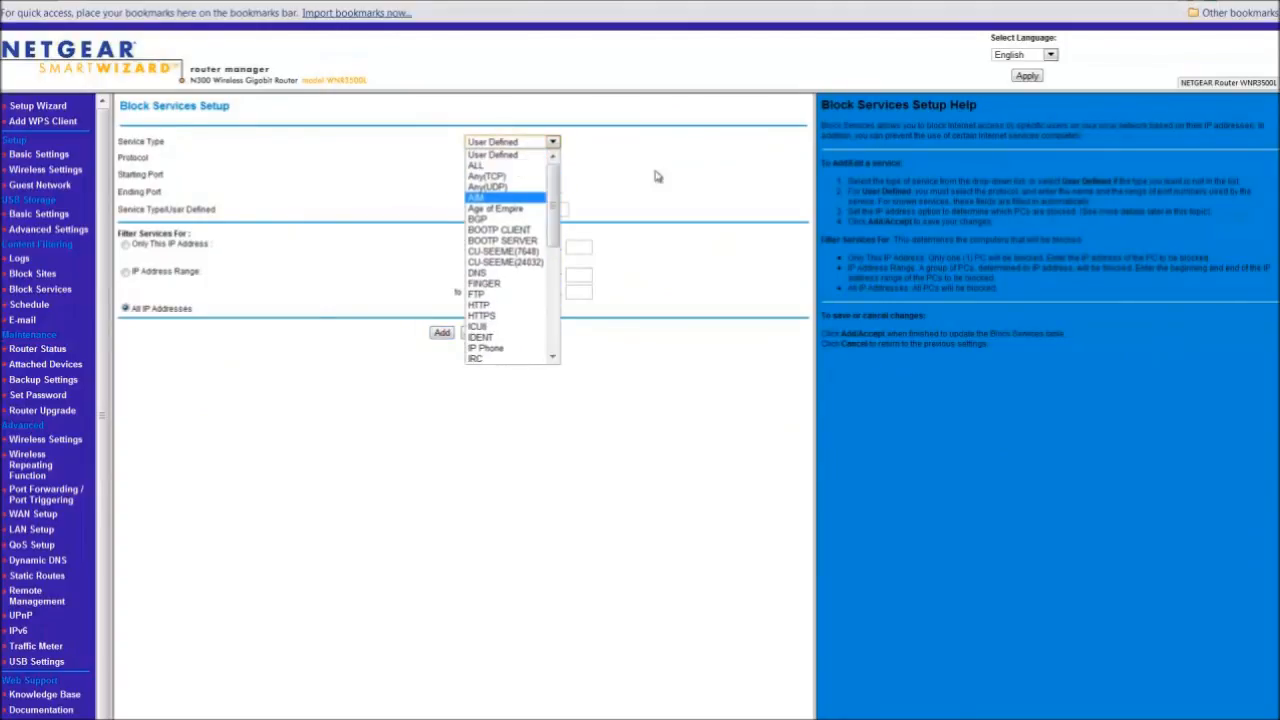
left_click(492, 154)
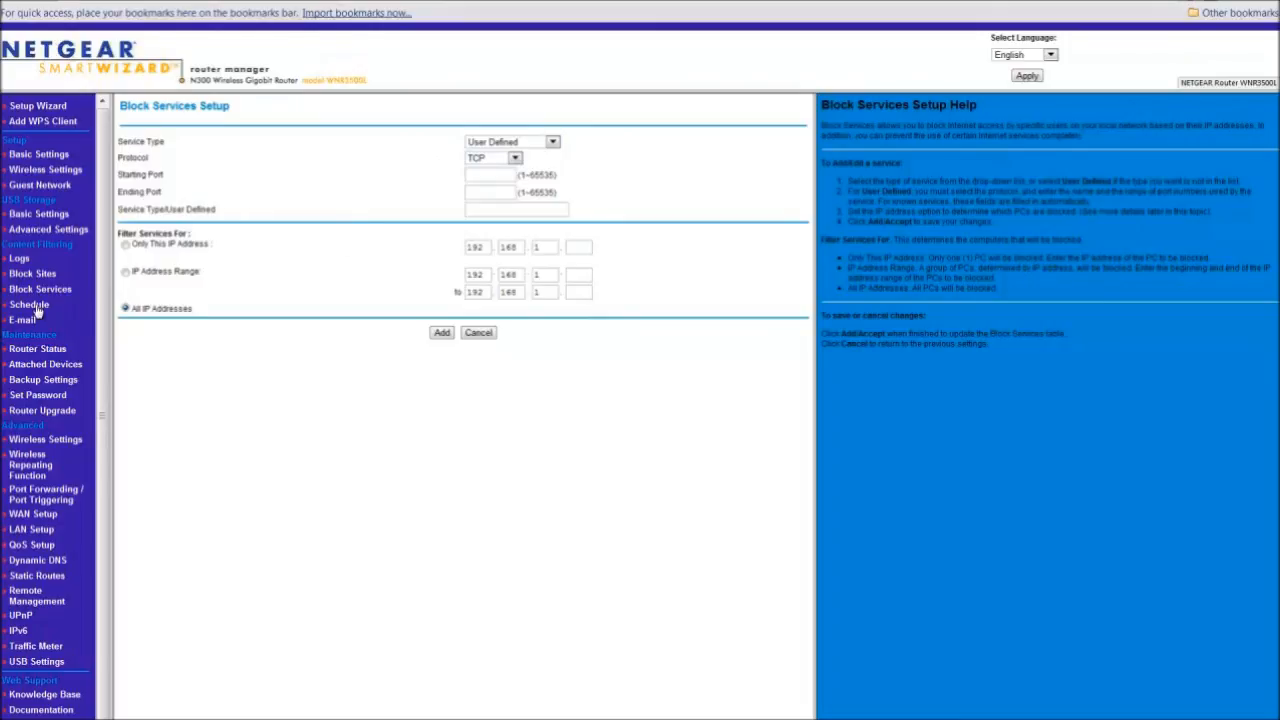
left_click(28, 304)
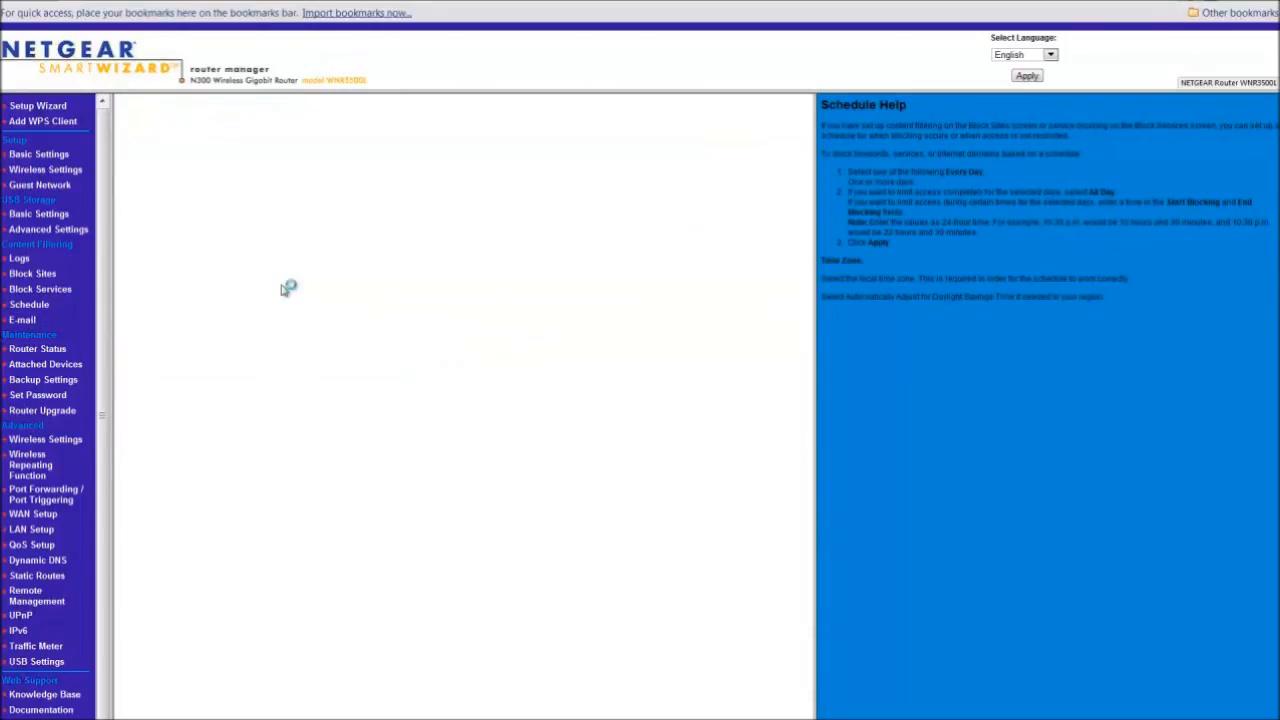
left_click(22, 320)
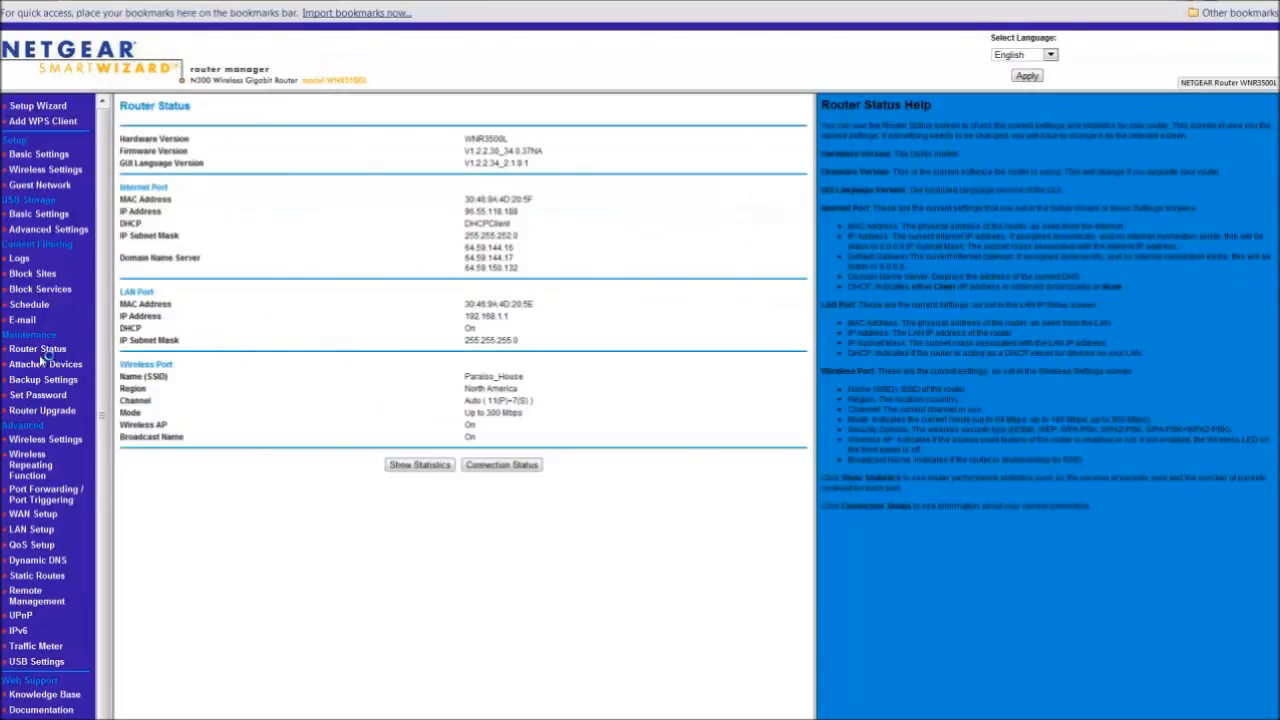
View Attached Devices and Backup Settings, ending on the Router Upgrade page.
left_click(44, 364)
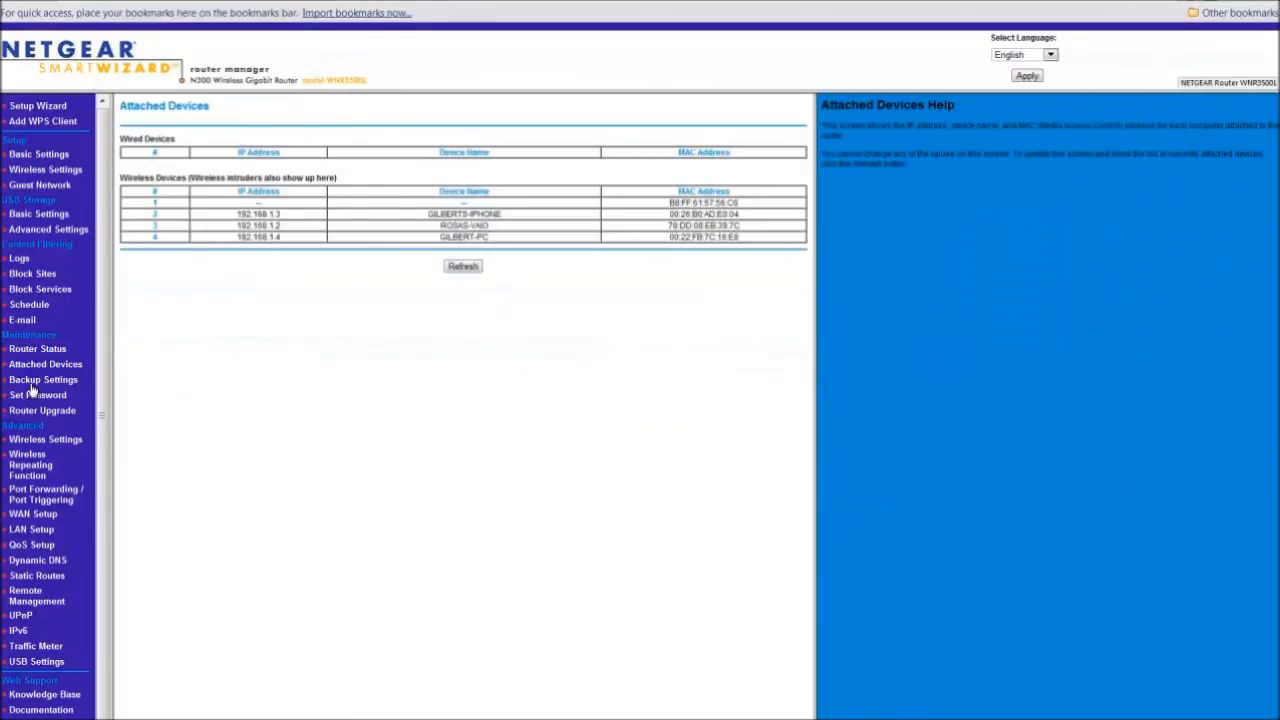
left_click(44, 380)
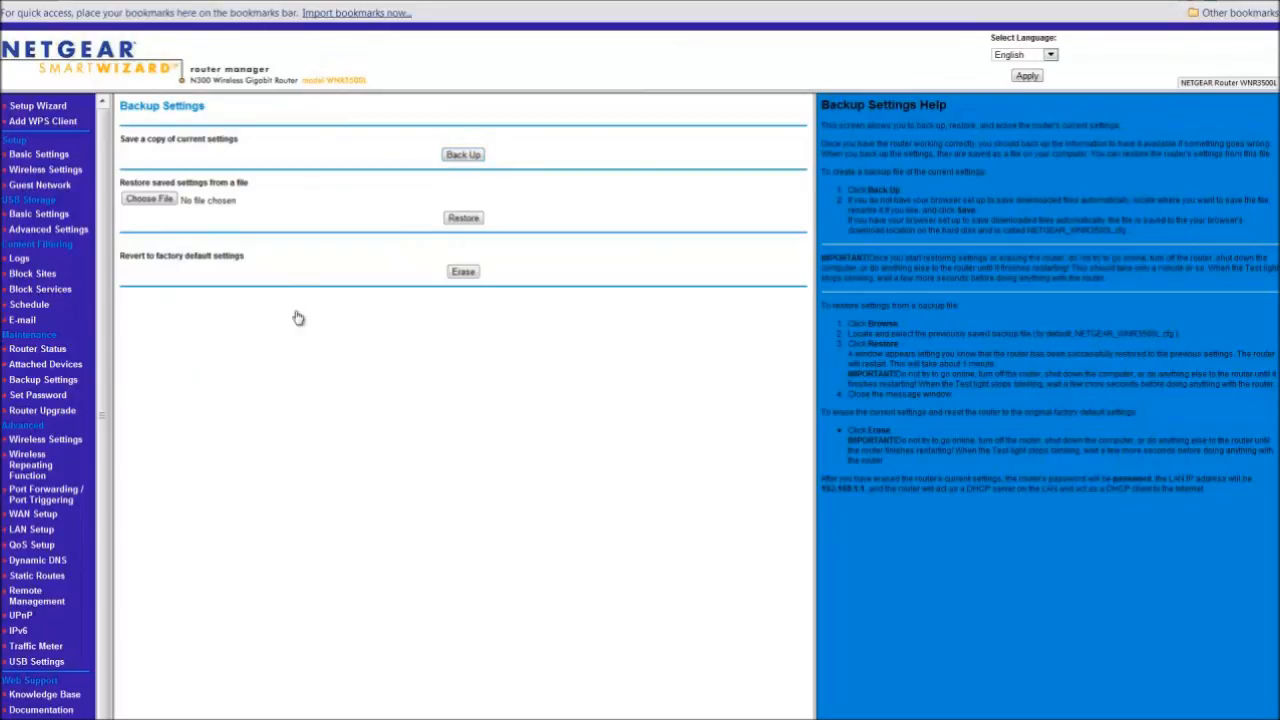
left_click(42, 410)
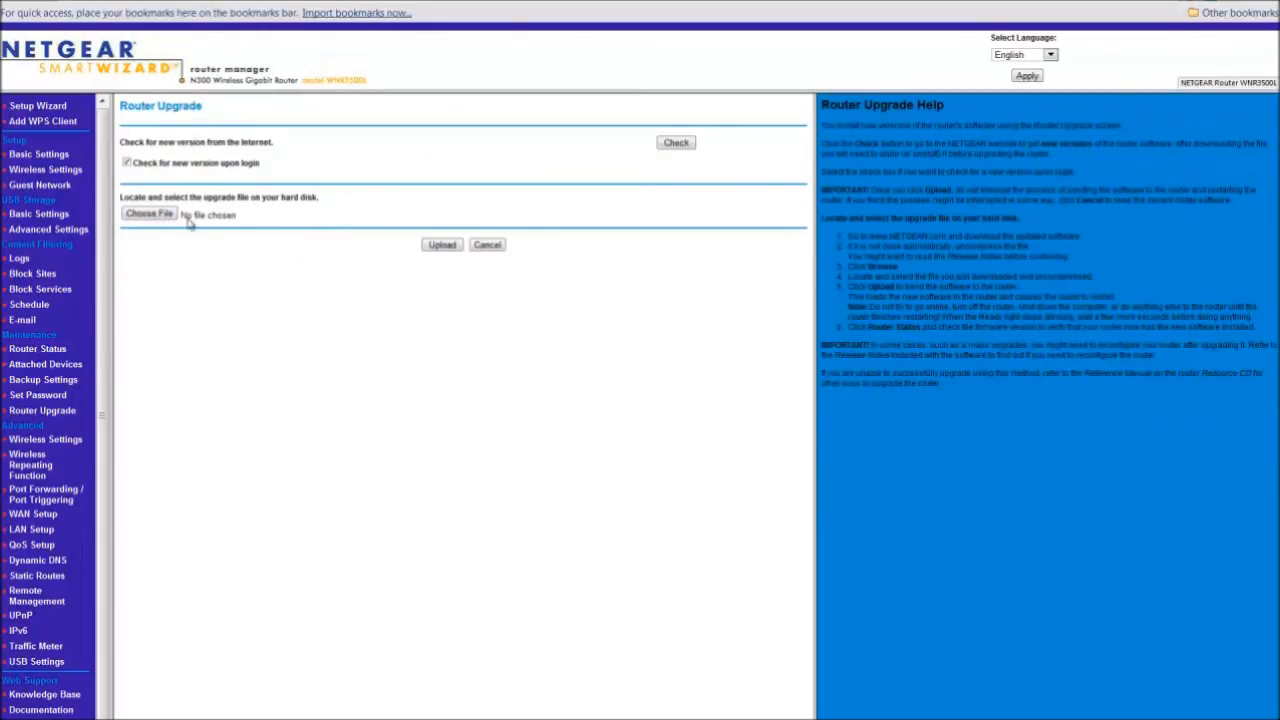
mouse_move(532, 360)
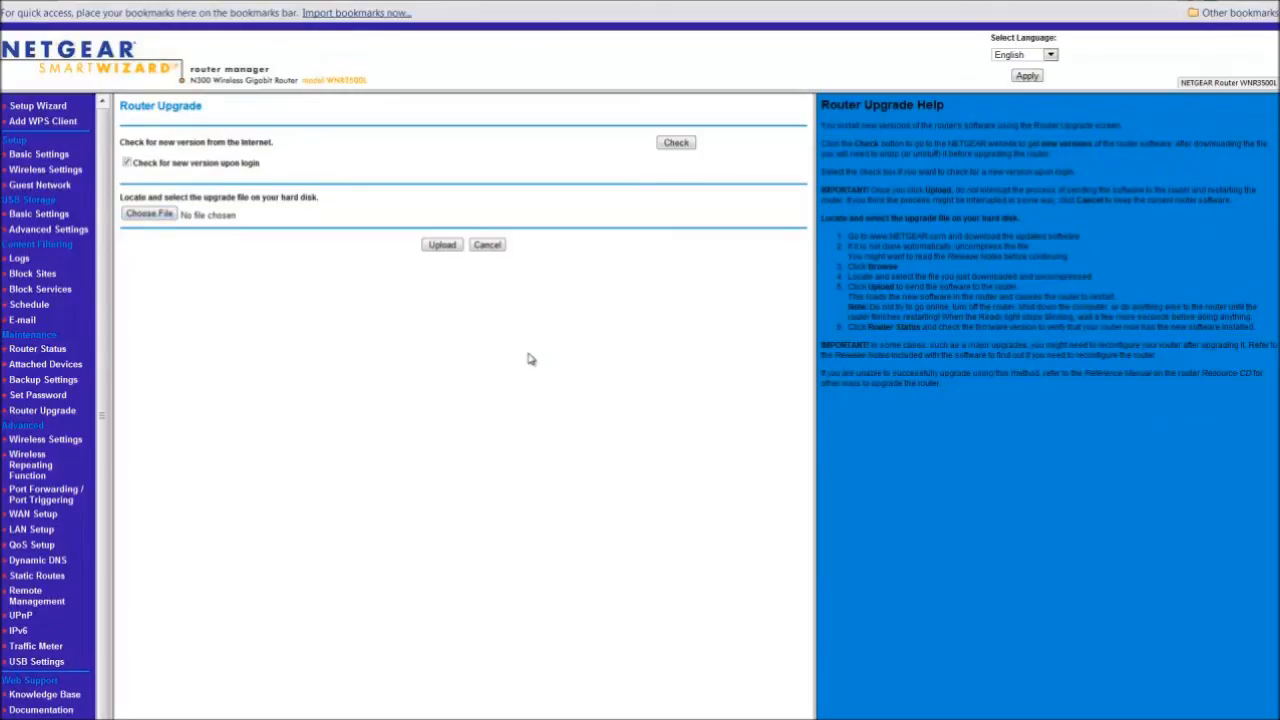
mouse_move(396, 340)
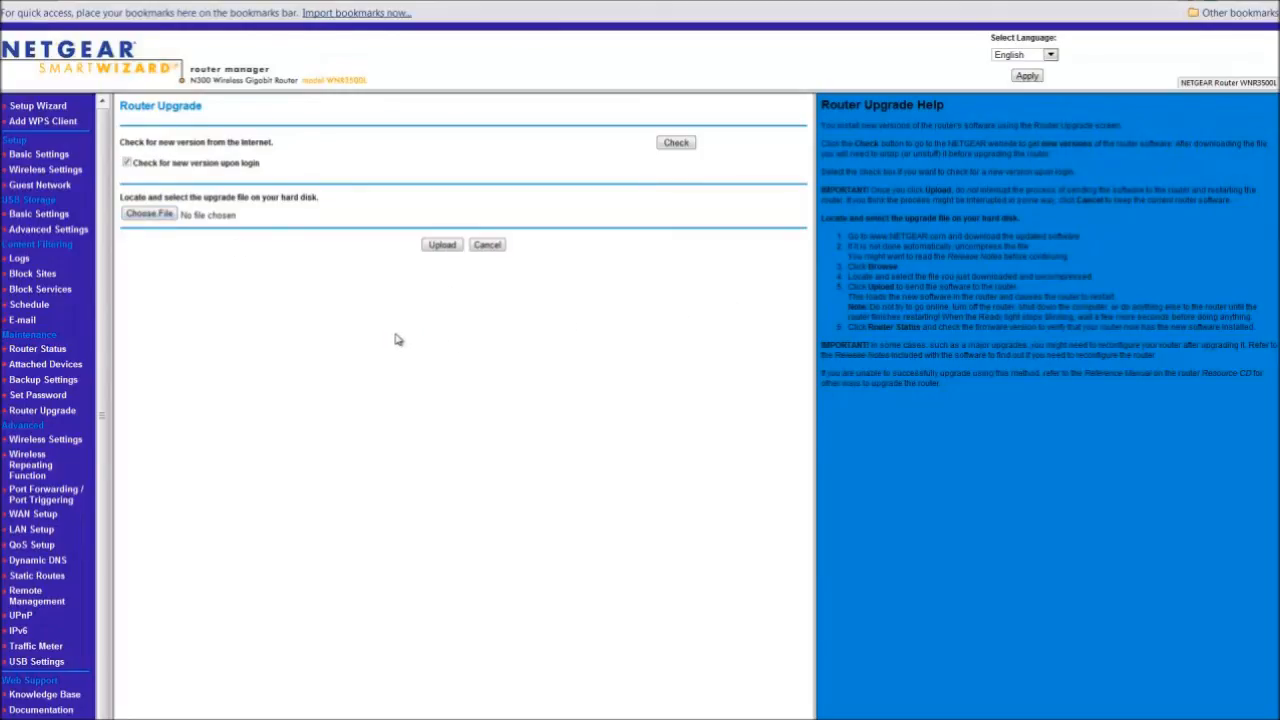
mouse_move(436, 272)
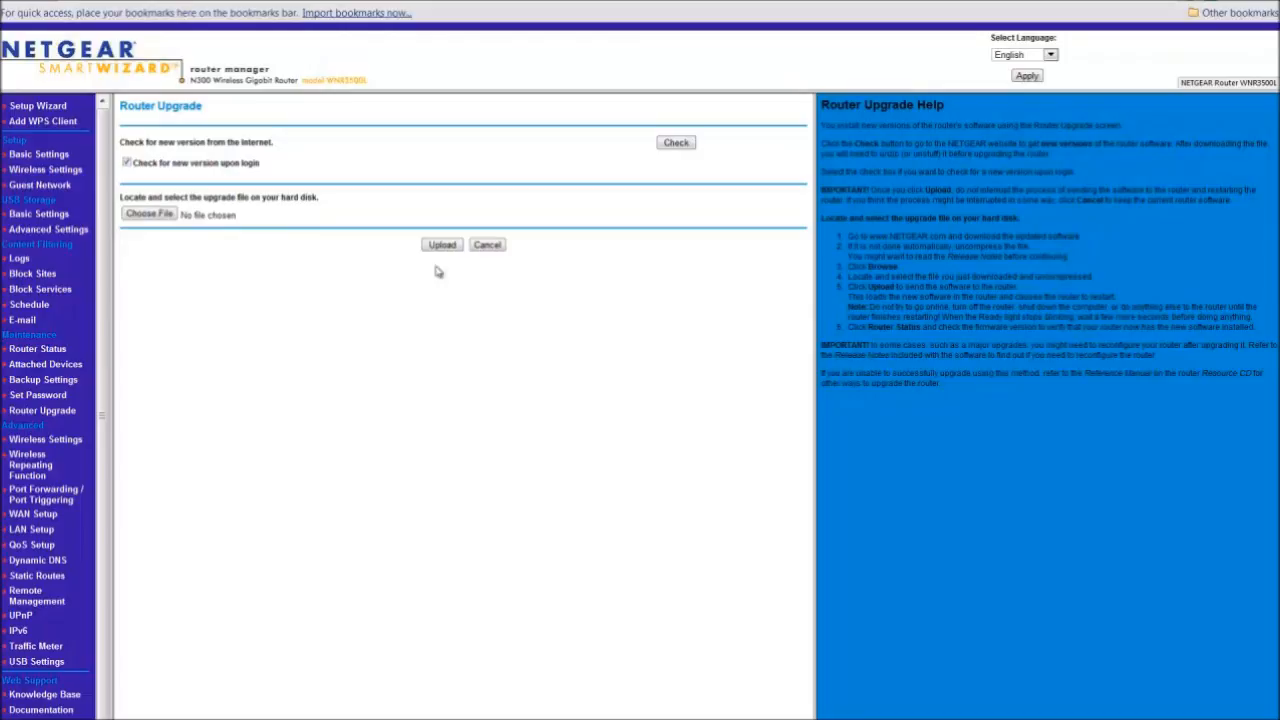
mouse_move(368, 328)
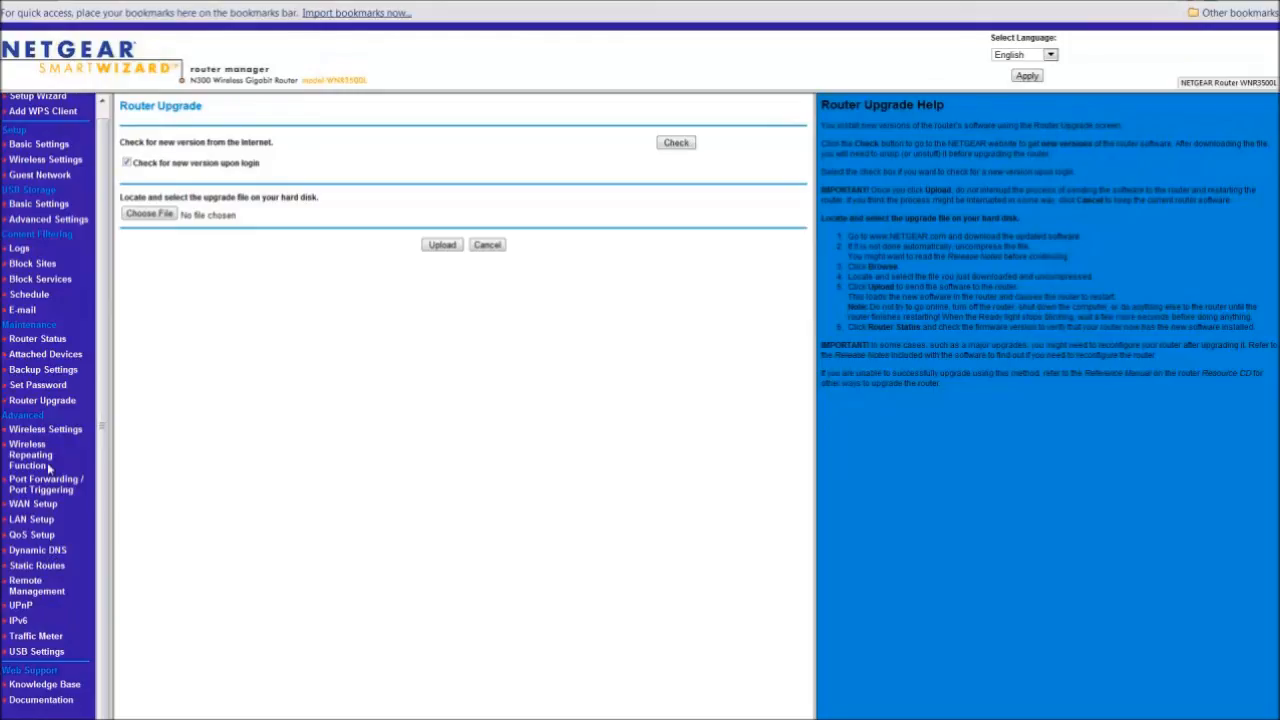
mouse_move(50, 438)
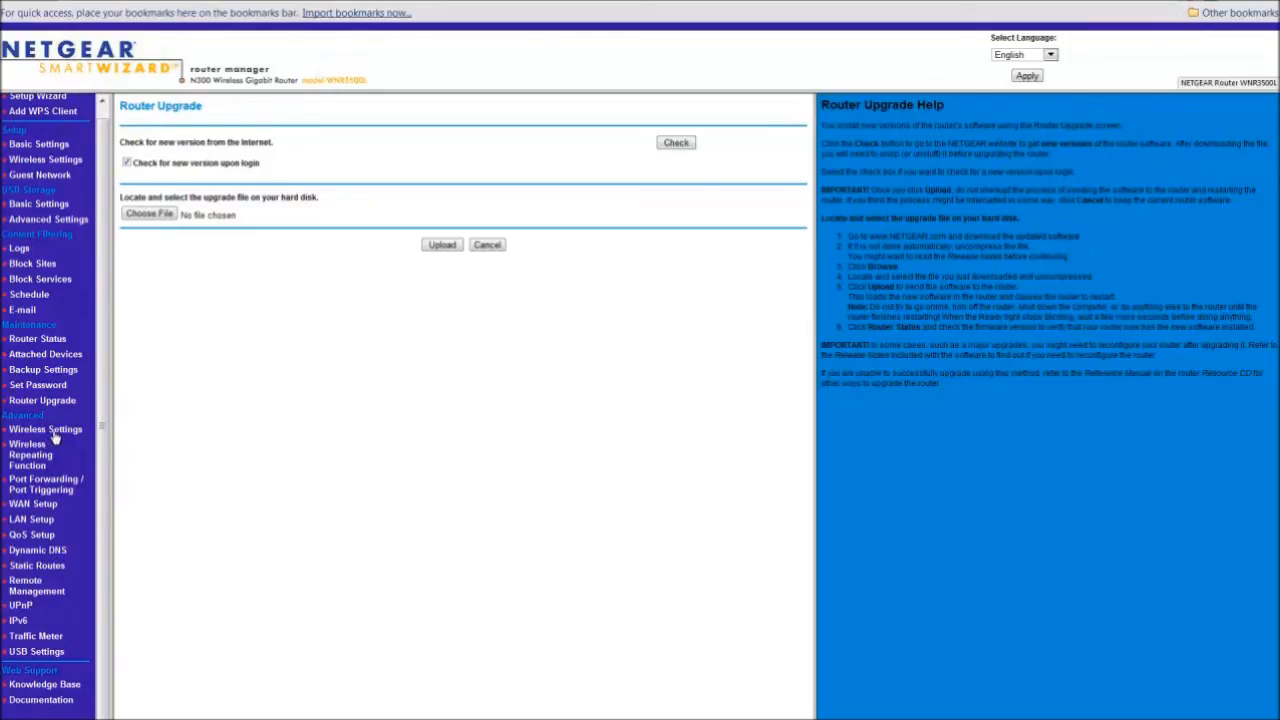
From Advanced Wireless Settings, show the Wireless Card Access List of allowed devices.
left_click(44, 440)
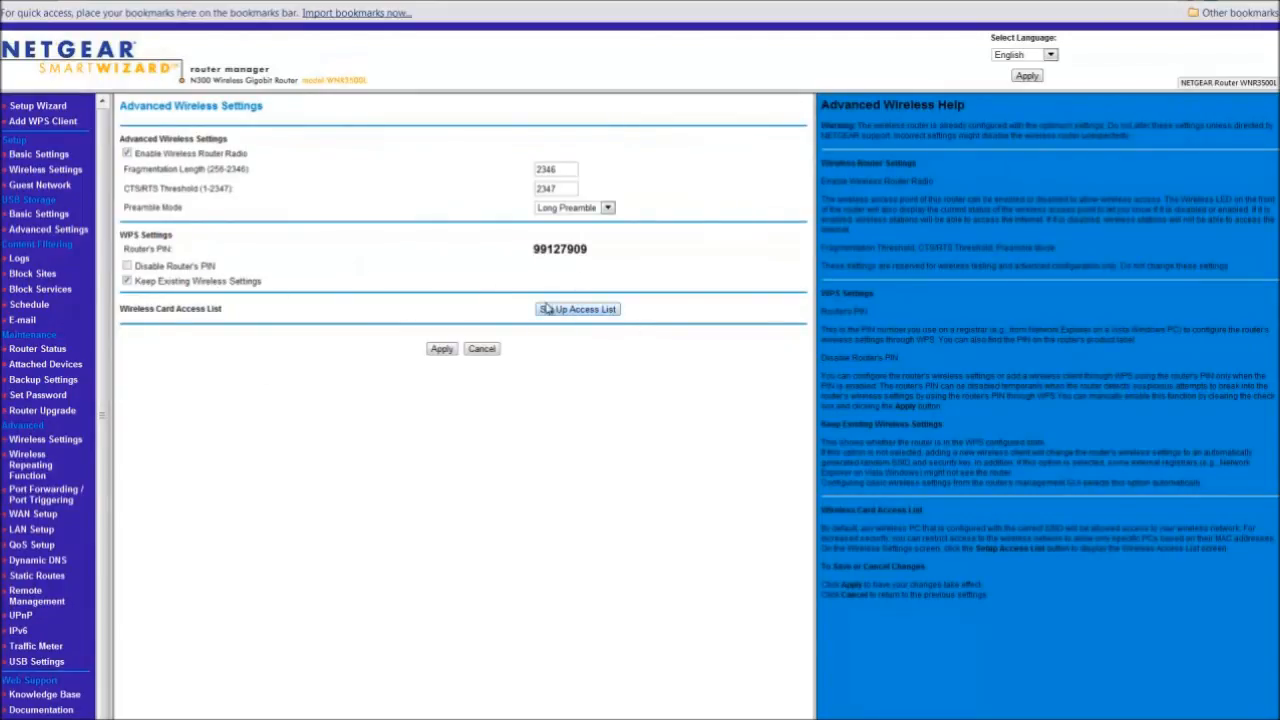
left_click(576, 308)
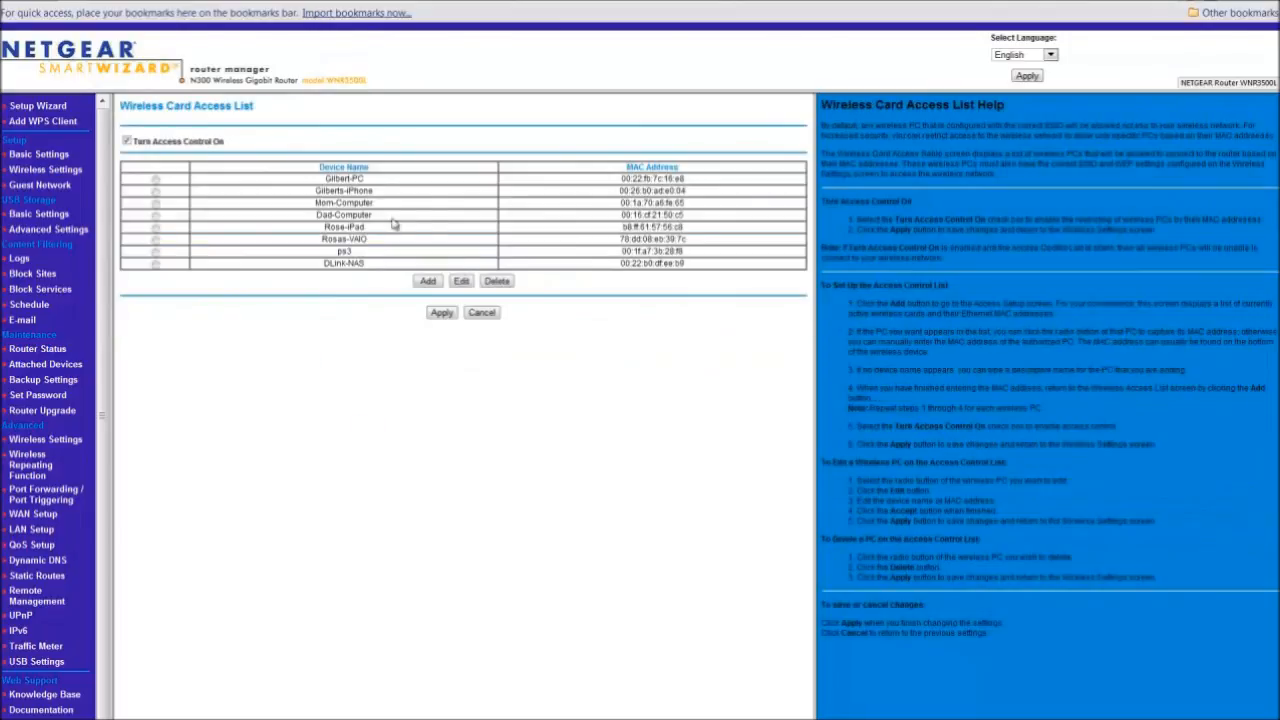
mouse_move(52, 28)
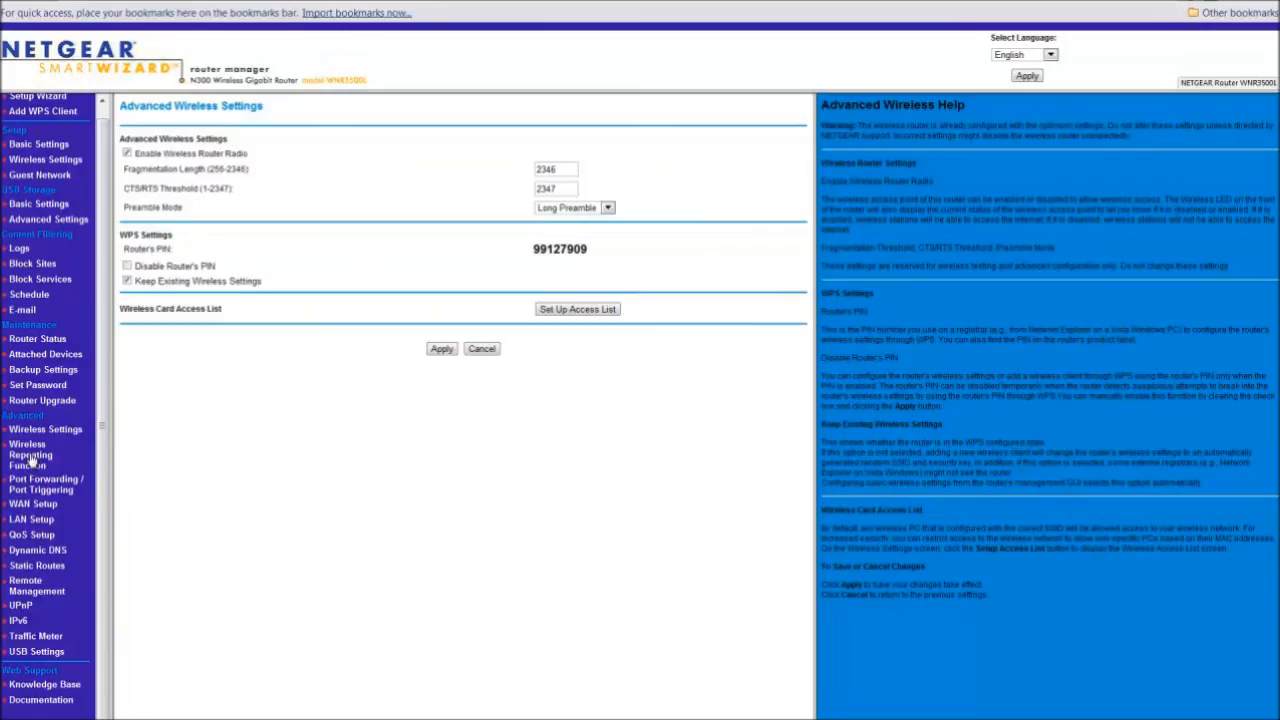
mouse_move(68, 490)
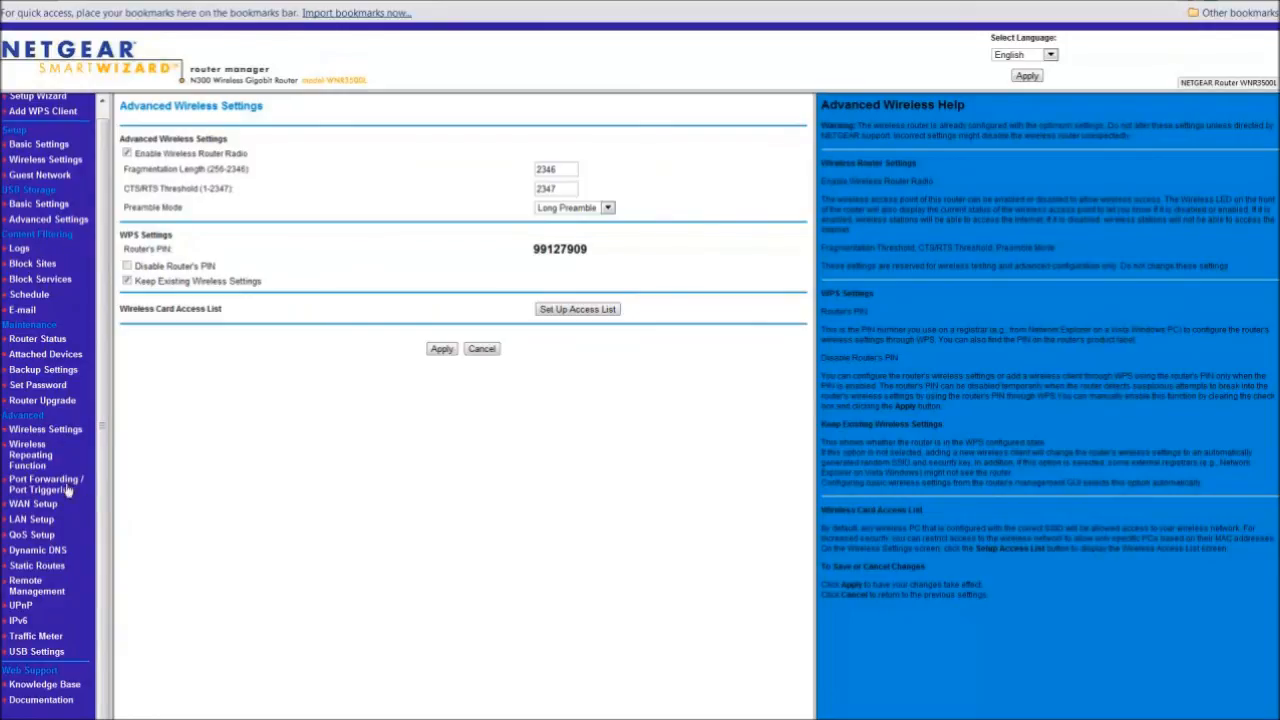
mouse_move(62, 496)
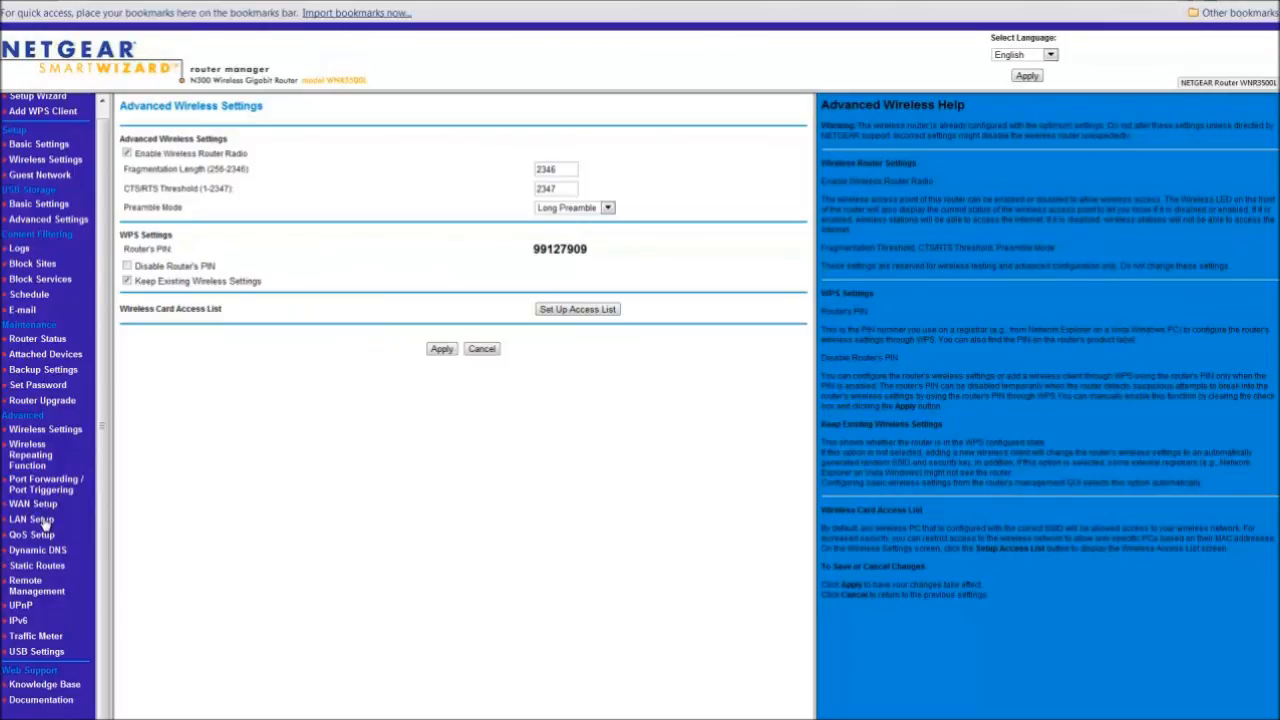
Review LAN Setup with its DHCP server settings, then show QoS Setup.
left_click(32, 518)
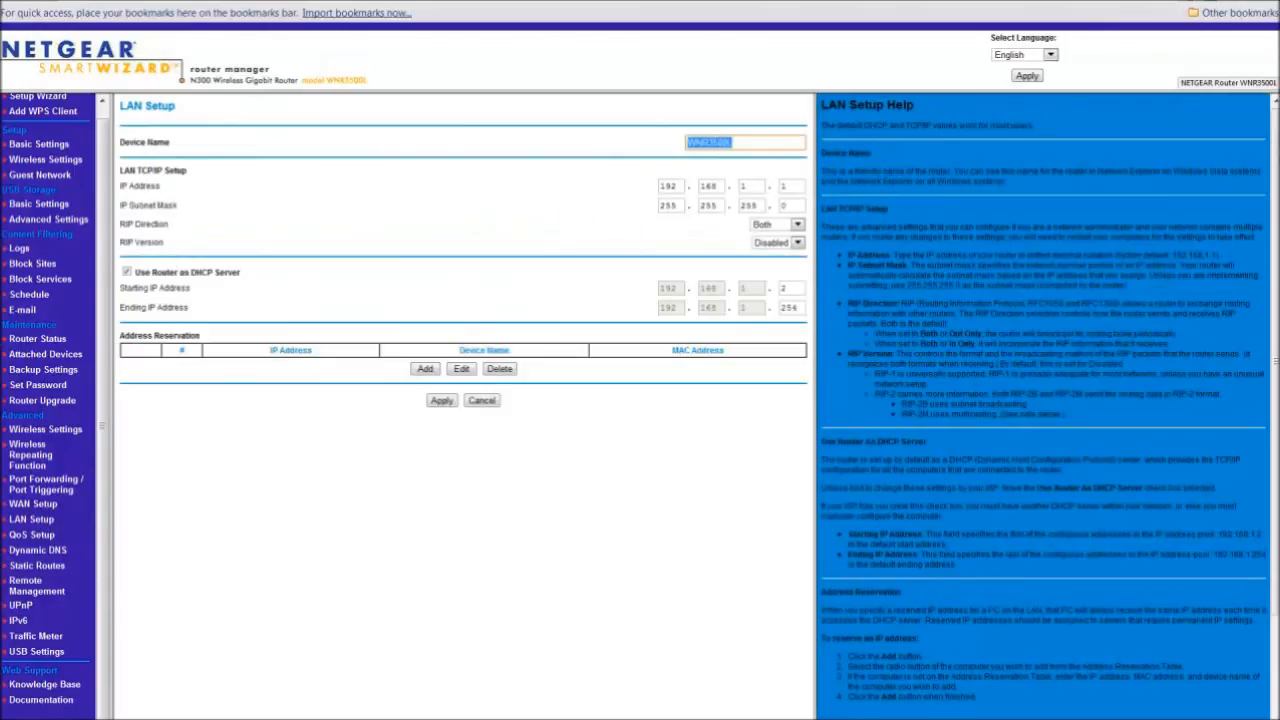
mouse_move(436, 252)
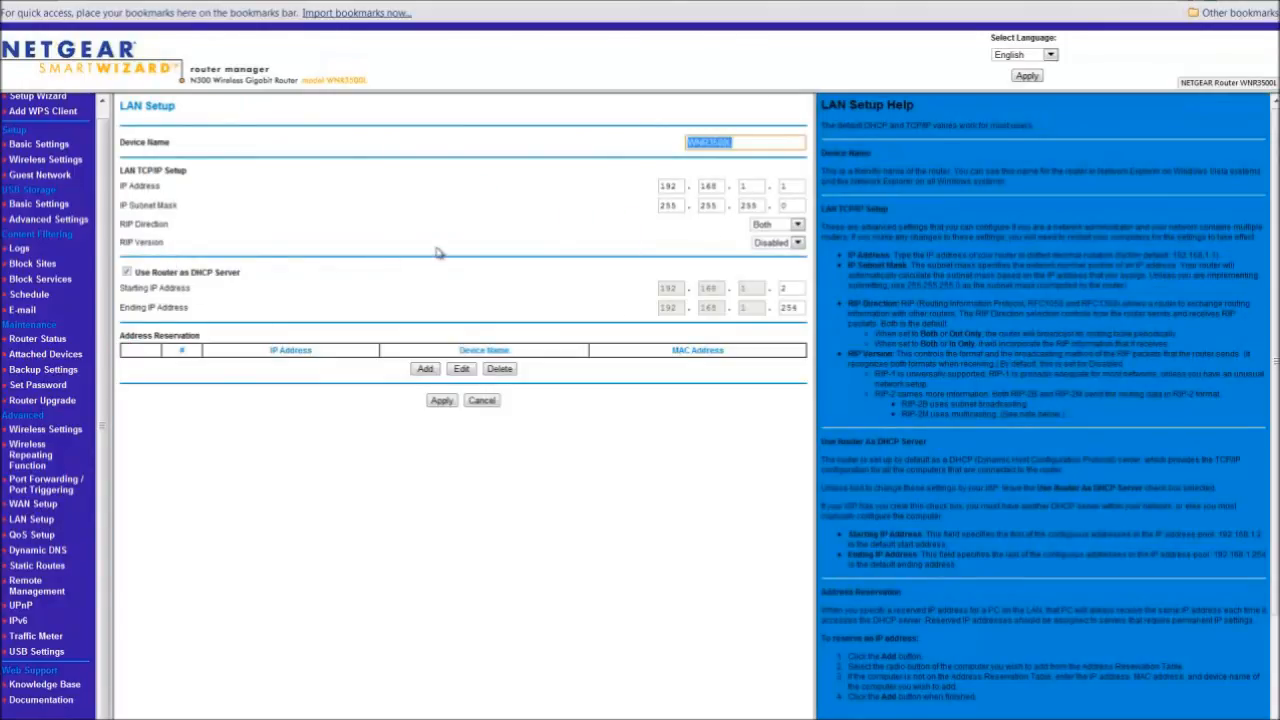
mouse_move(292, 328)
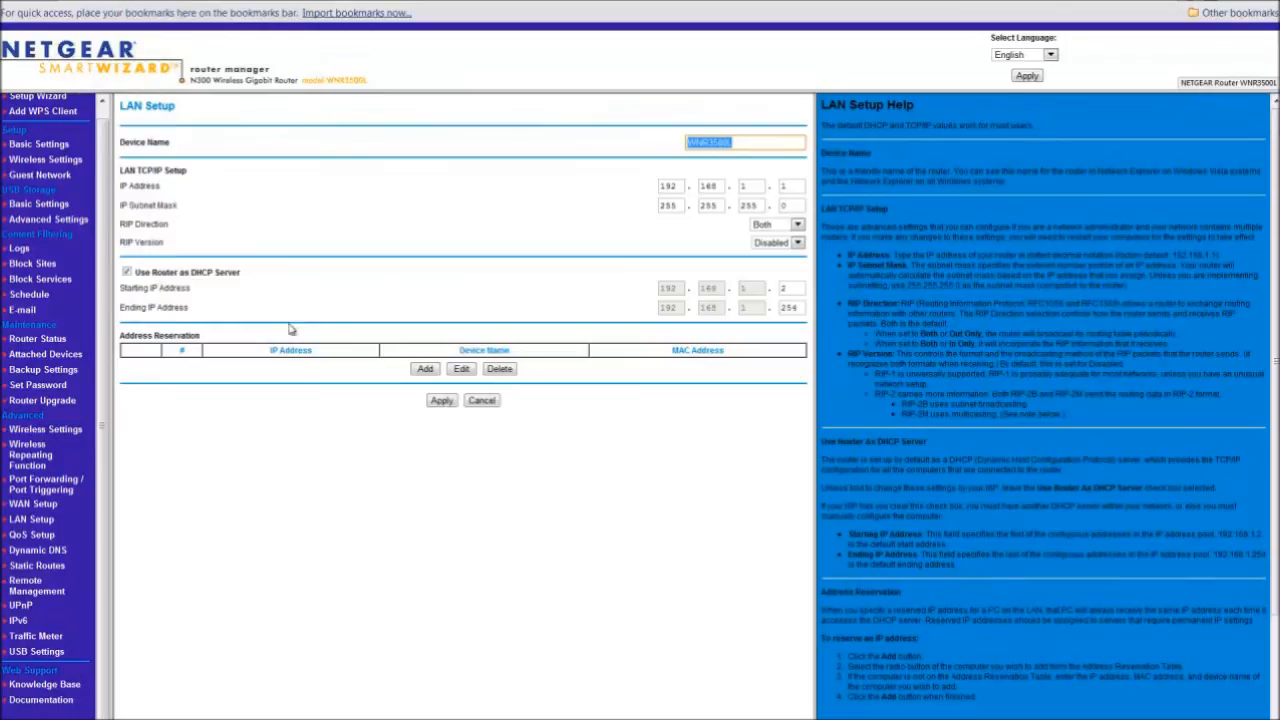
mouse_move(136, 308)
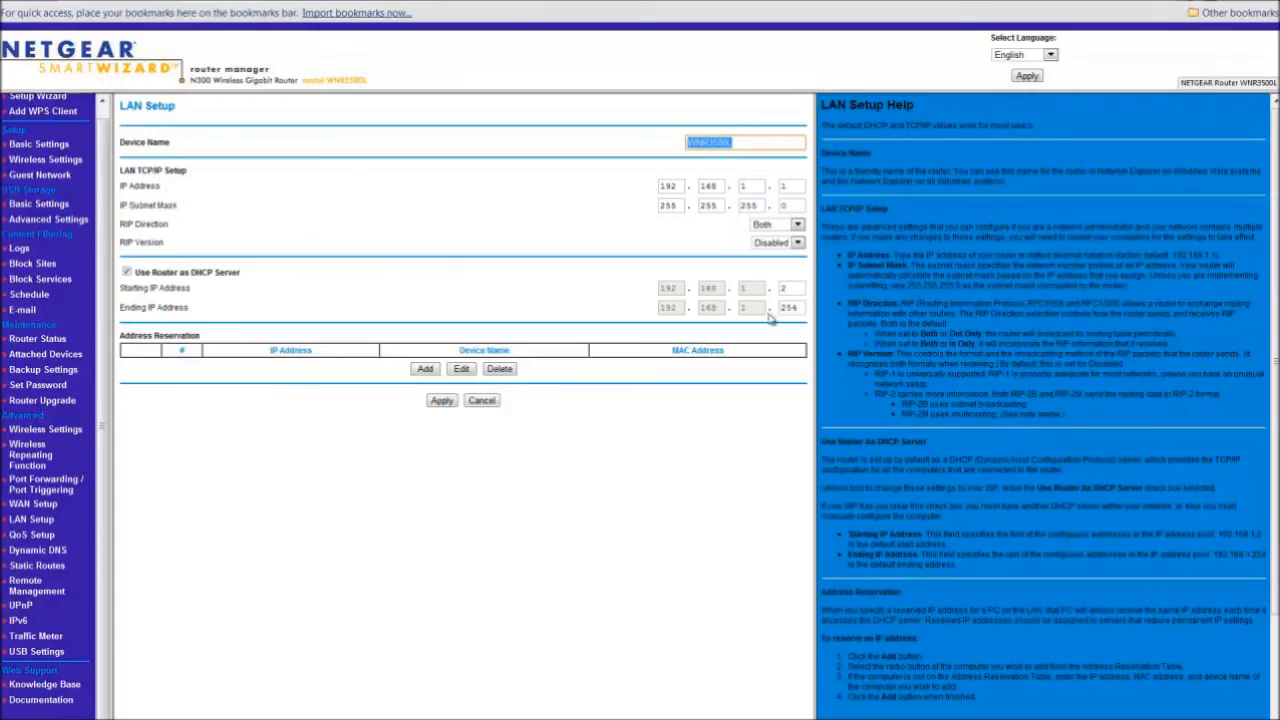
mouse_move(76, 564)
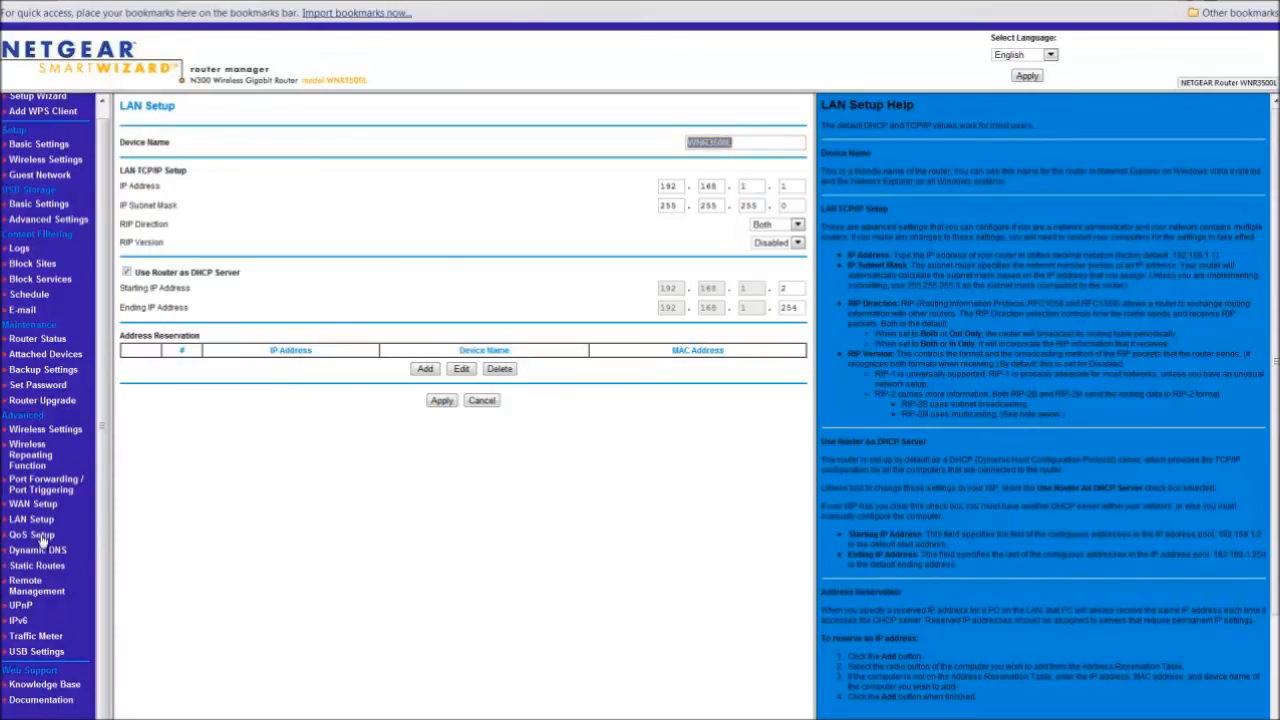
left_click(32, 534)
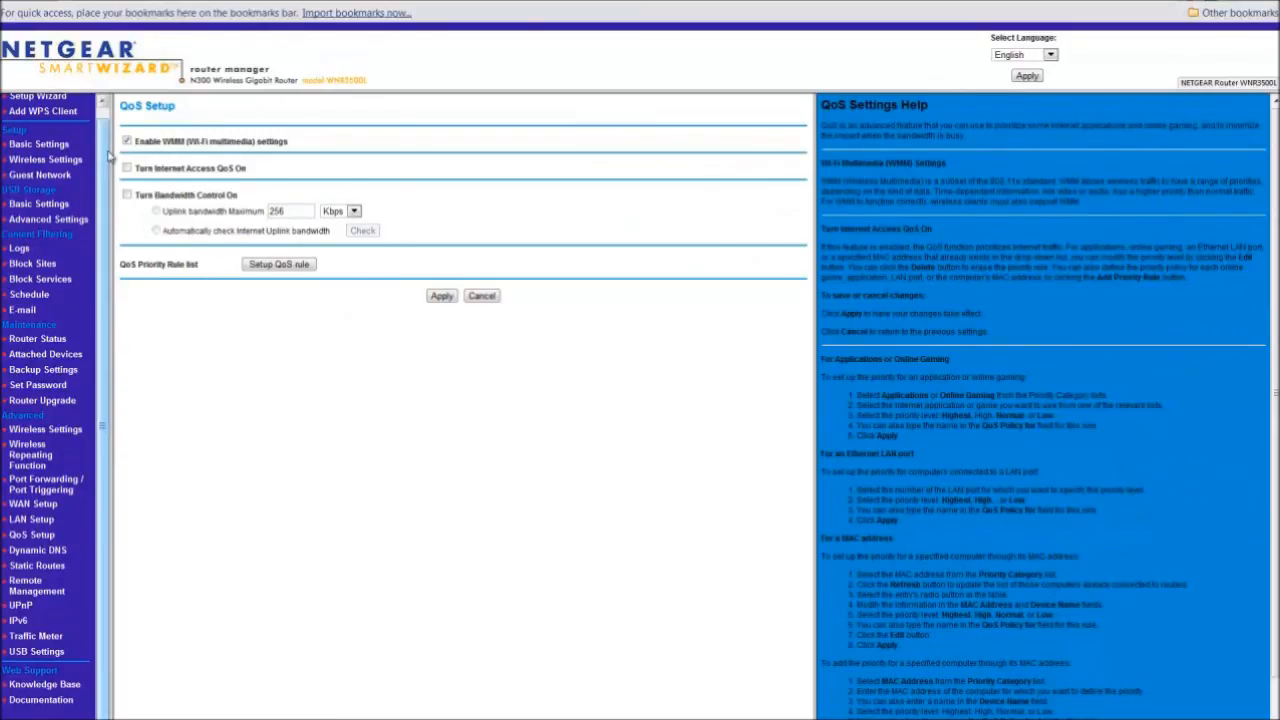
mouse_move(228, 410)
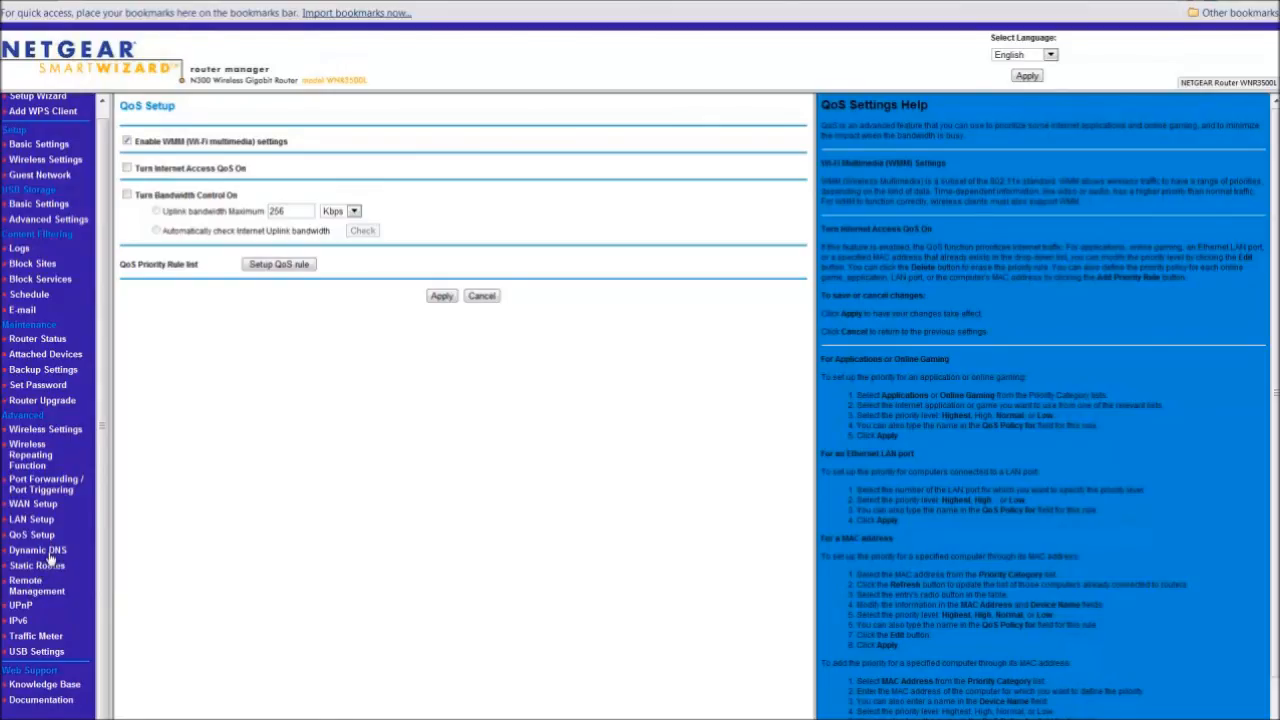
Pass through Dynamic DNS and show the UPnP page with its portmap table.
left_click(38, 550)
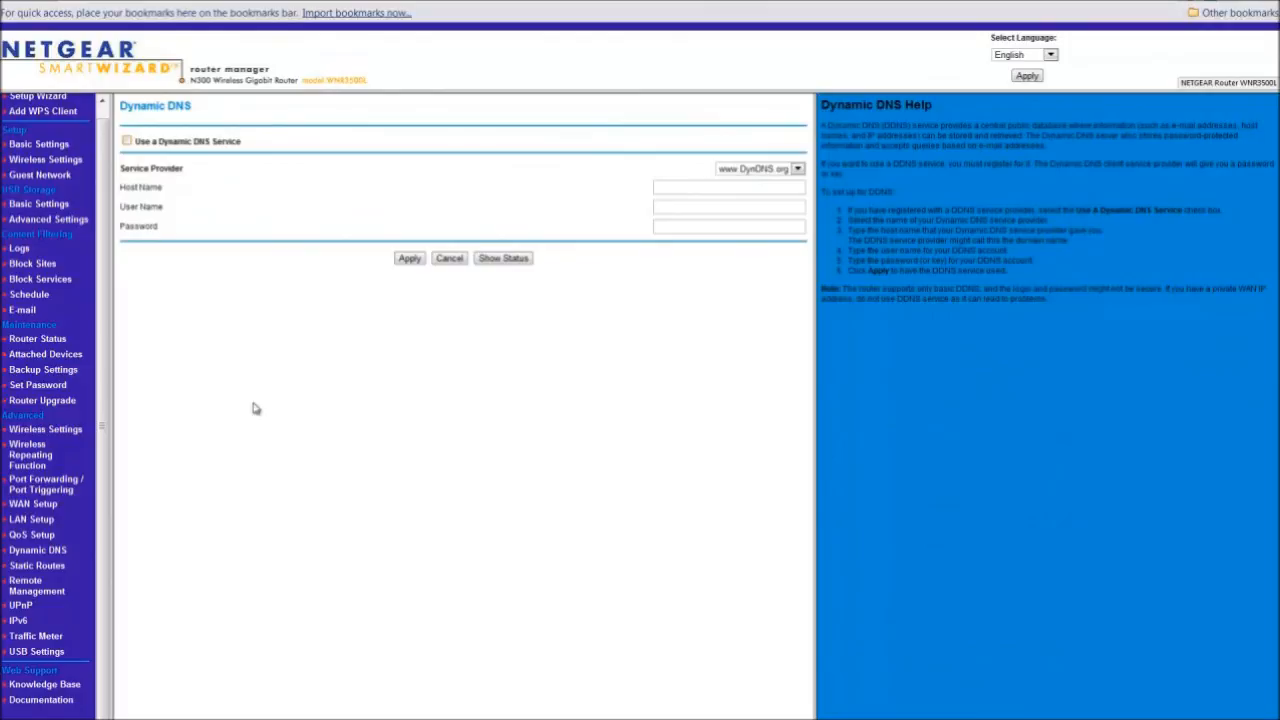
mouse_move(22, 620)
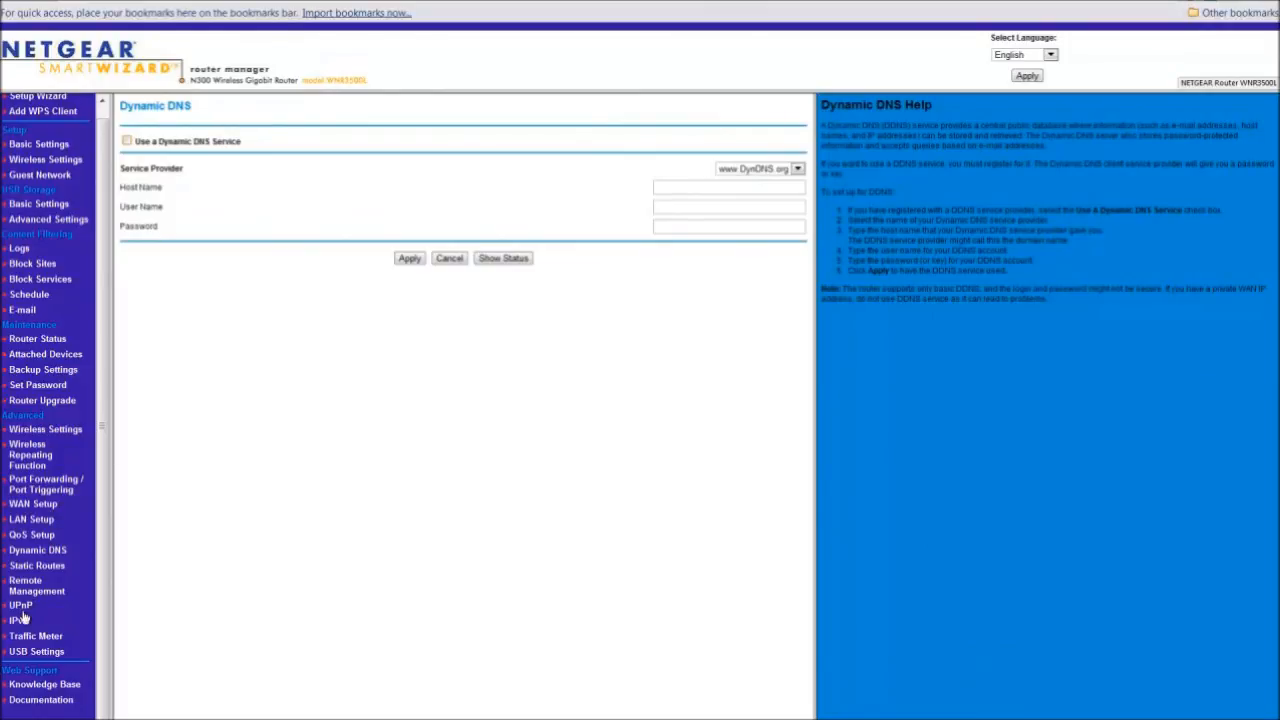
left_click(20, 604)
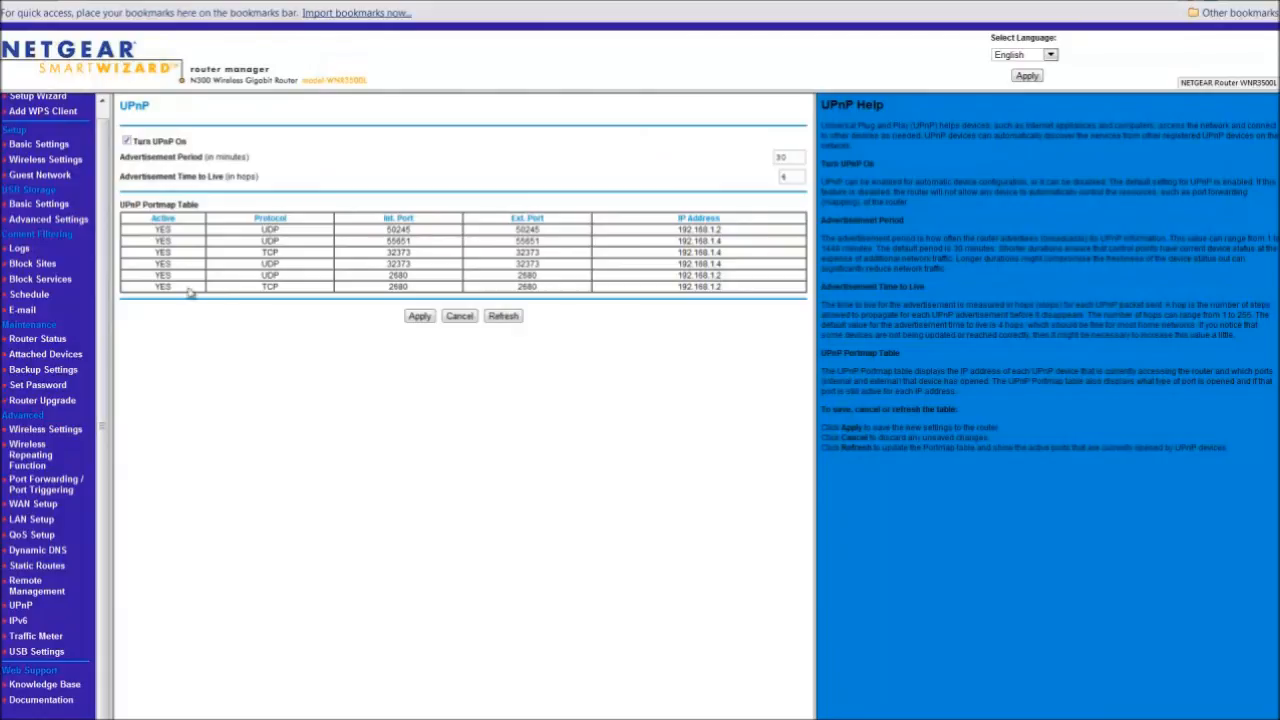
mouse_move(18, 624)
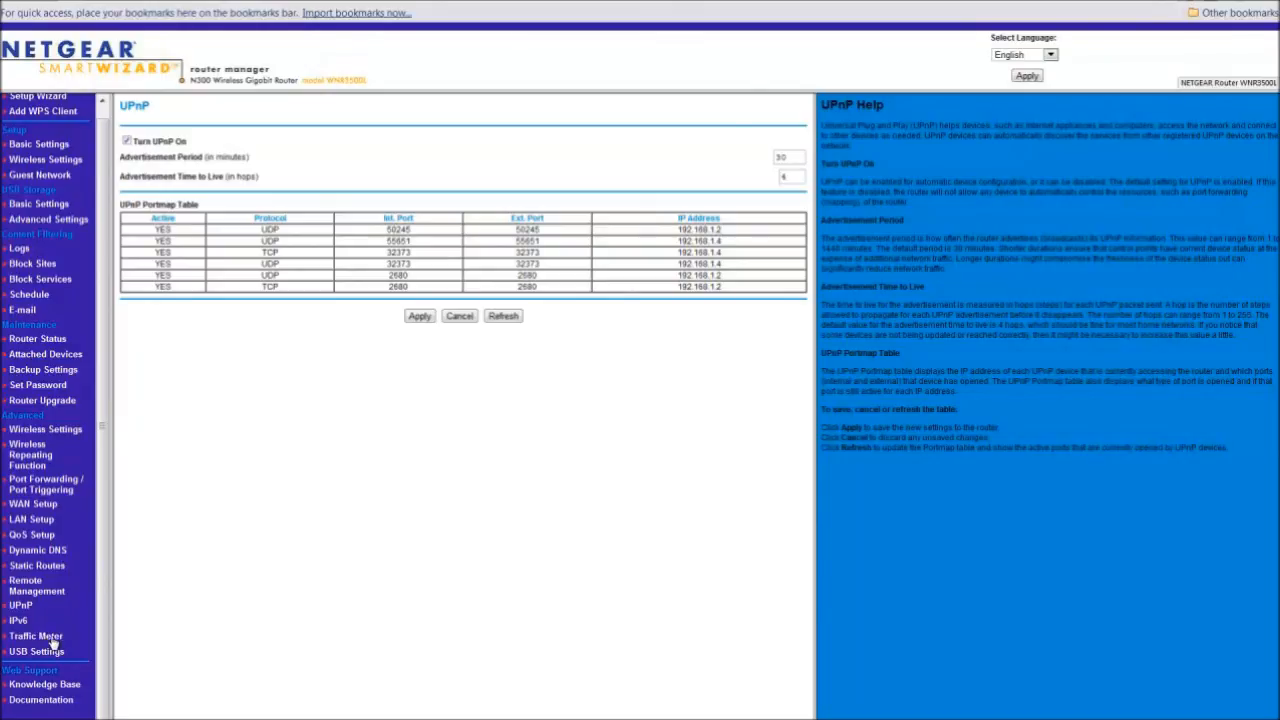
Show the Traffic Meter page with its counter, control and statistics sections.
left_click(36, 636)
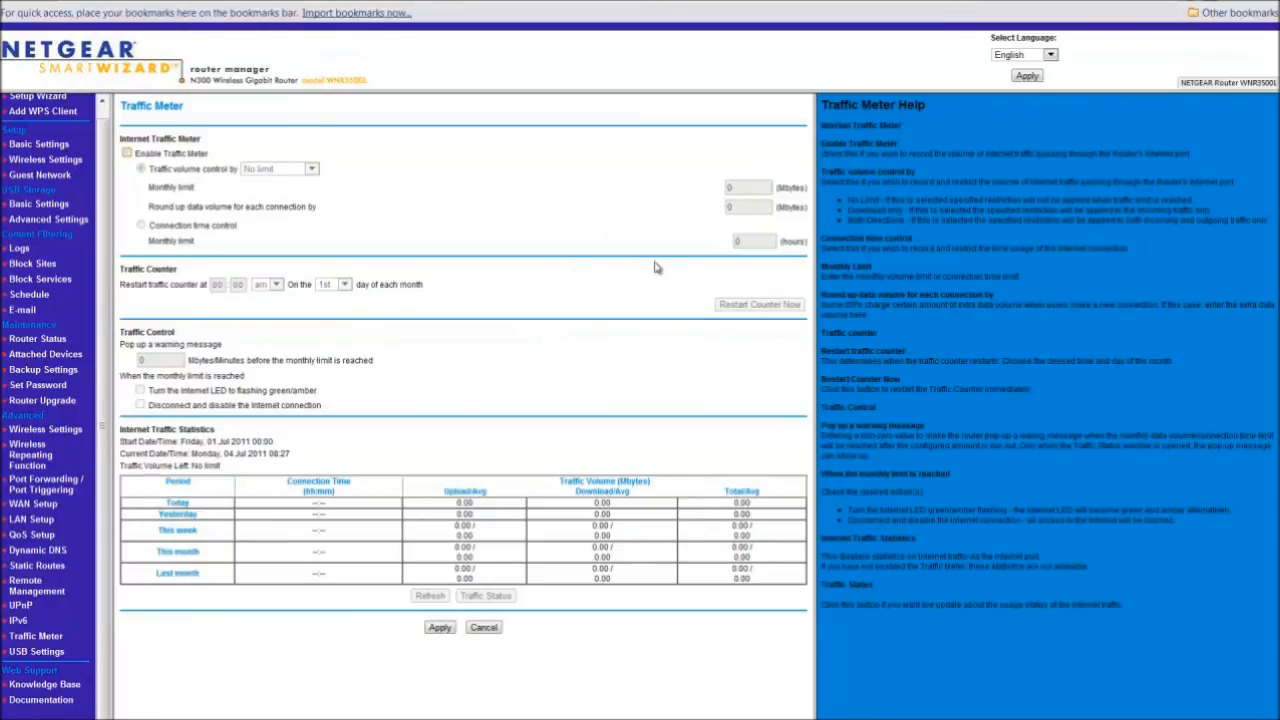
mouse_move(516, 262)
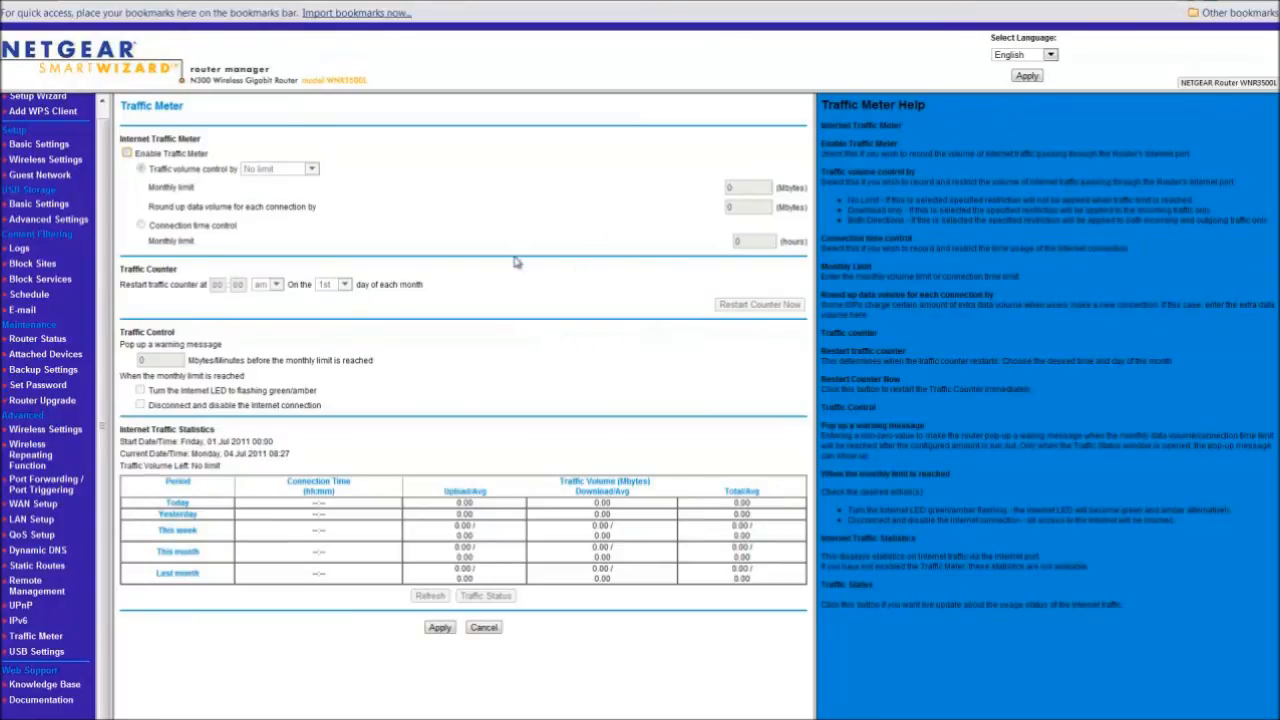
mouse_move(388, 404)
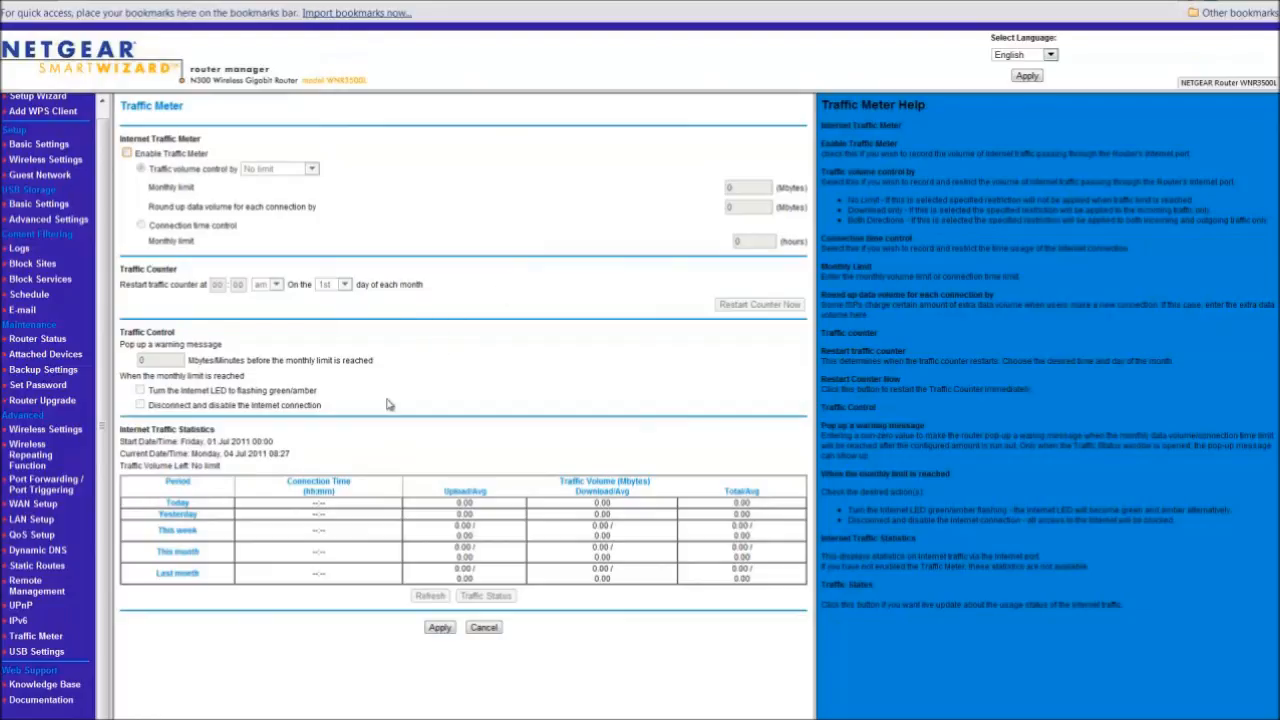
mouse_move(532, 344)
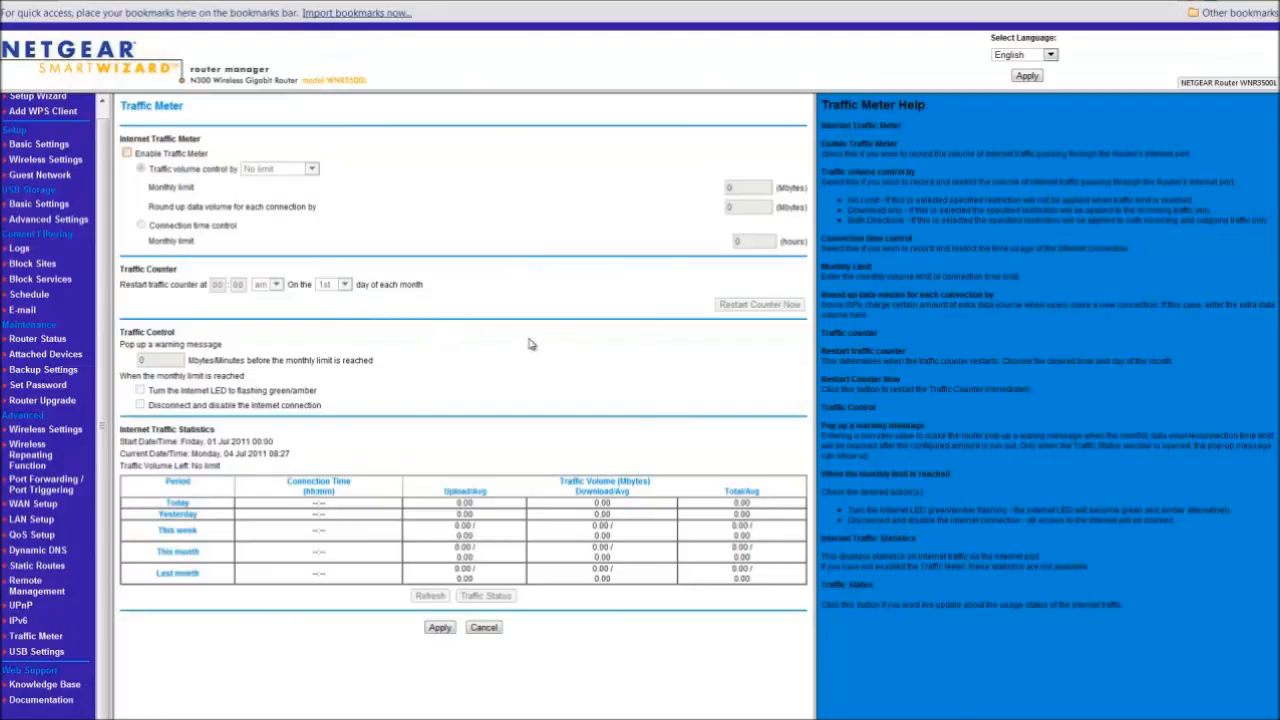
mouse_move(508, 340)
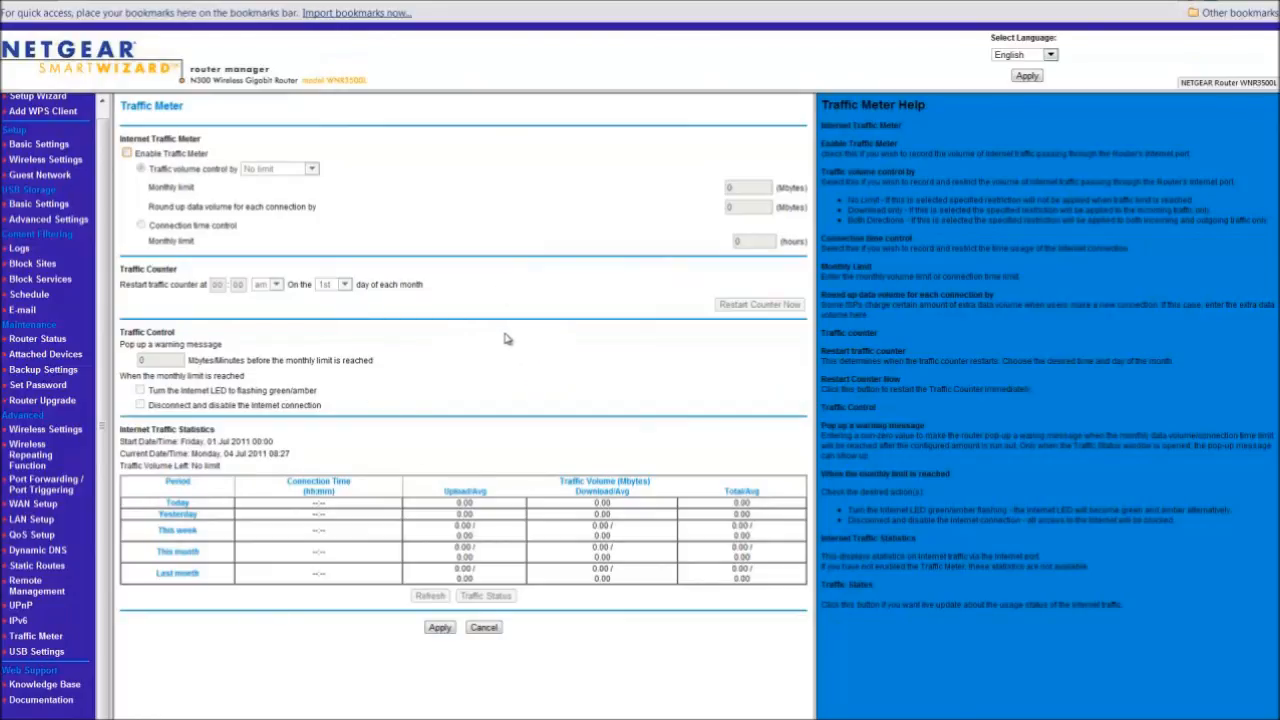
mouse_move(392, 230)
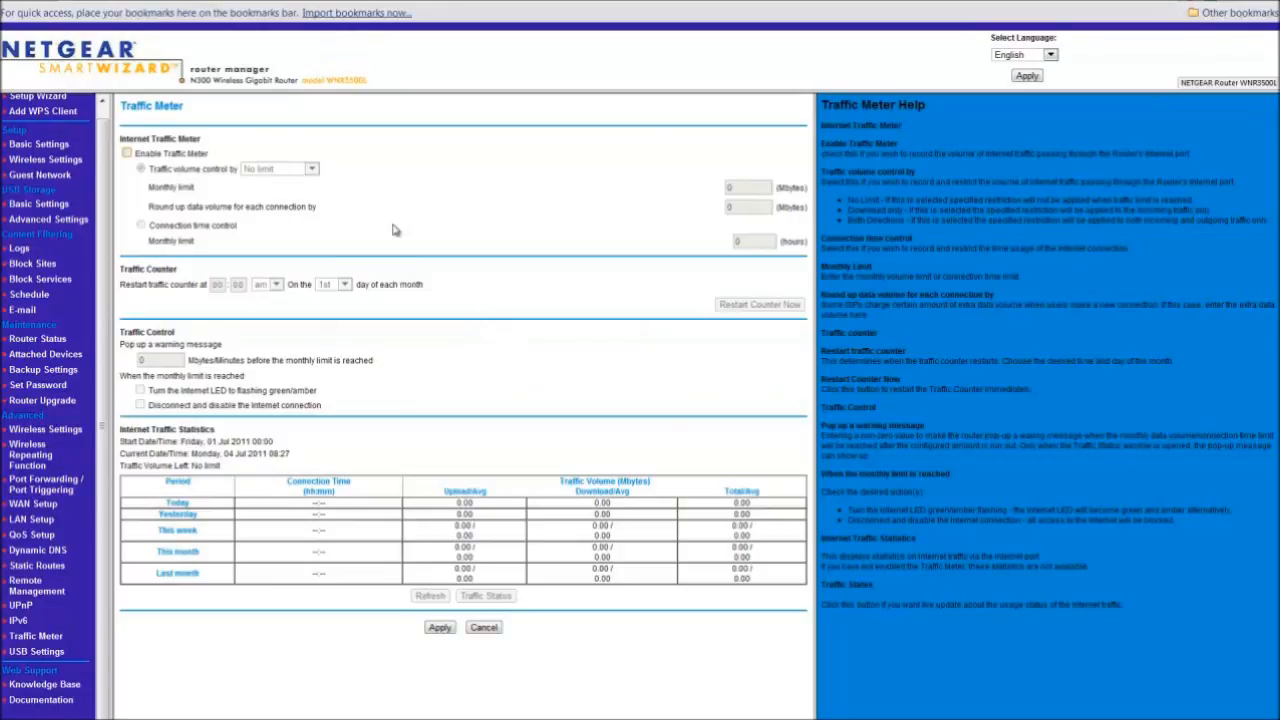
mouse_move(612, 236)
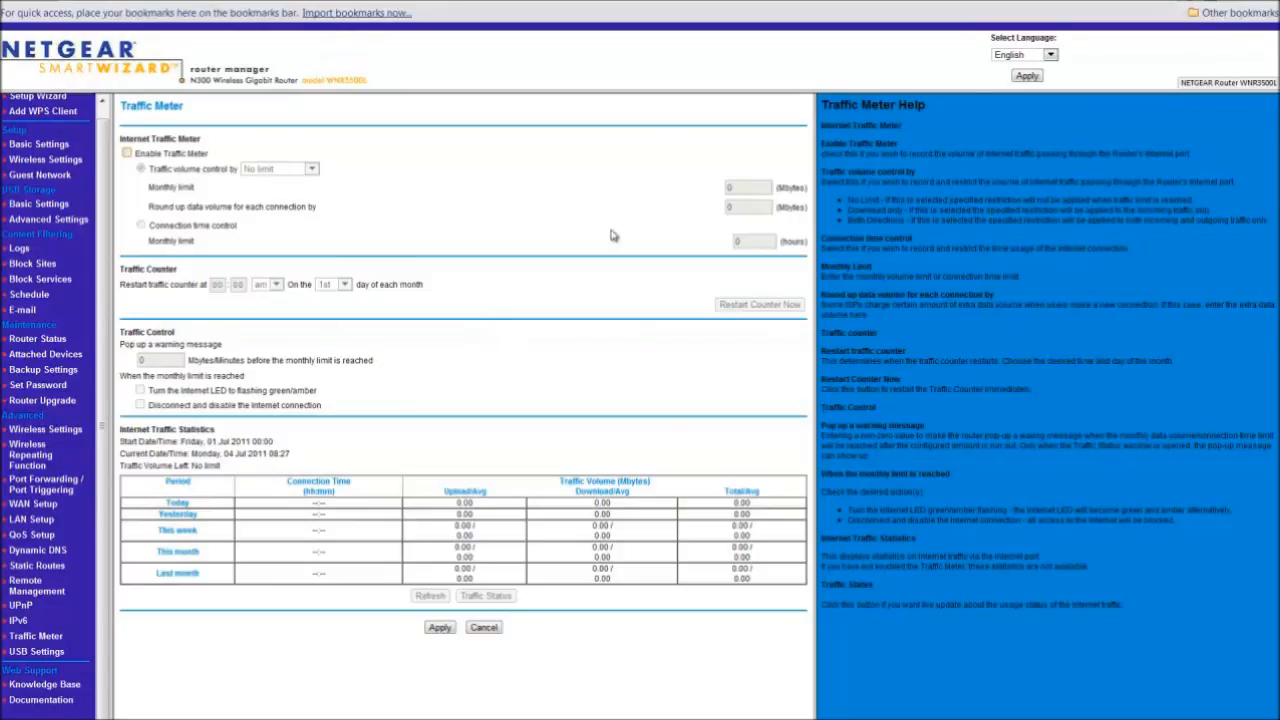
mouse_move(448, 236)
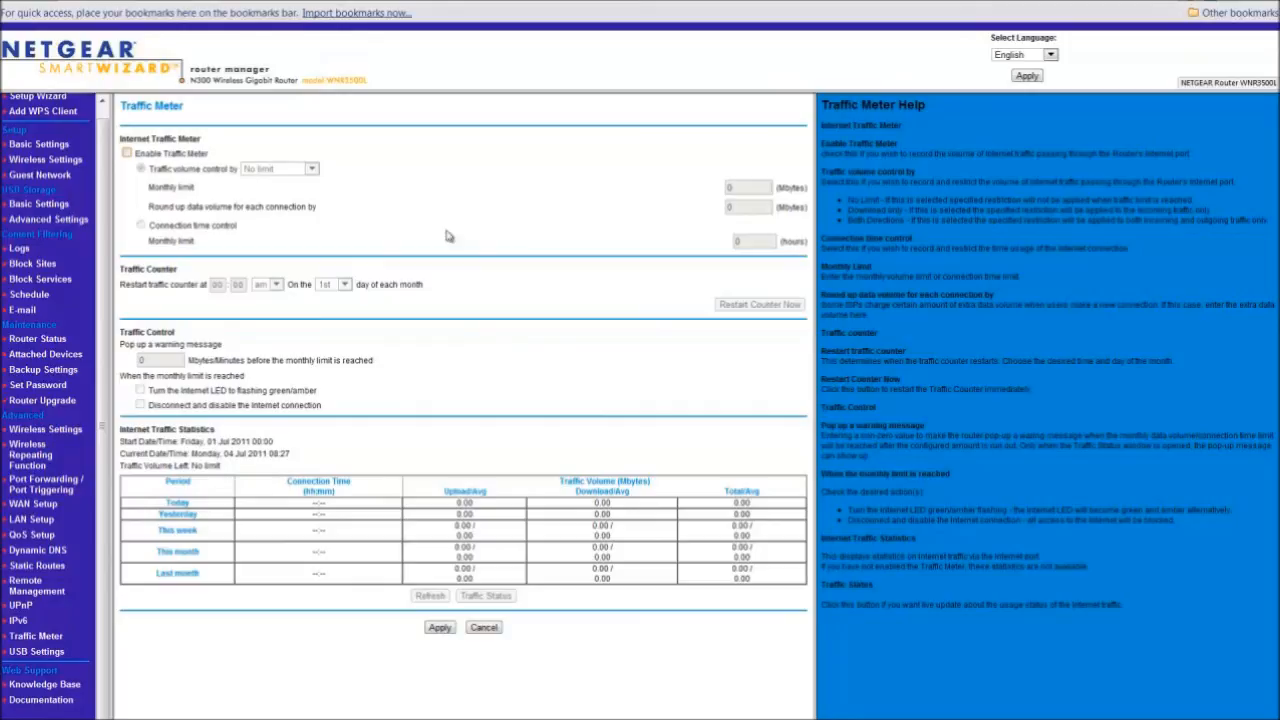
mouse_move(506, 310)
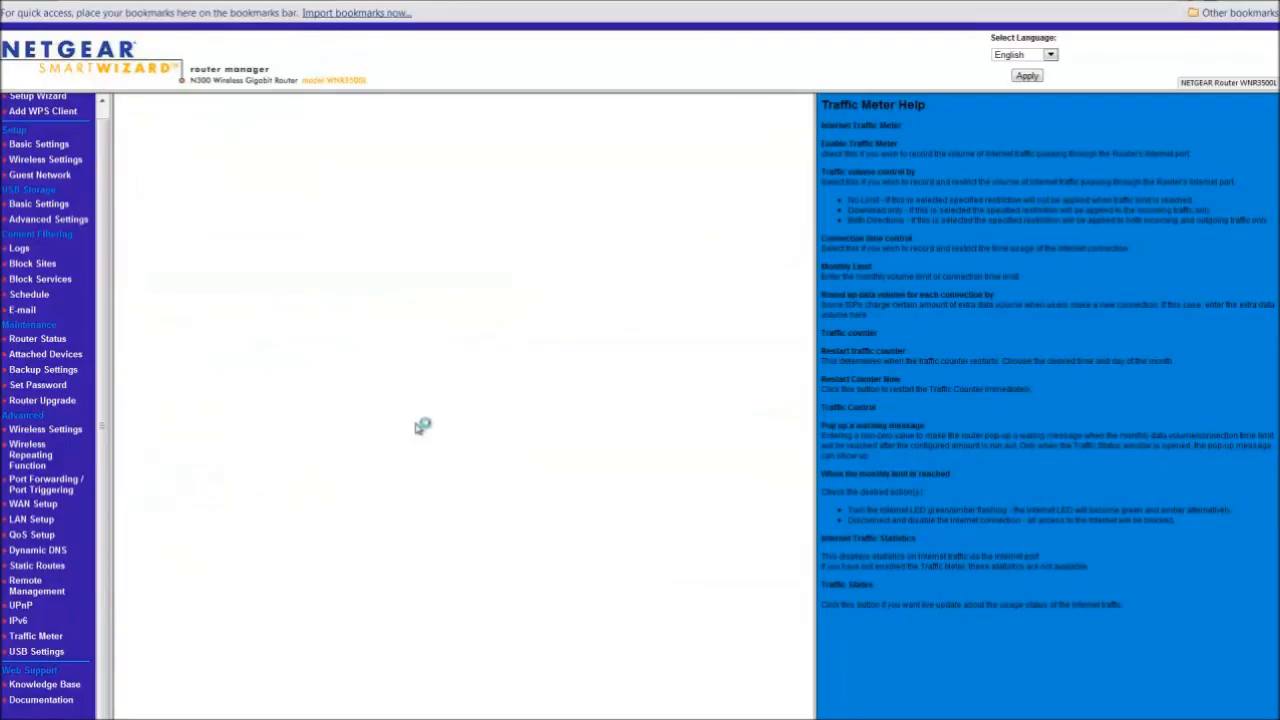
Show the USB Settings page with its device-access option and help text.
left_click(36, 652)
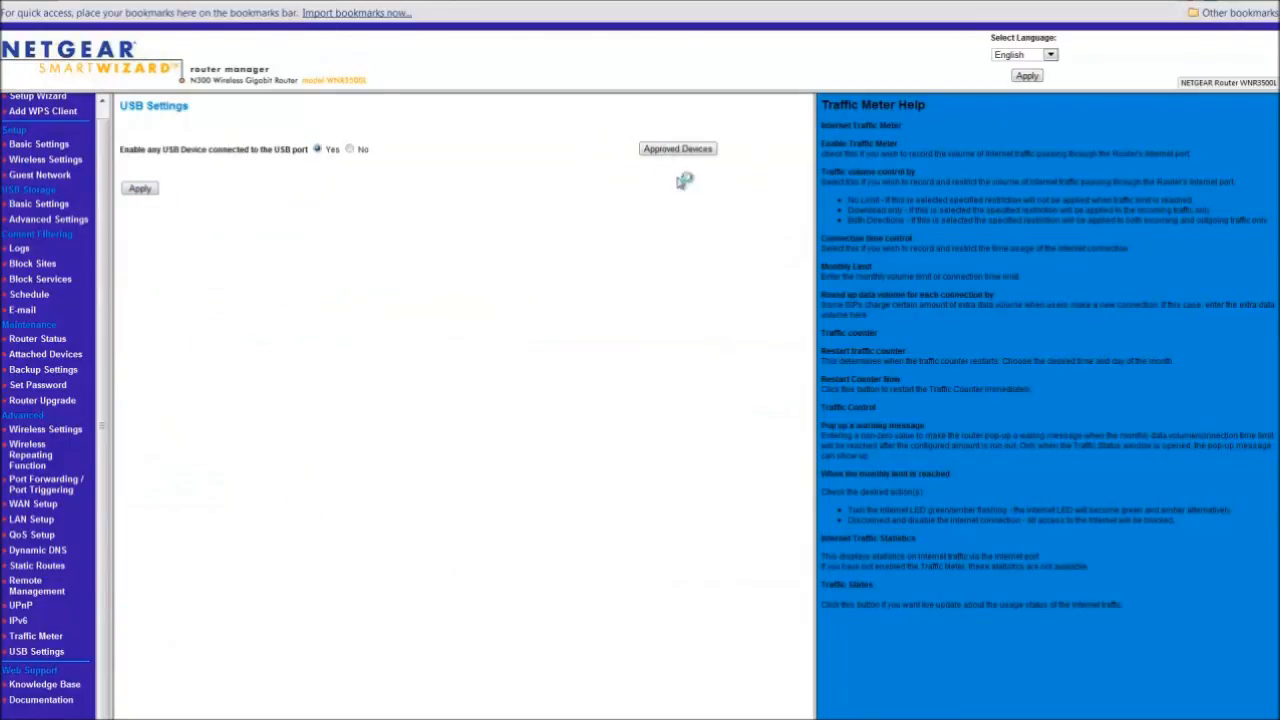
left_click(36, 652)
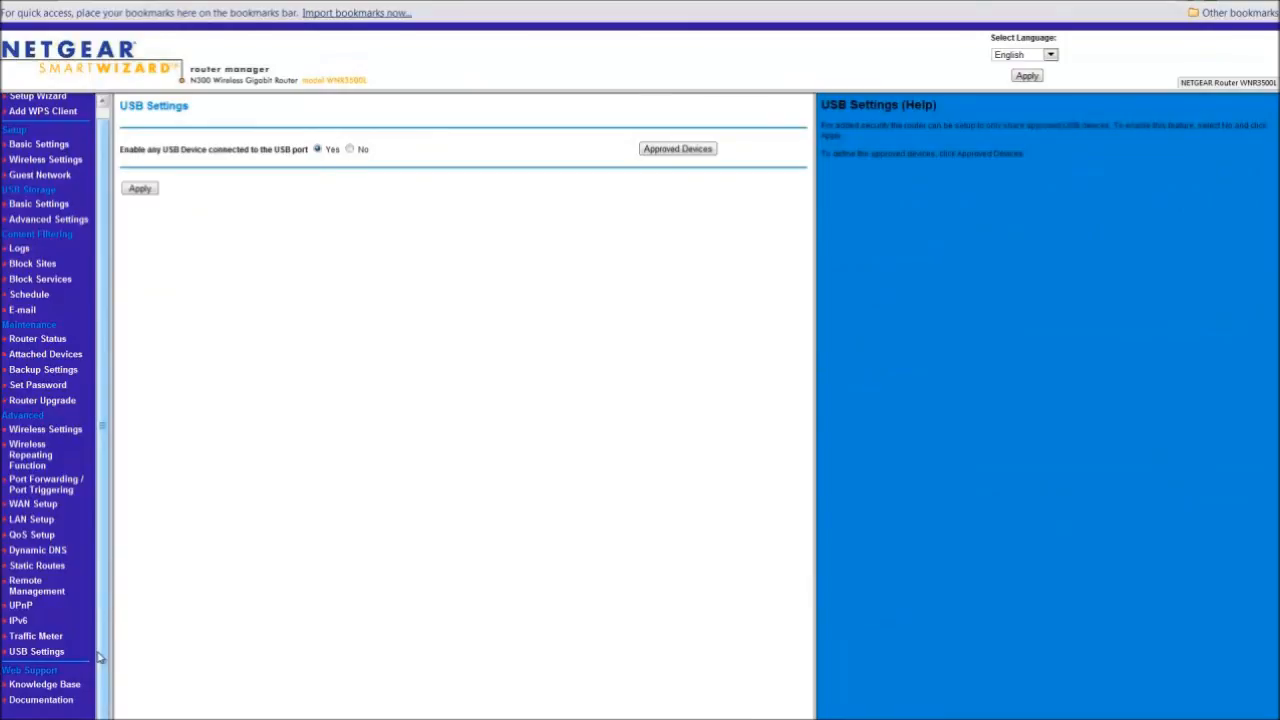
mouse_move(726, 370)
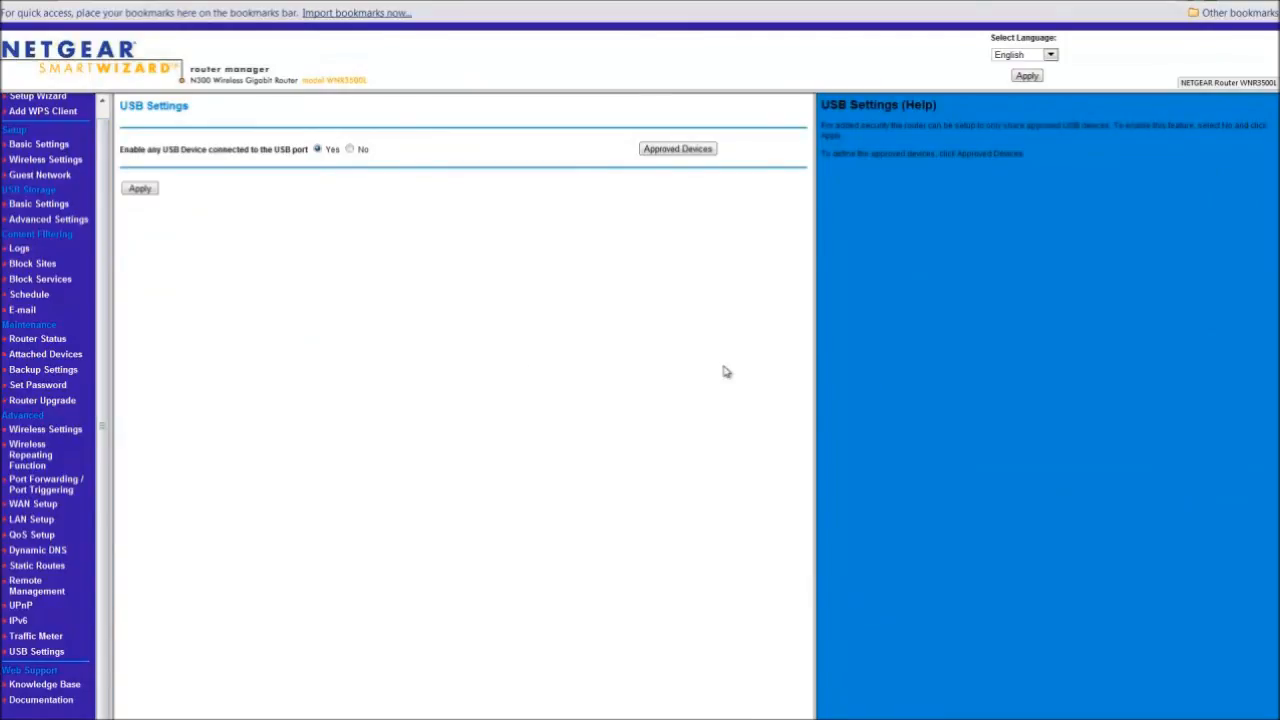
mouse_move(460, 340)
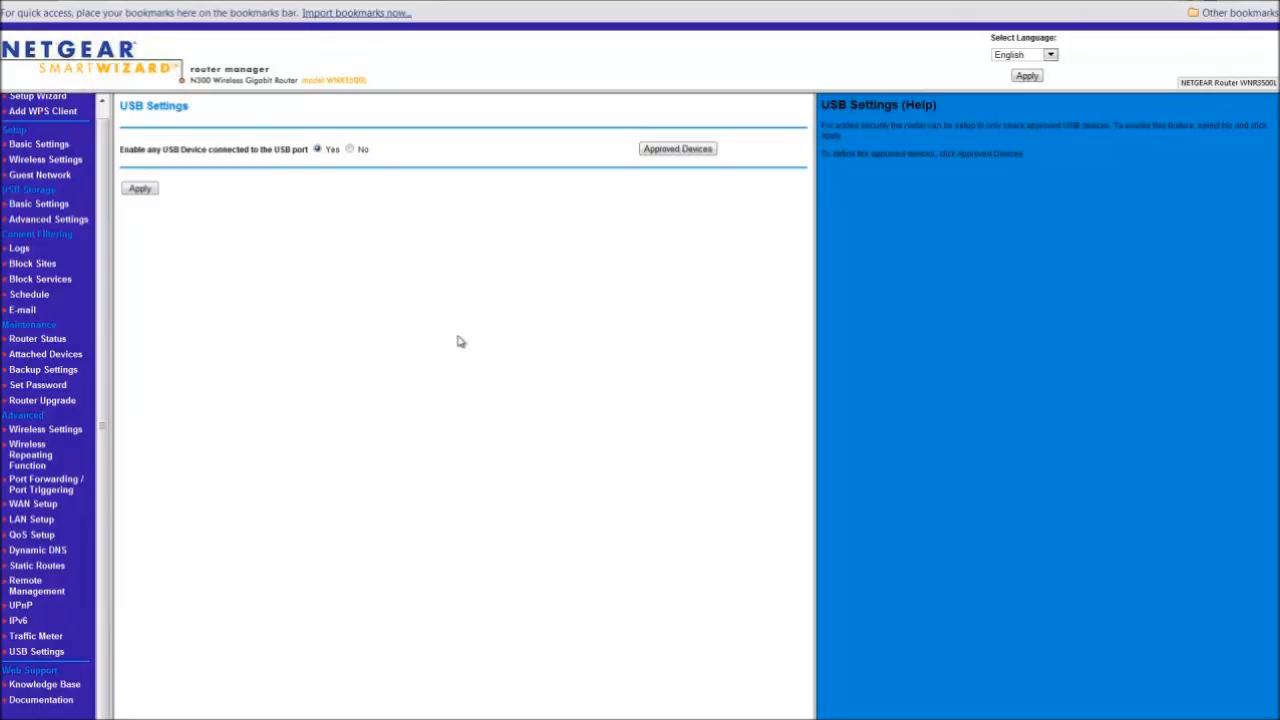
mouse_move(224, 112)
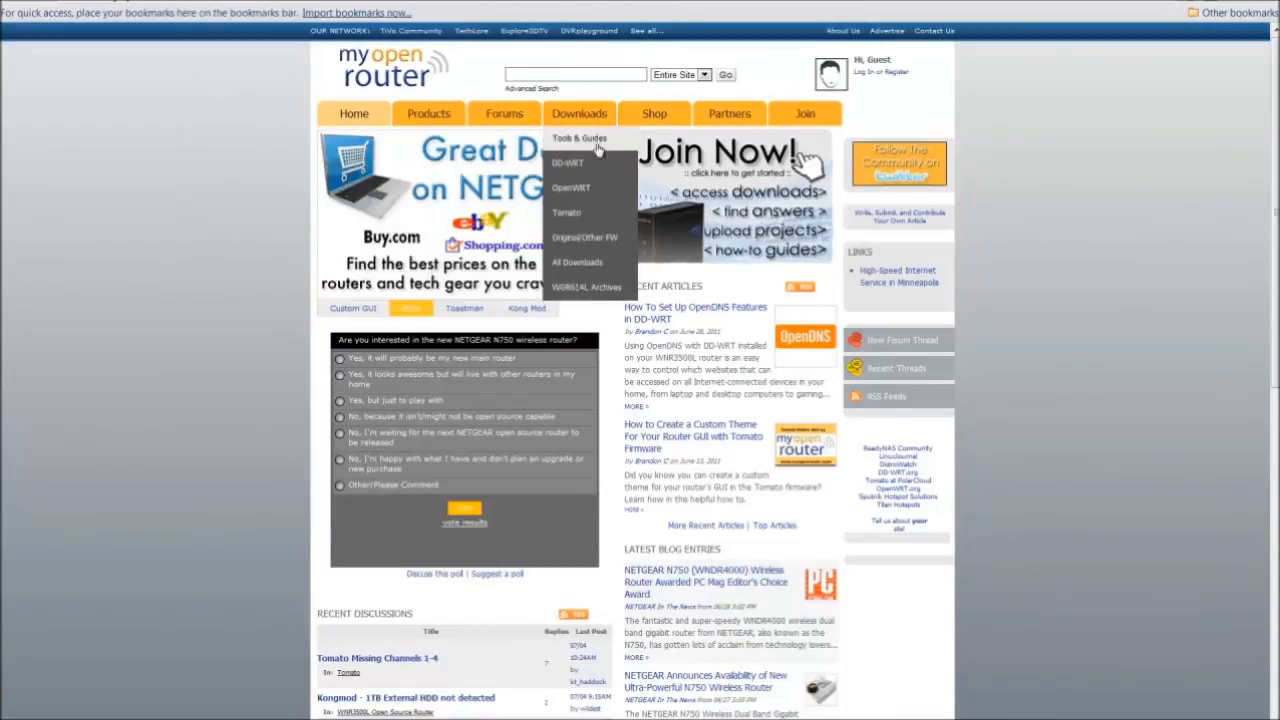
mouse_move(584, 236)
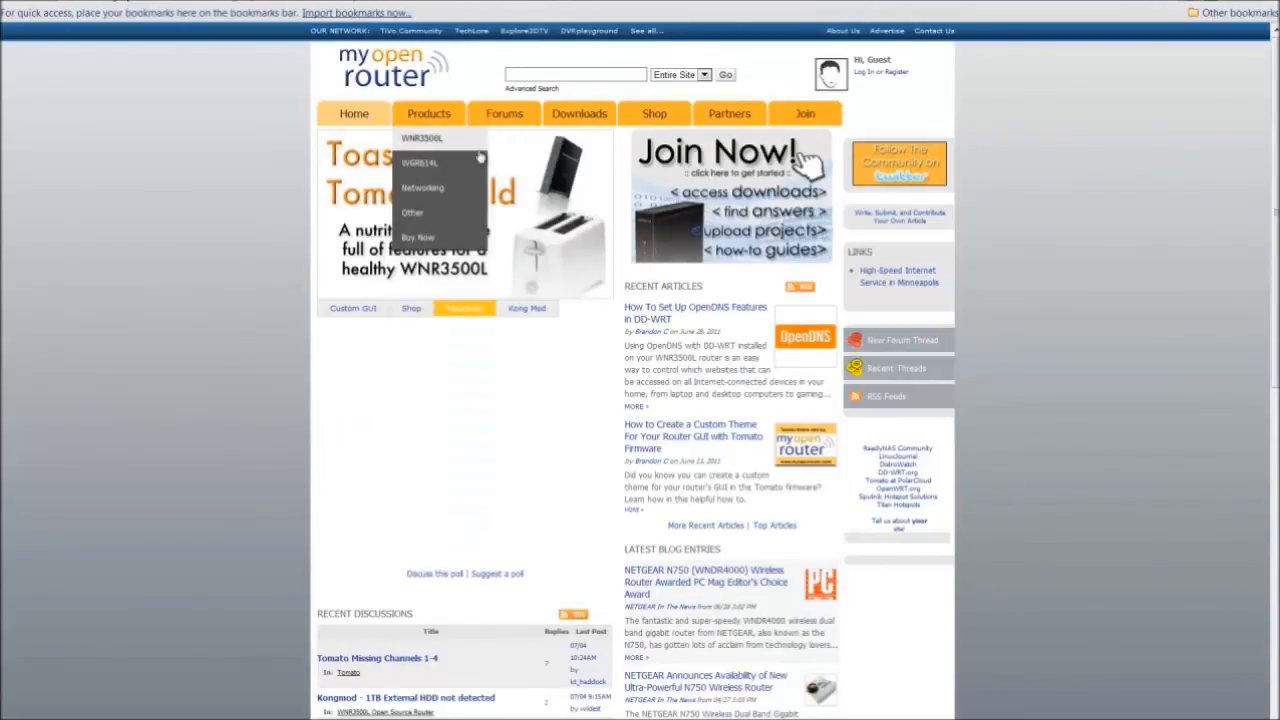
Go to the WNR3500L Open Source Router page from the Products menu and view its resources and articles.
left_click(420, 138)
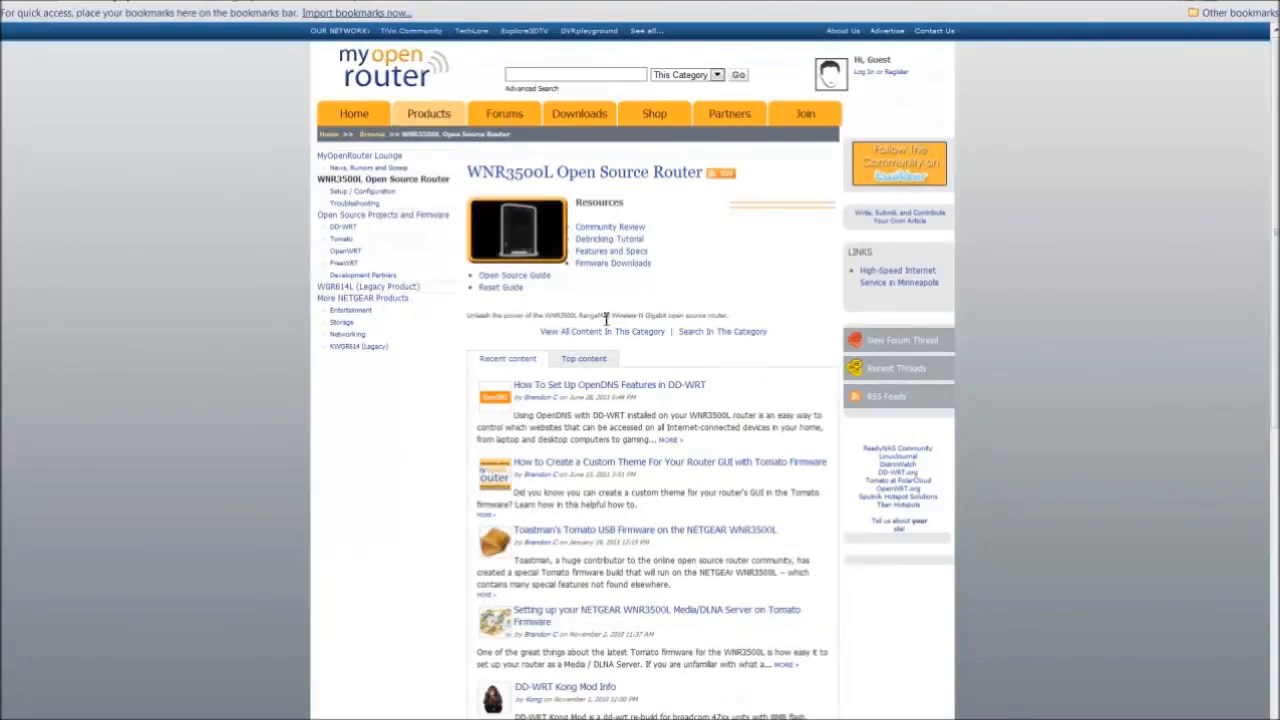
mouse_move(596, 188)
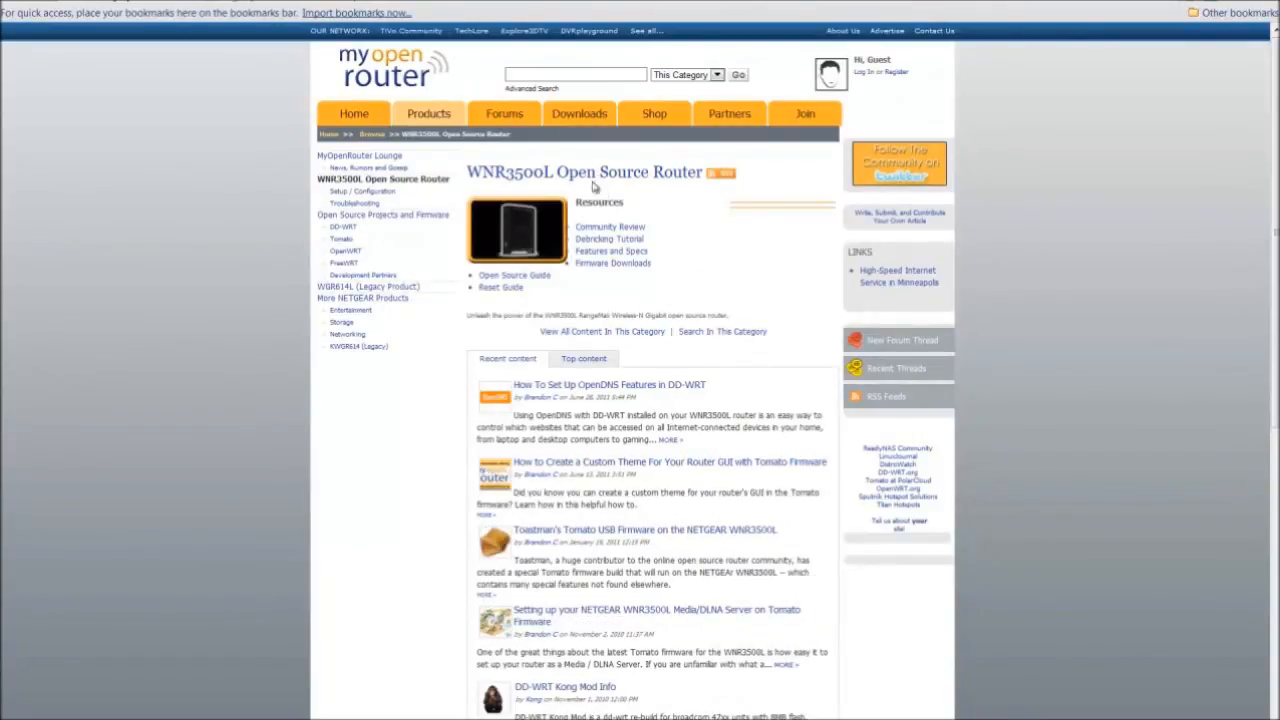
mouse_move(350, 230)
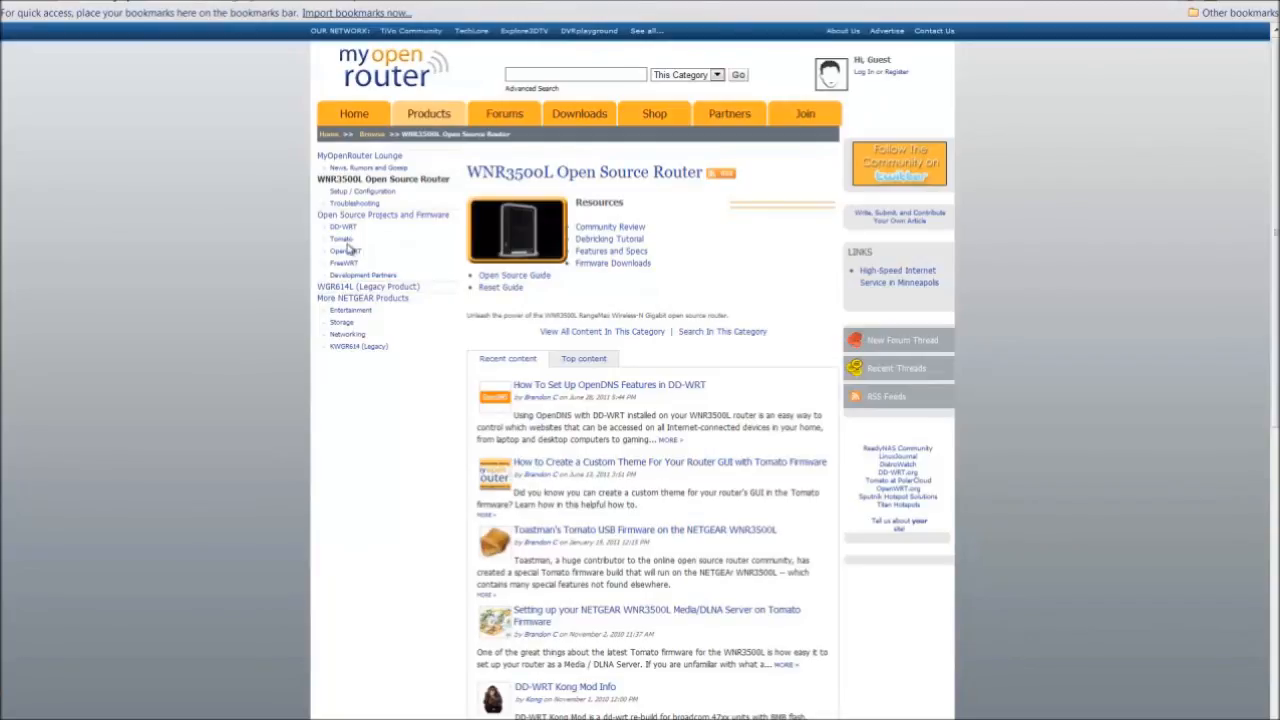
mouse_move(358, 268)
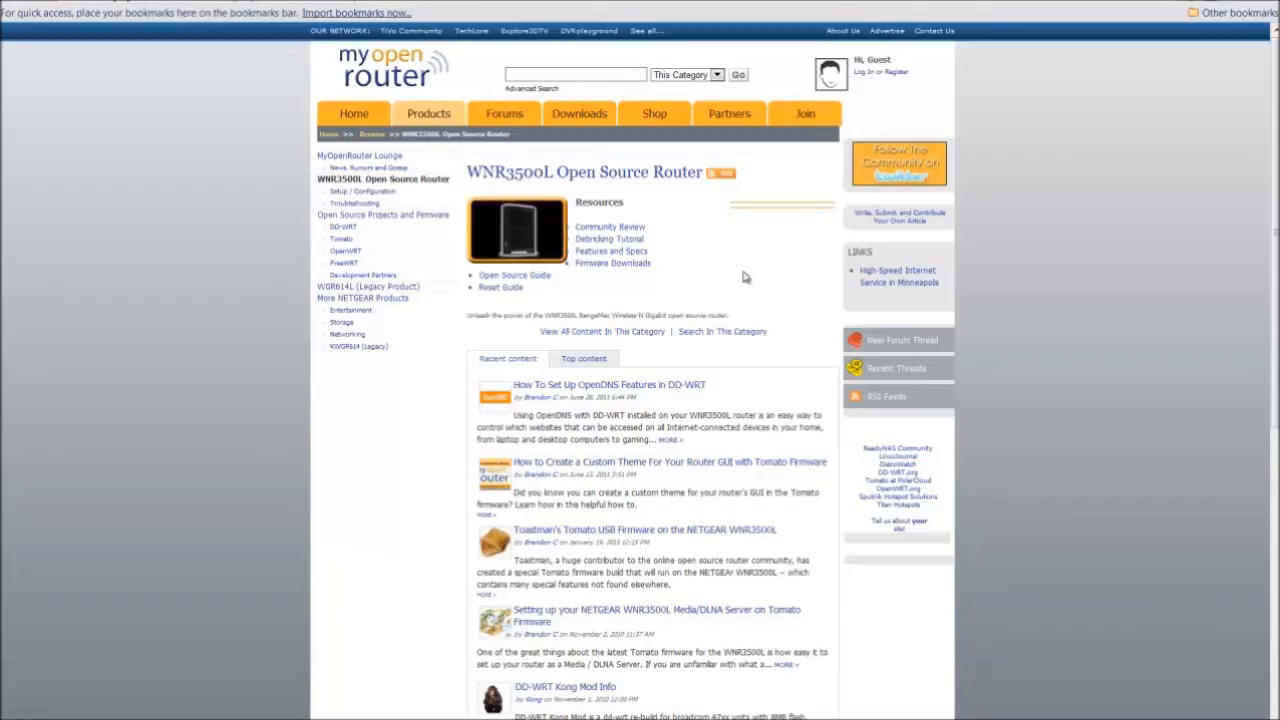
scroll("down", 3)
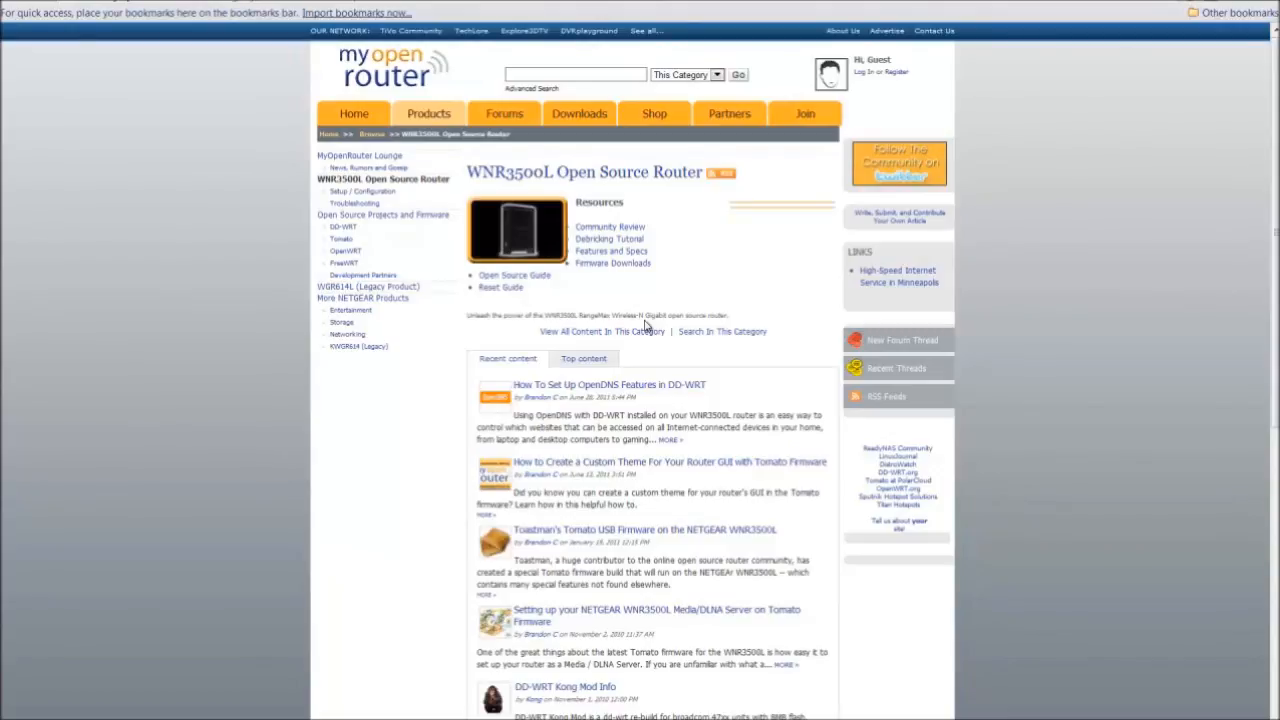
mouse_move(676, 264)
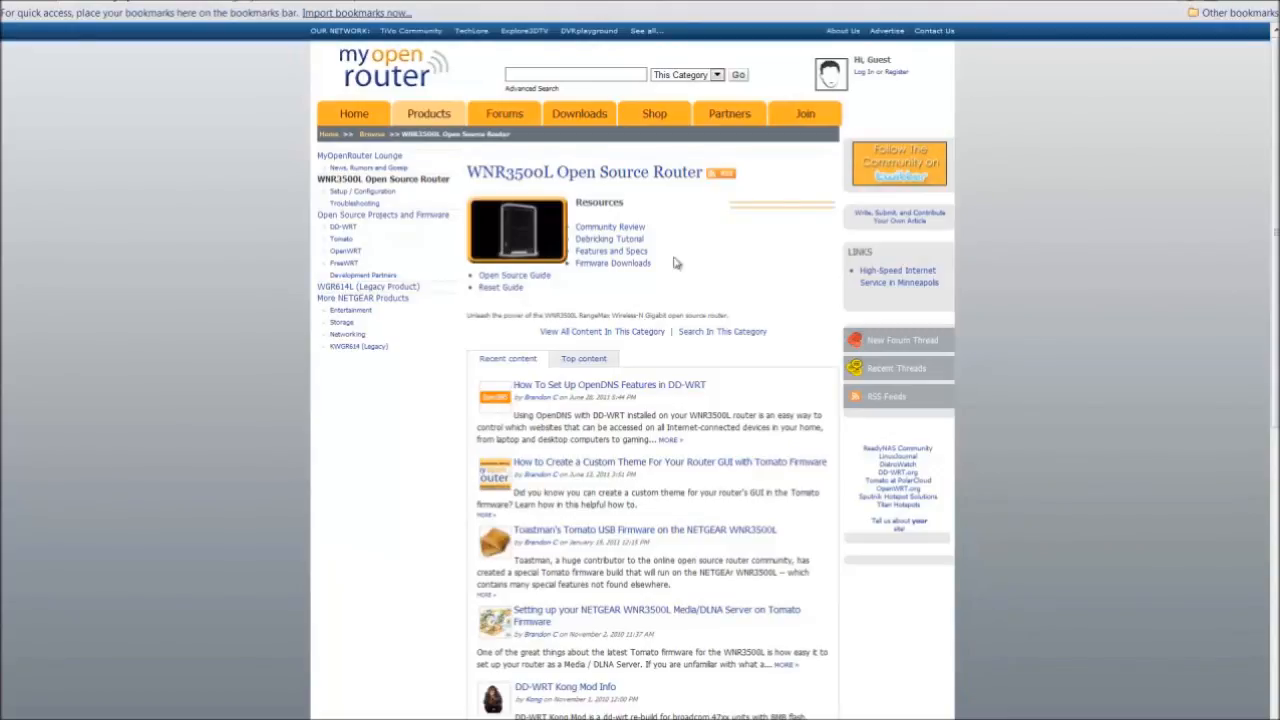
mouse_move(704, 320)
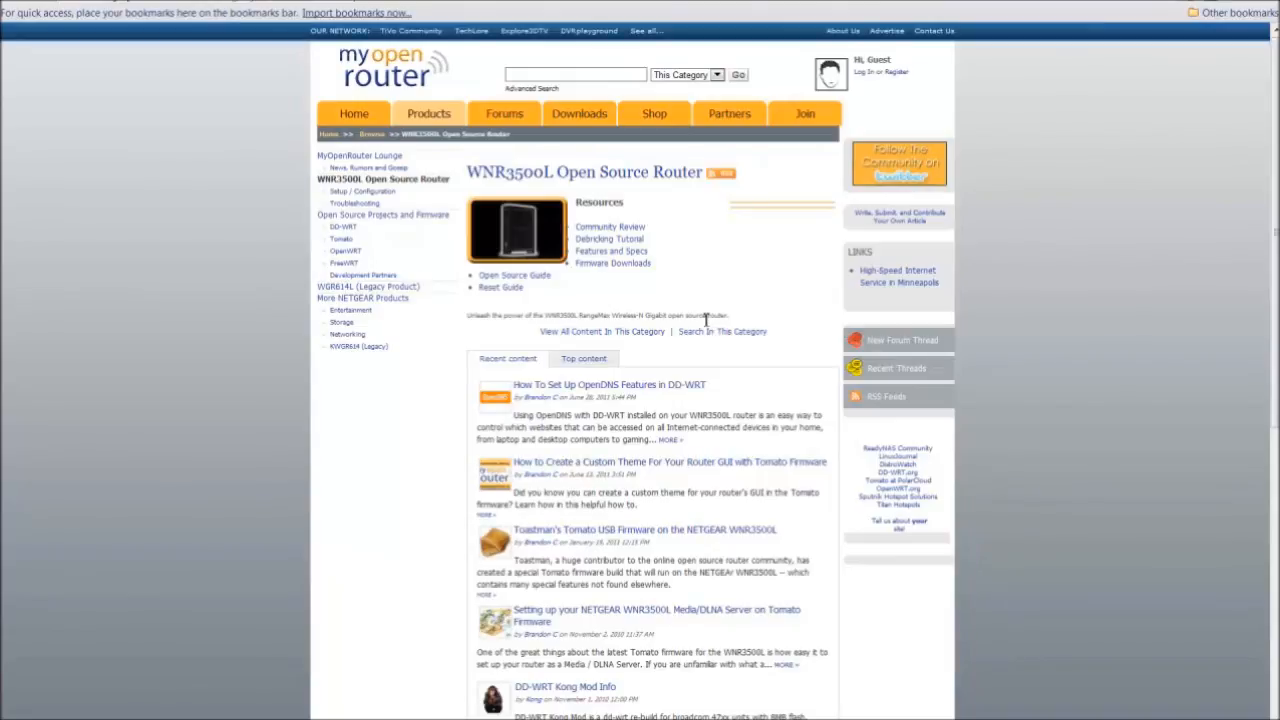
mouse_move(686, 308)
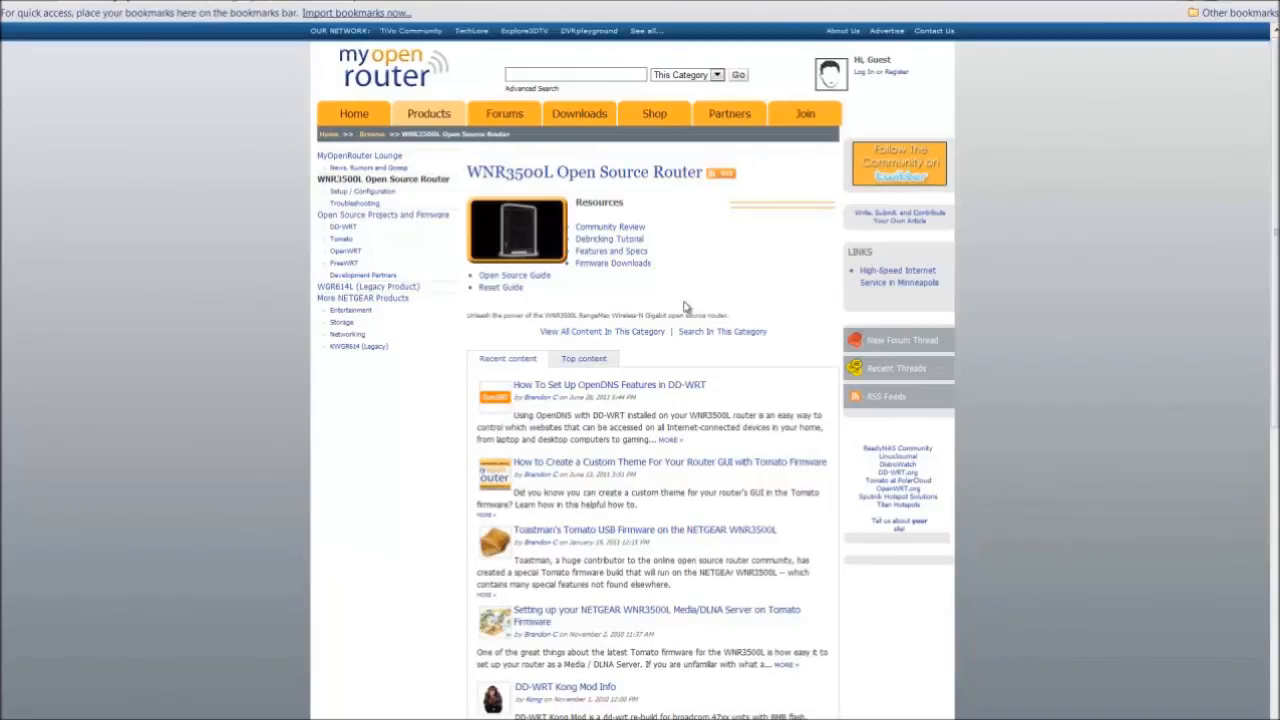